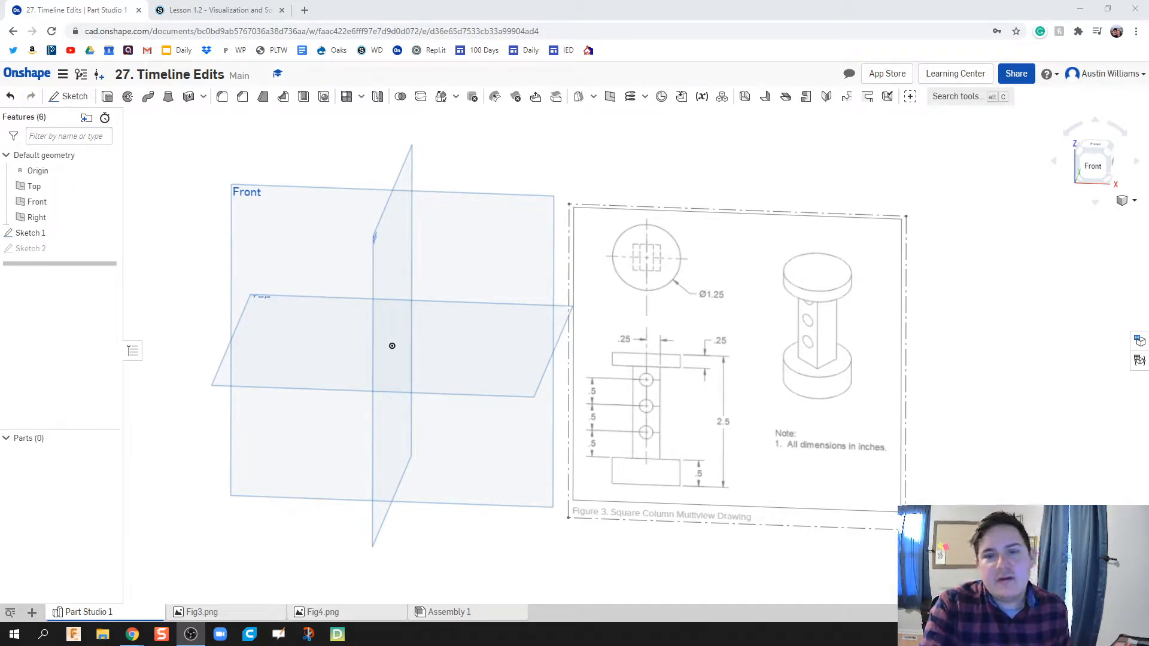
{"action": "mouse_move", "coordinate": [483, 562]}
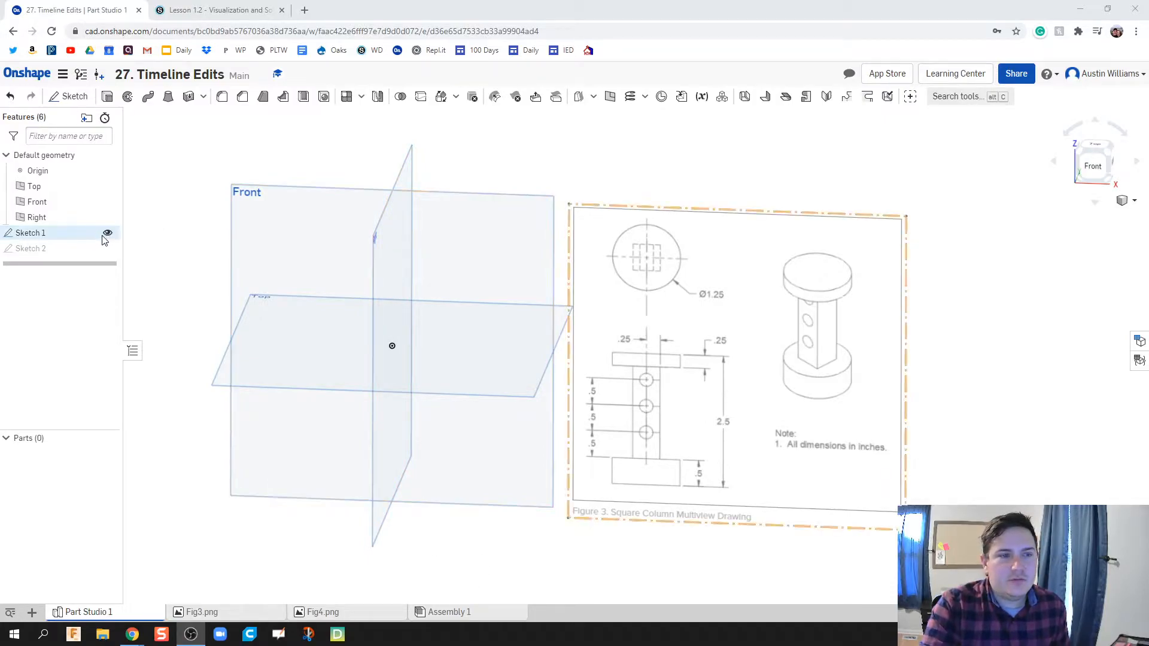
Review the modified and original column reference drawings before modelling.
{"action": "left_click", "coordinate": [108, 234]}
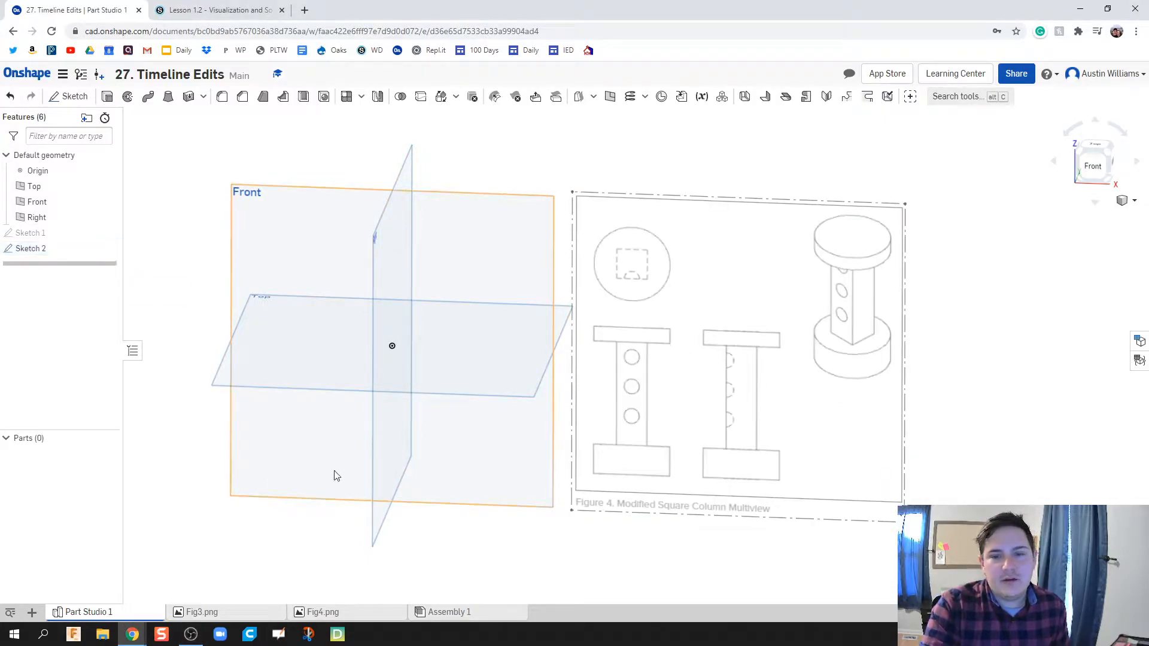
{"action": "left_click", "coordinate": [31, 249]}
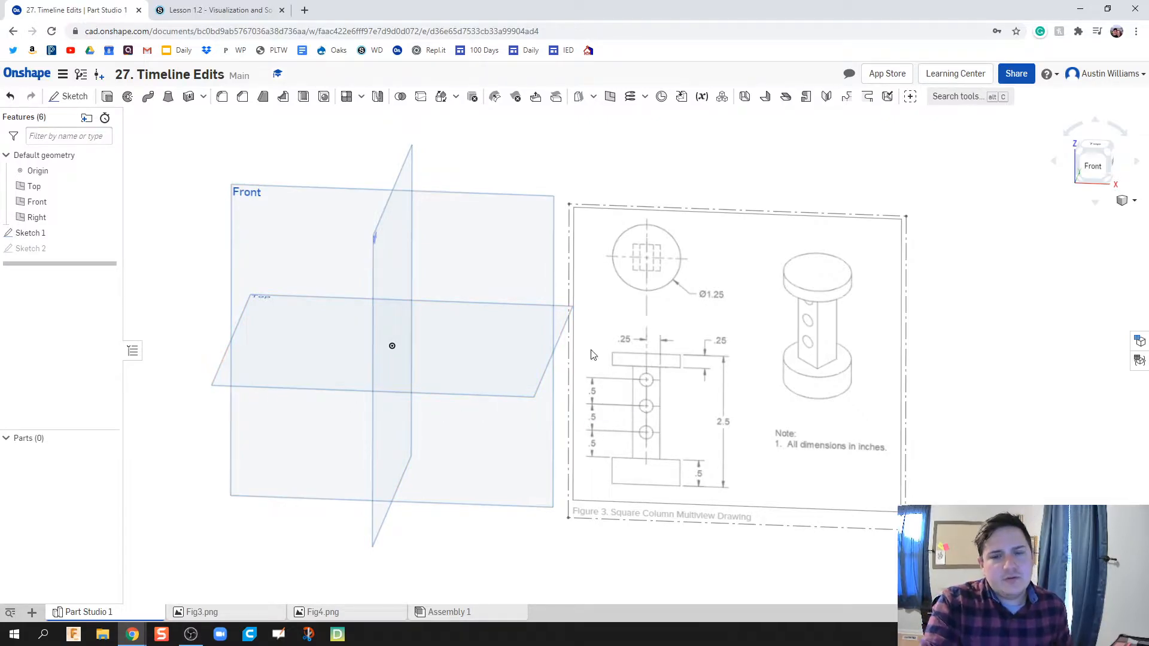
{"action": "left_click", "coordinate": [448, 469]}
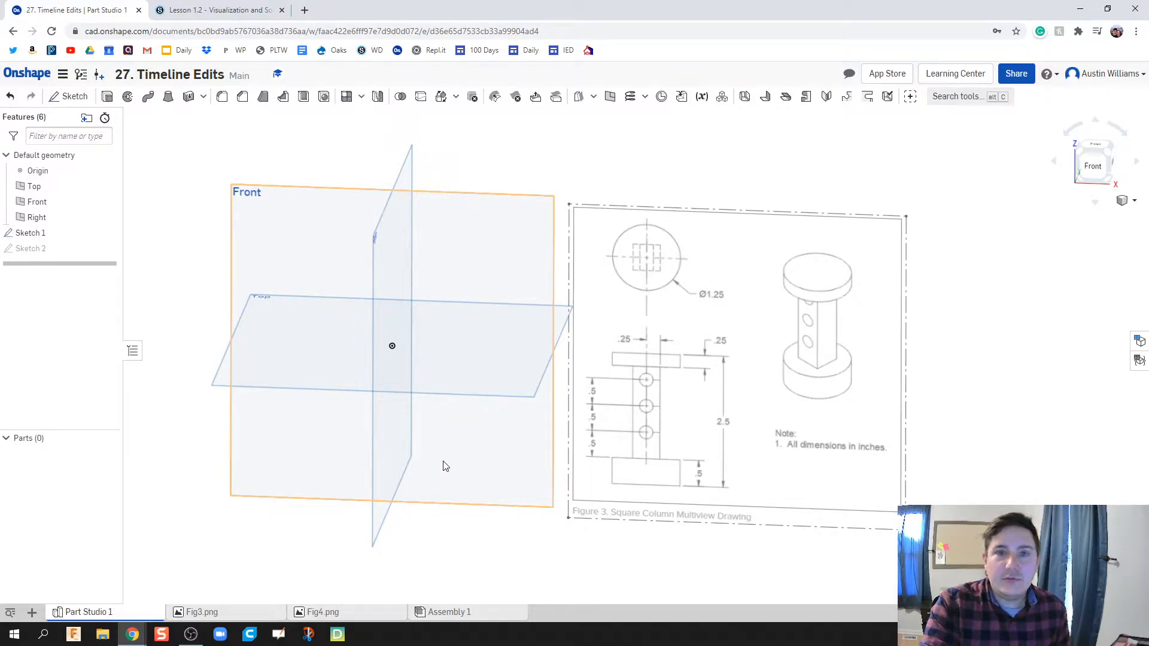
Sketch a 1.25 centre-point circle at the origin on the Top plane and close the sketch.
{"action": "left_click", "coordinate": [74, 96]}
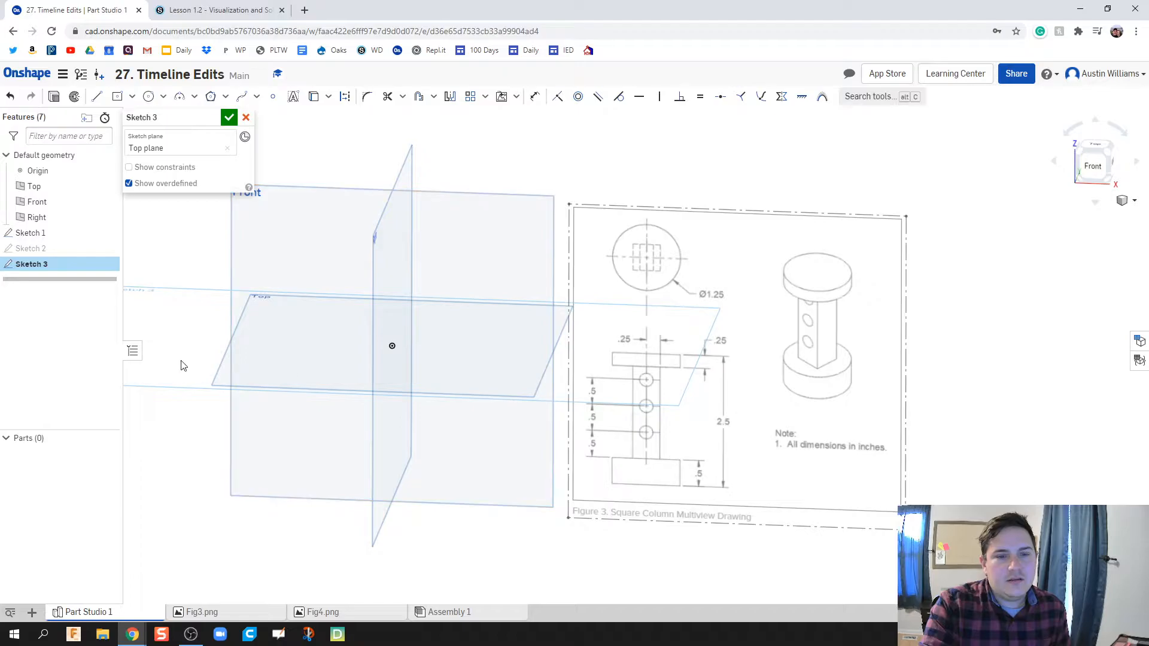
{"action": "mouse_move", "coordinate": [217, 379]}
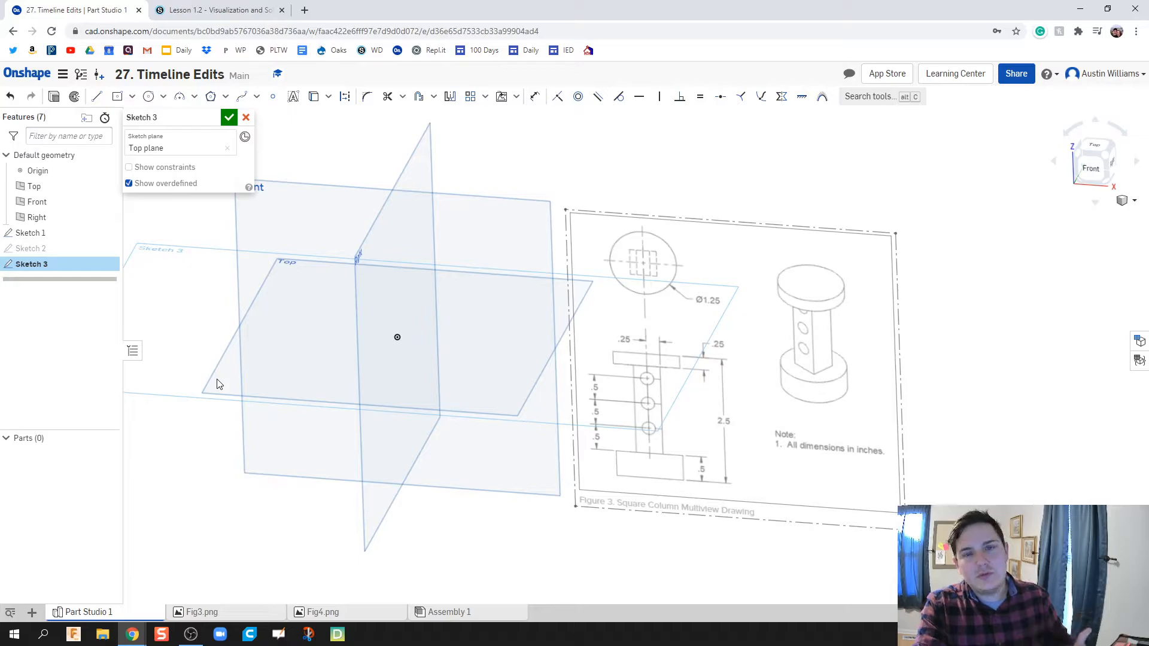
{"action": "mouse_move", "coordinate": [224, 386]}
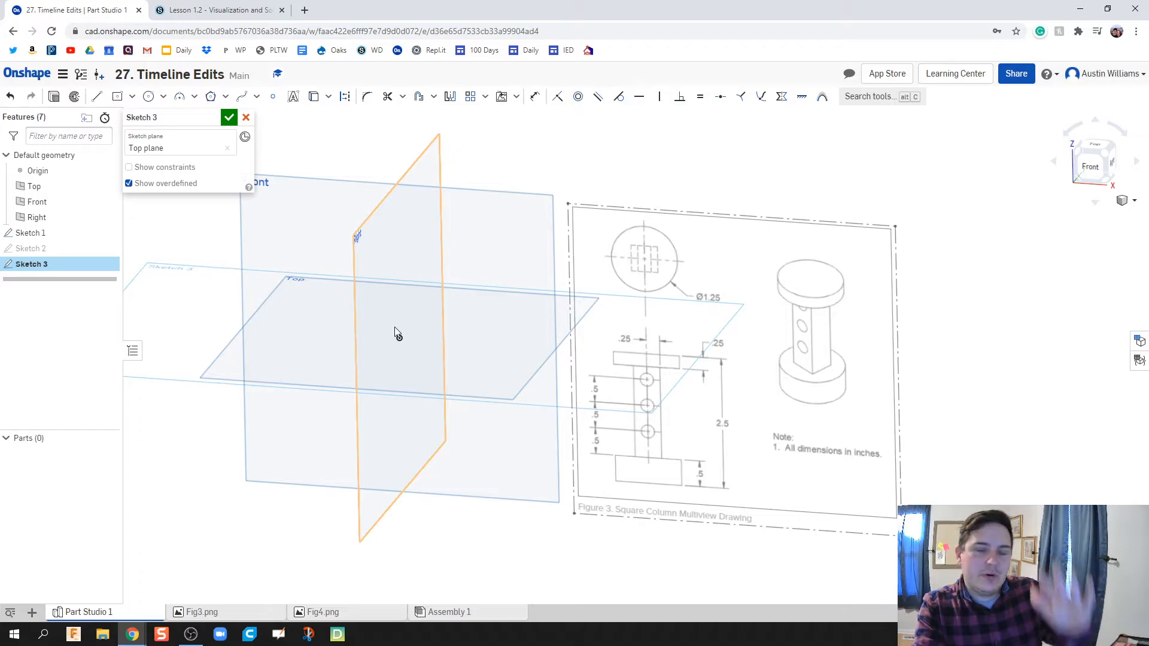
{"action": "left_click", "coordinate": [149, 96]}
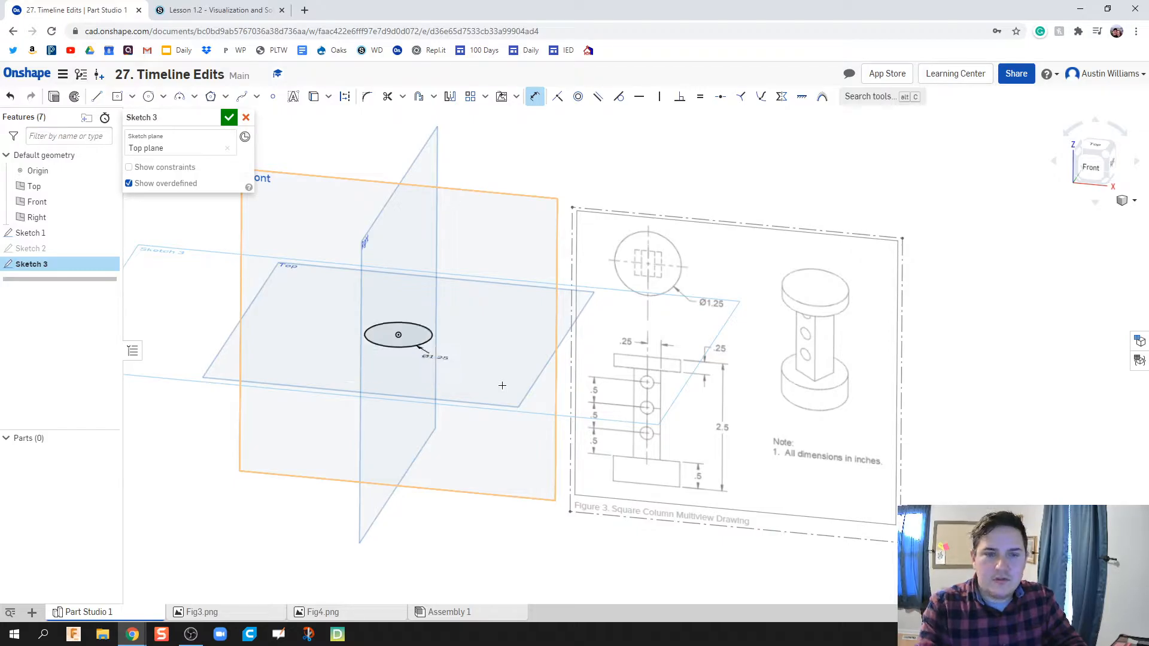
{"action": "mouse_move", "coordinate": [522, 406]}
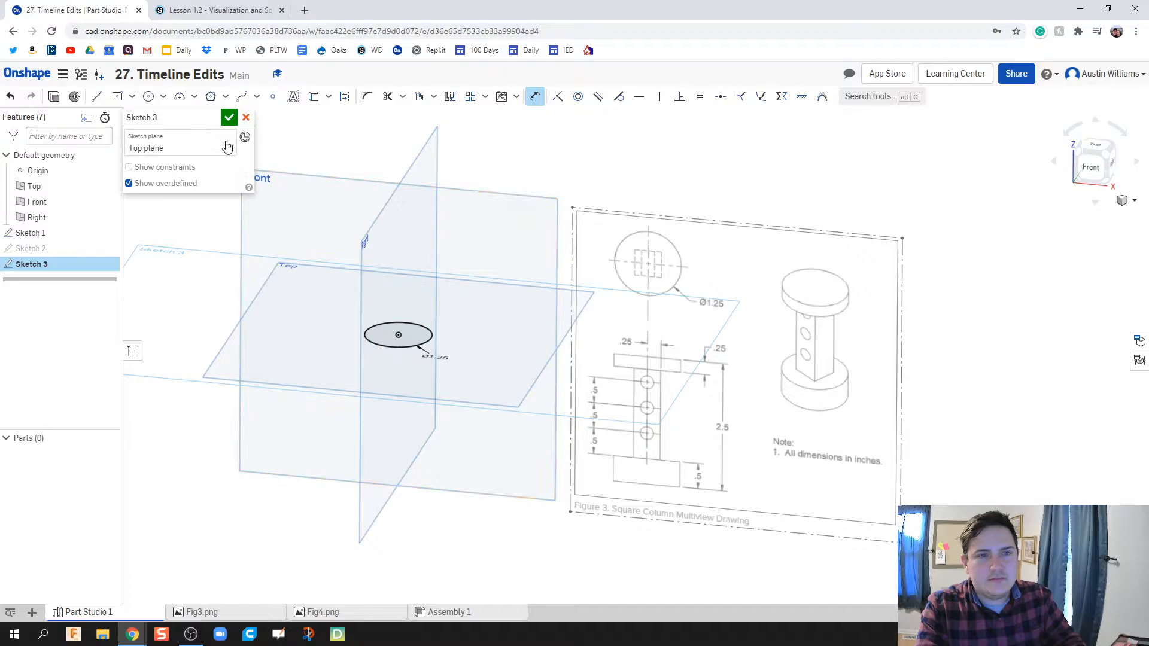
{"action": "left_click", "coordinate": [228, 117]}
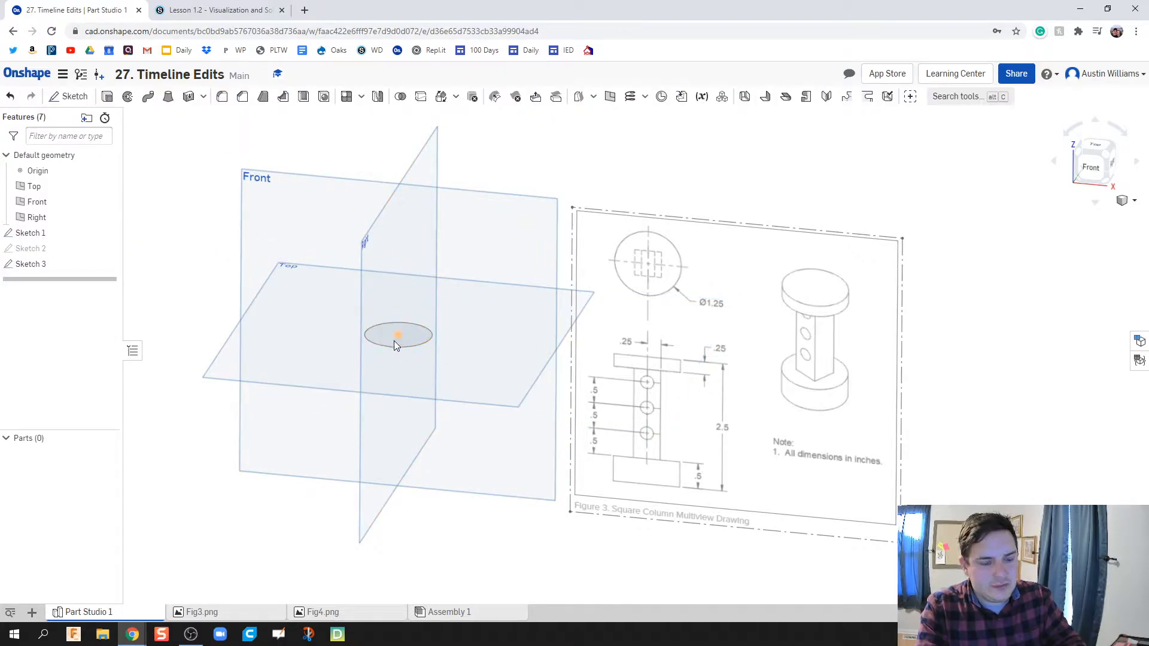
Extrude the base circle into a 0.5 in thick disc.
{"action": "left_click", "coordinate": [397, 335]}
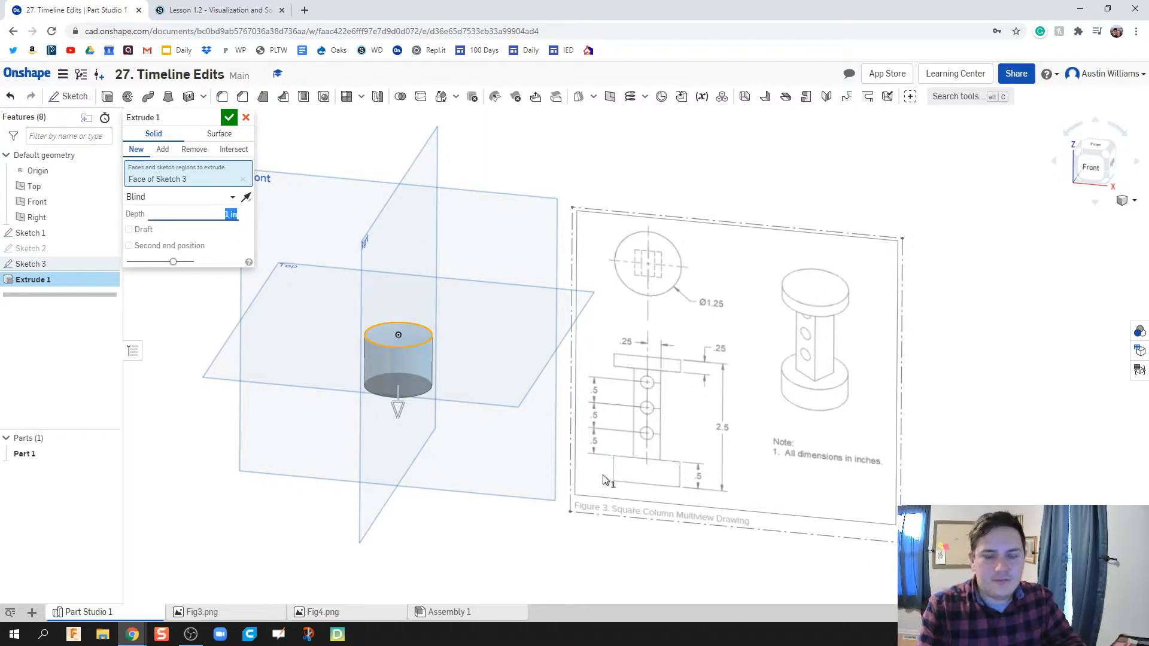
{"action": "type", "text": "0.5 in"}
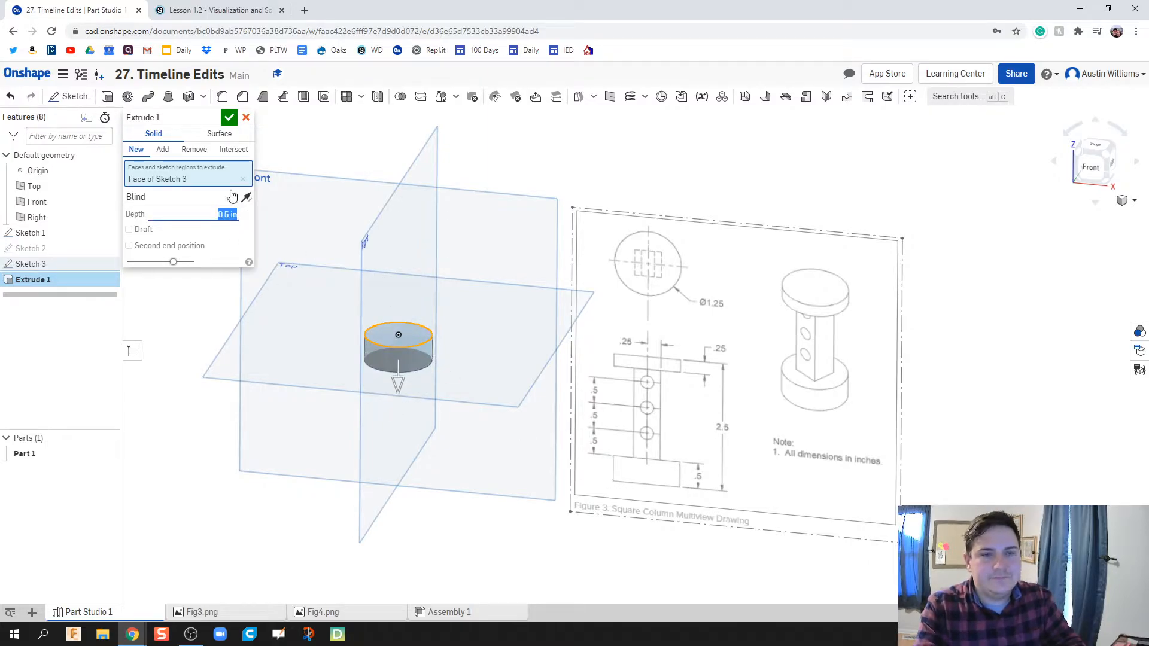
{"action": "left_click", "coordinate": [228, 117]}
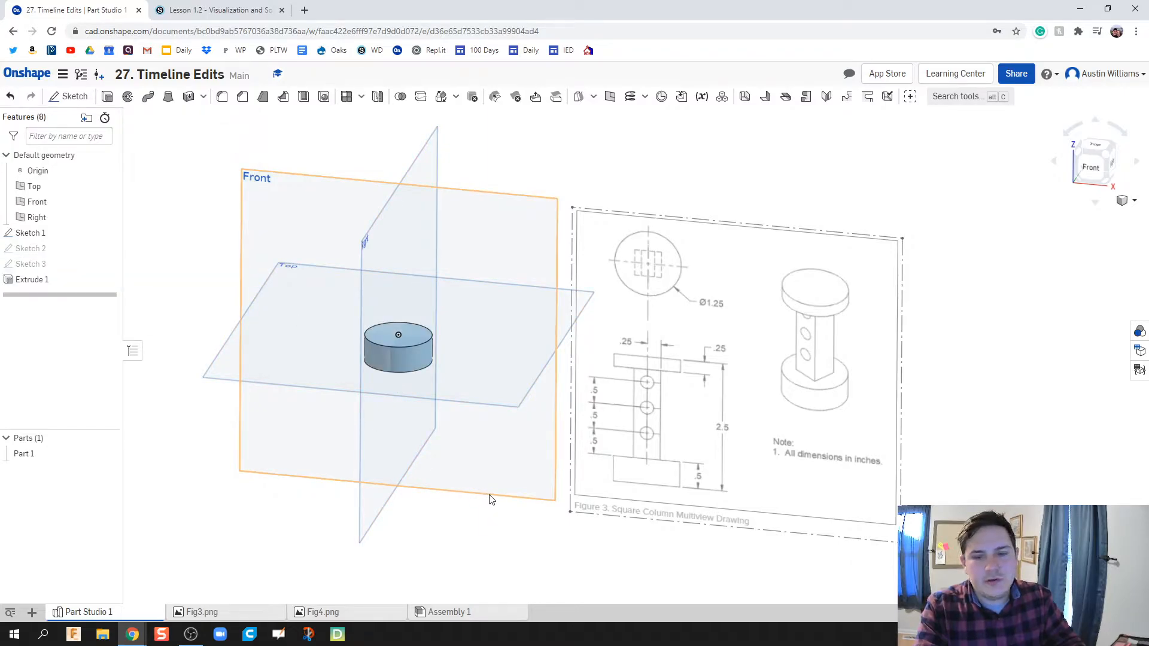
{"action": "mouse_move", "coordinate": [69, 96]}
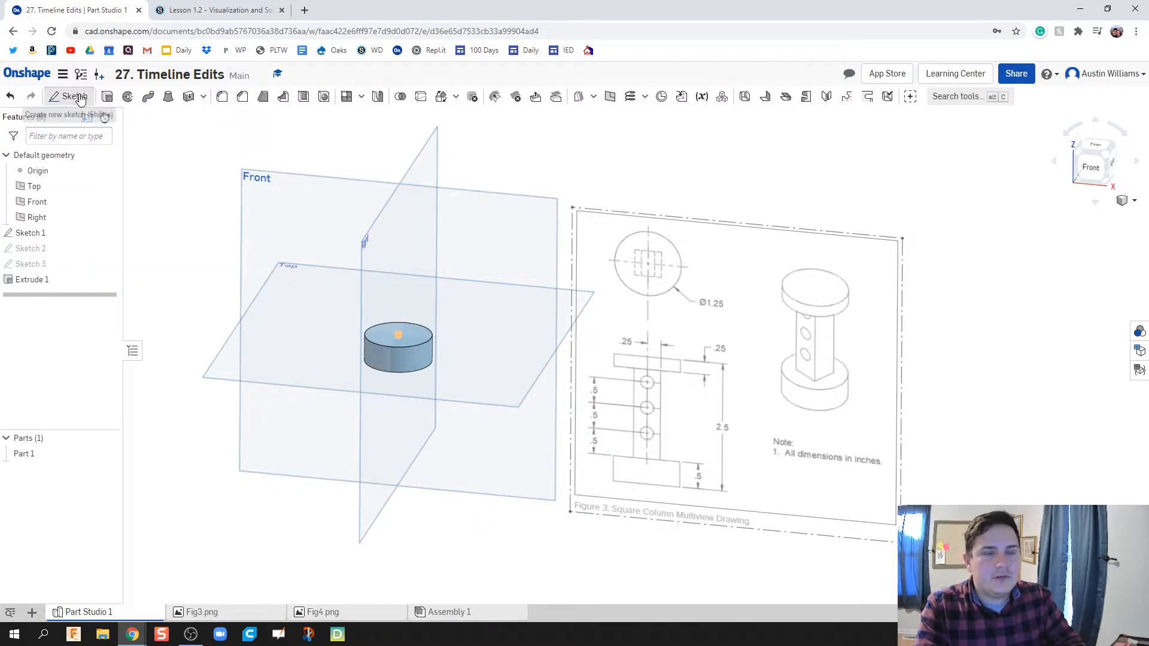
Sketch a dimensioned centre-point square at the origin on the disc's top face.
{"action": "left_click", "coordinate": [74, 96]}
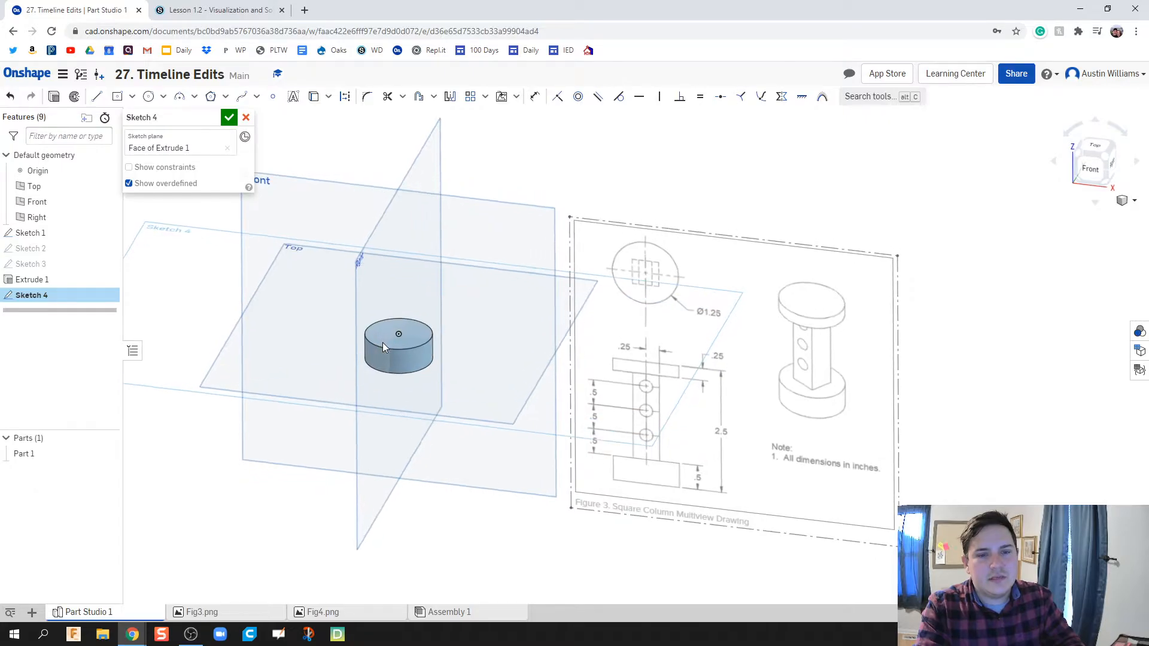
{"action": "left_click", "coordinate": [117, 96]}
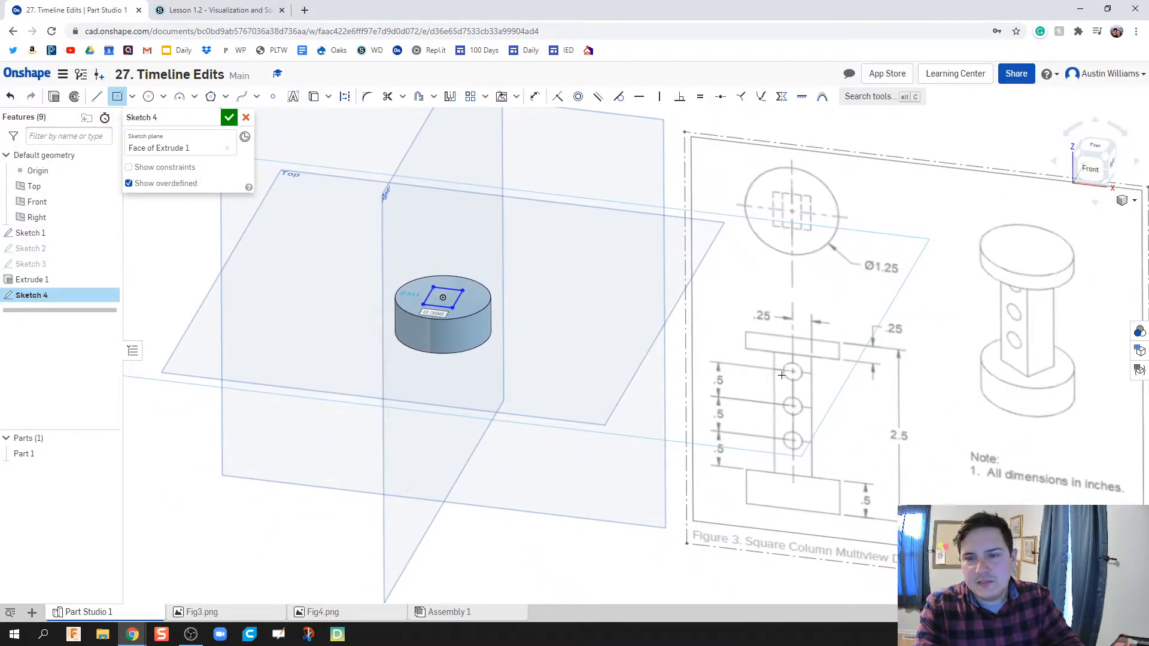
{"action": "mouse_move", "coordinate": [789, 326]}
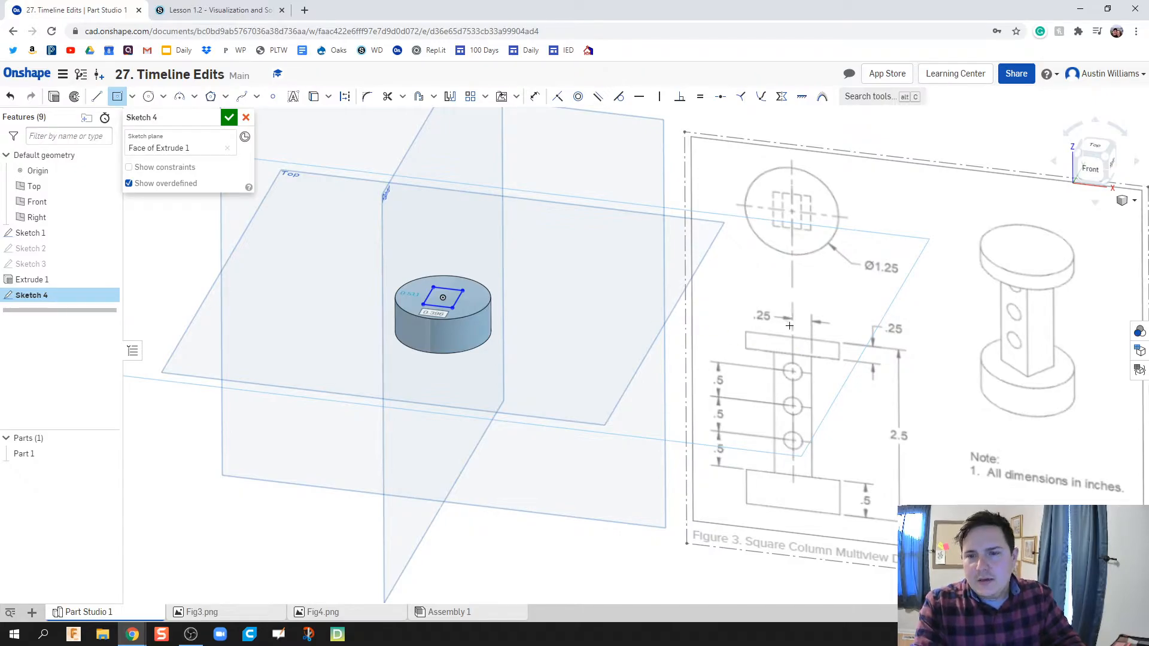
{"action": "mouse_move", "coordinate": [787, 335]}
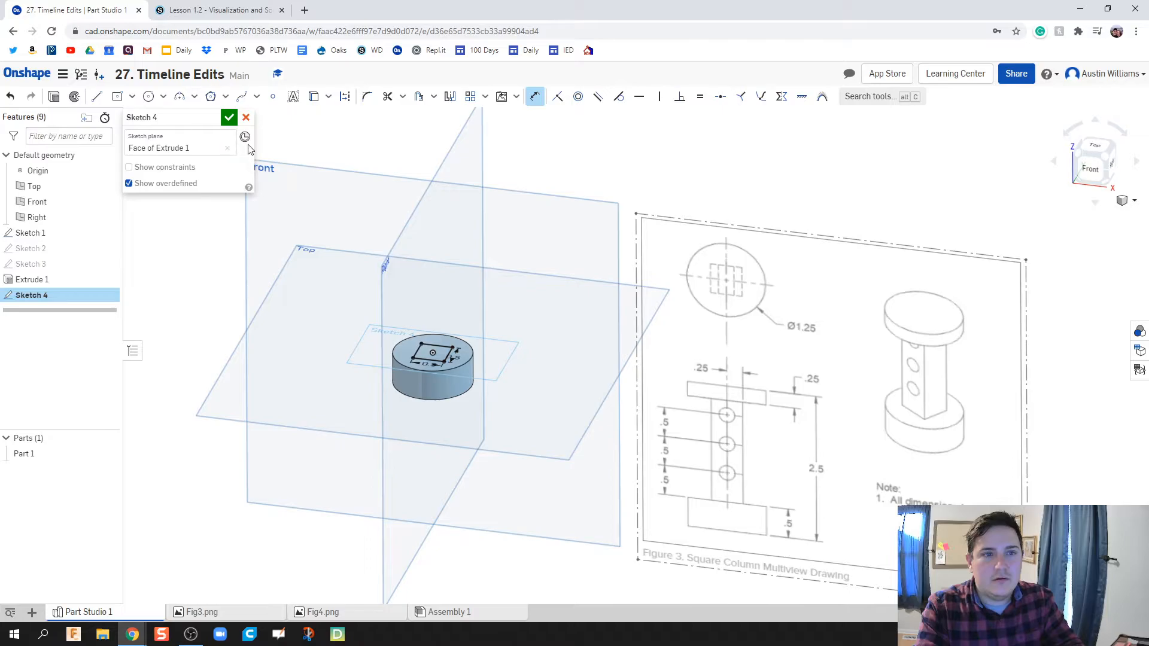
{"action": "left_click", "coordinate": [229, 118]}
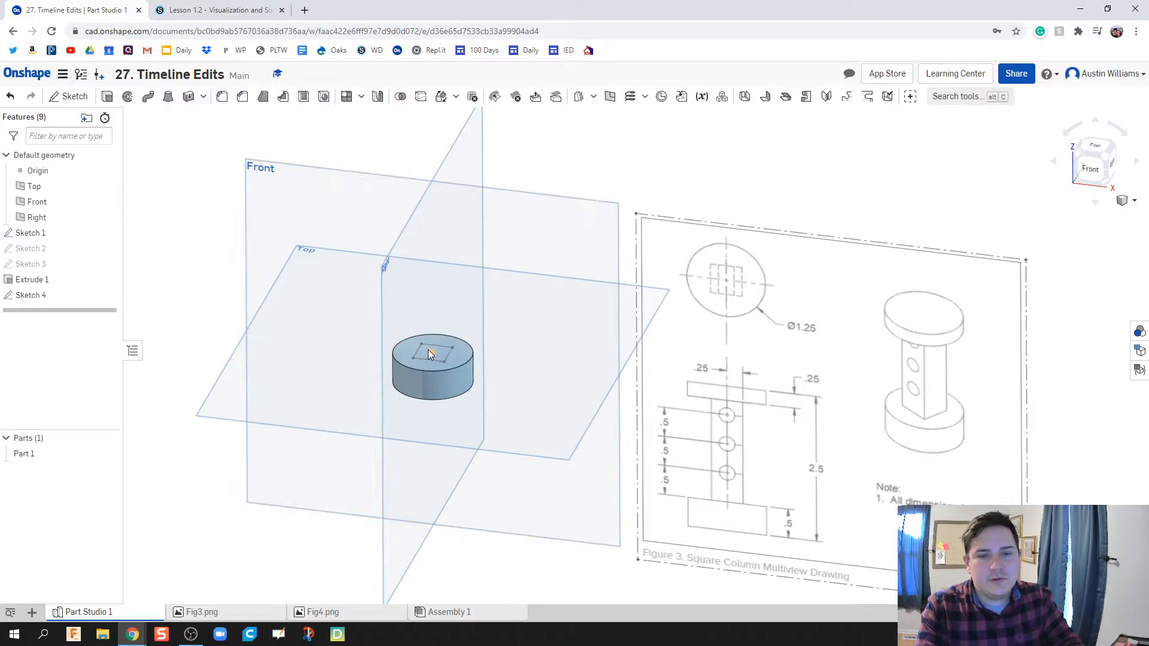
Extrude the square upward 1.75 in as a column added onto the base disc.
{"action": "left_click", "coordinate": [431, 356]}
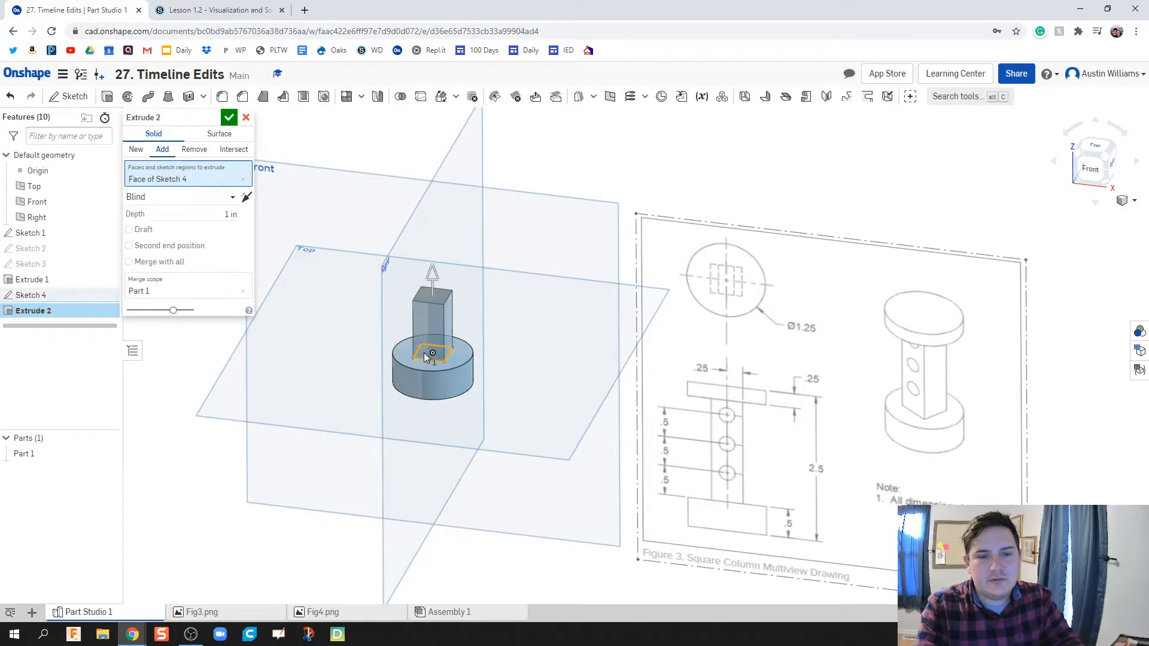
{"action": "mouse_move", "coordinate": [653, 461]}
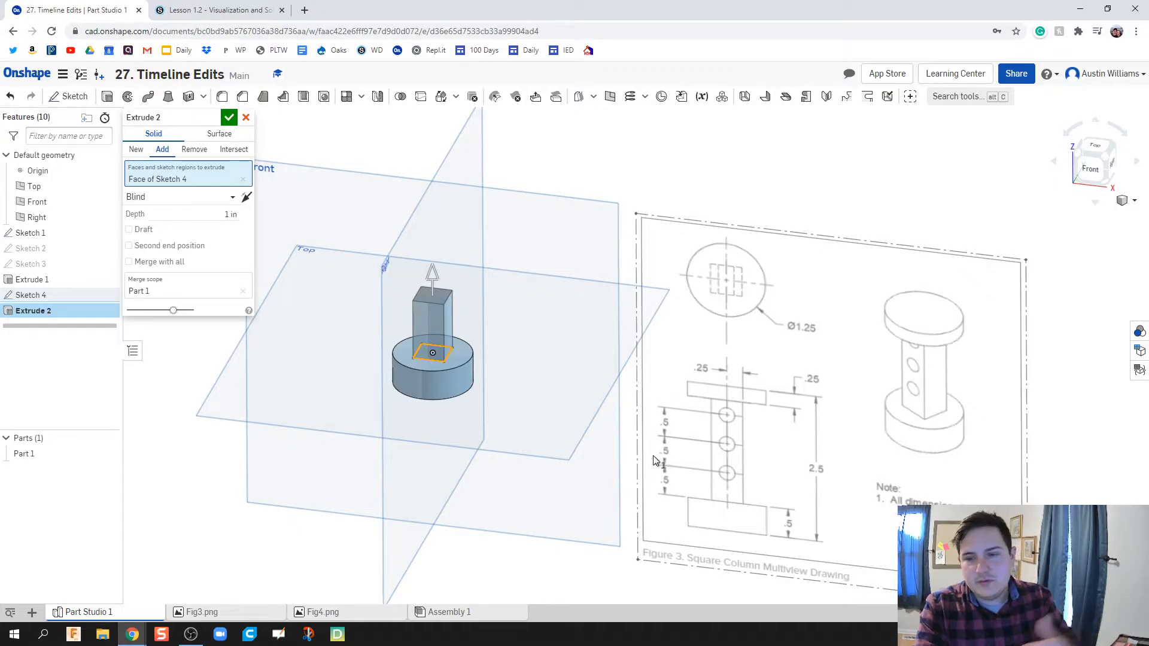
{"action": "mouse_move", "coordinate": [730, 504]}
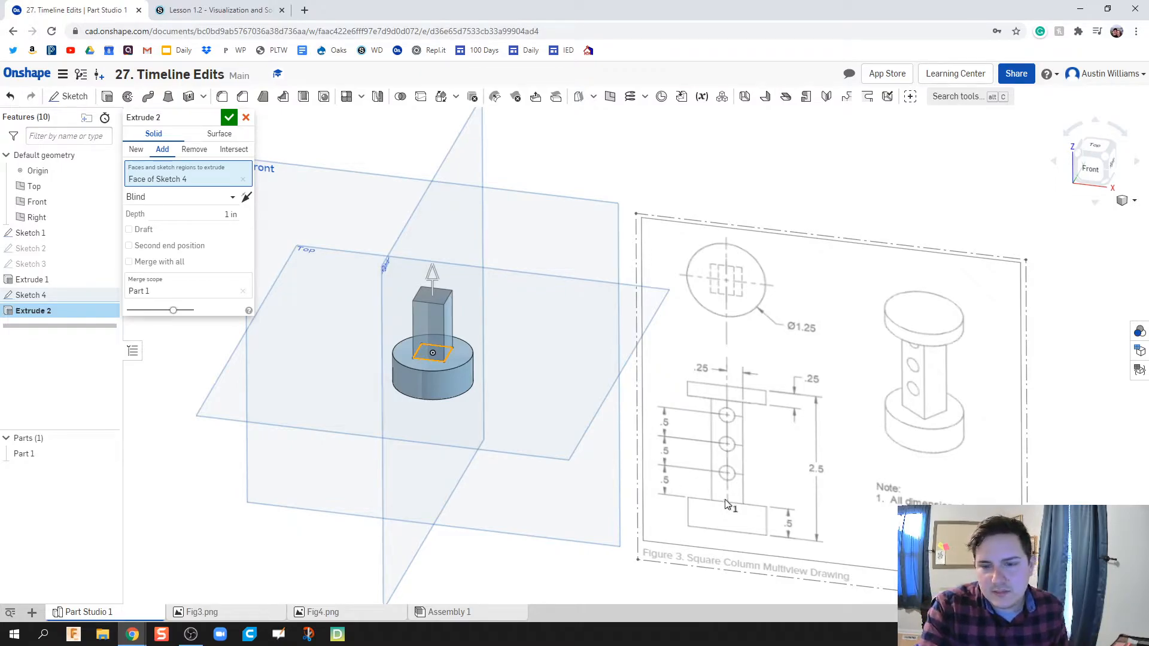
{"action": "mouse_move", "coordinate": [814, 449]}
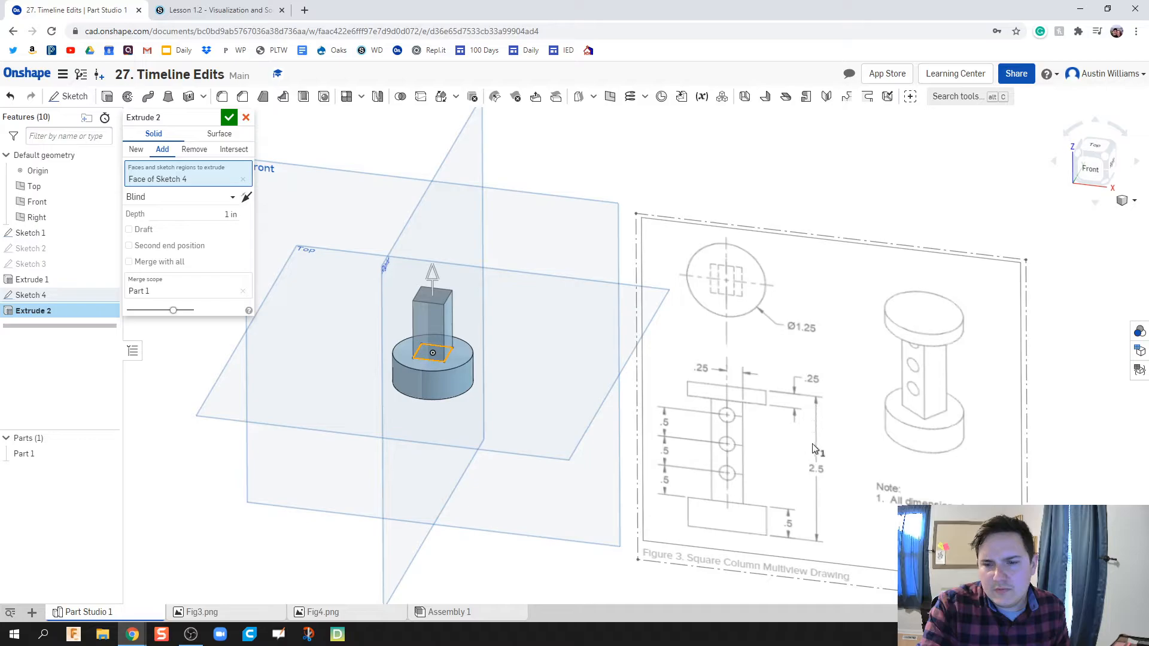
{"action": "mouse_move", "coordinate": [795, 513]}
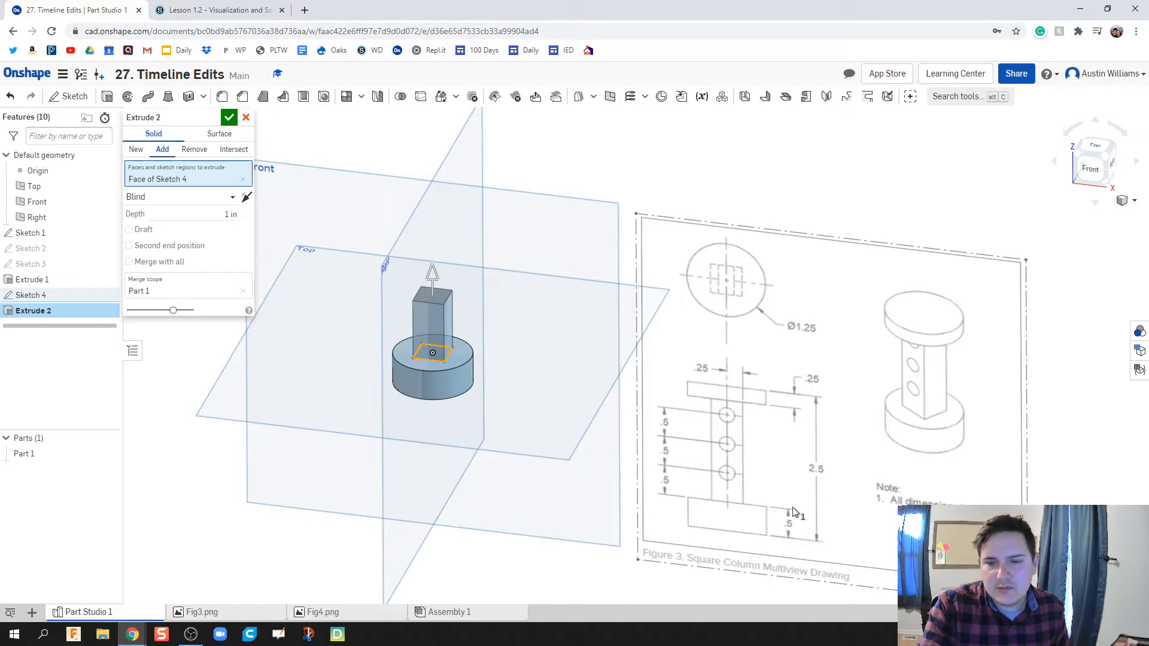
{"action": "mouse_move", "coordinate": [366, 303]}
{"action": "type", "text": "1.75"}
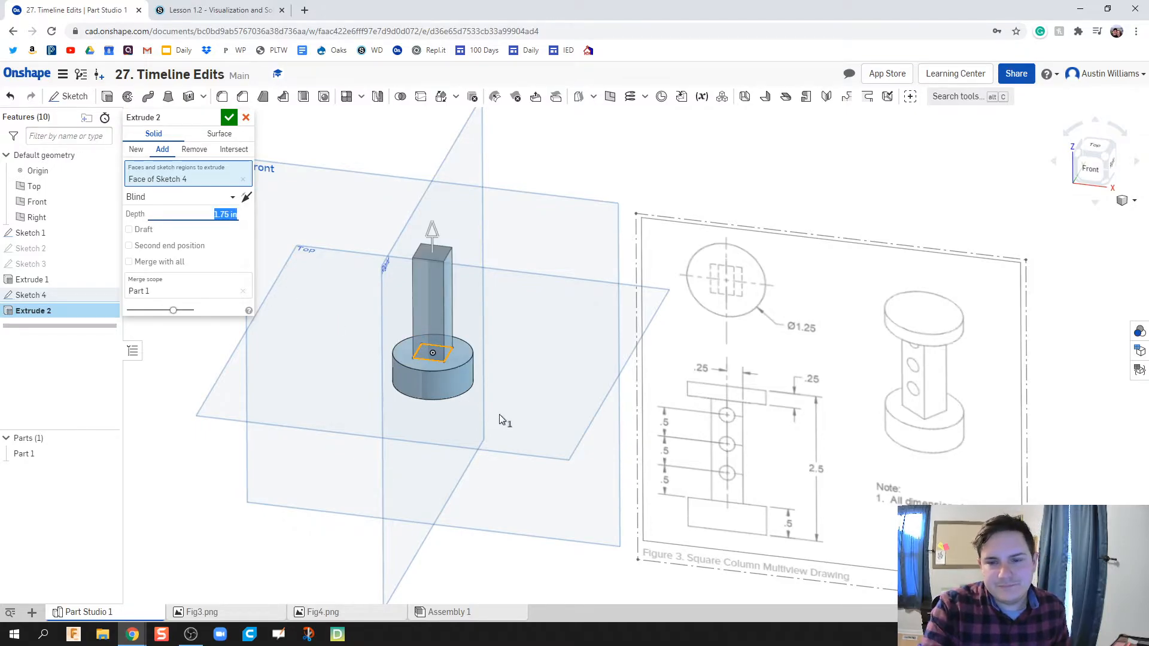
{"action": "mouse_move", "coordinate": [819, 484]}
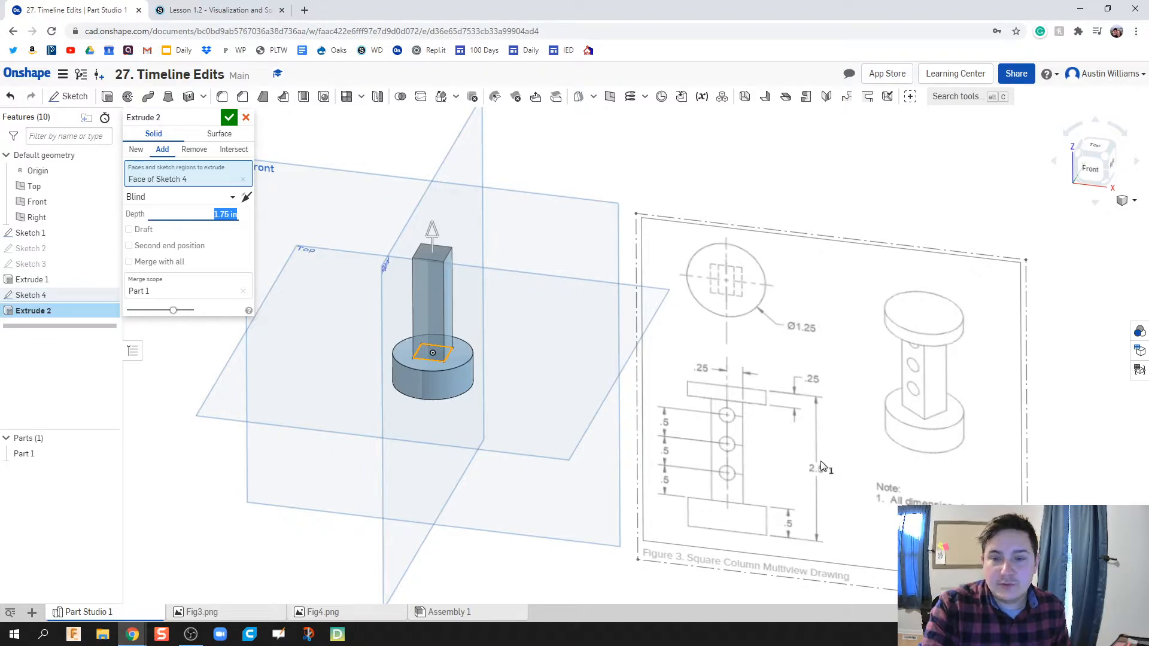
{"action": "mouse_move", "coordinate": [797, 519]}
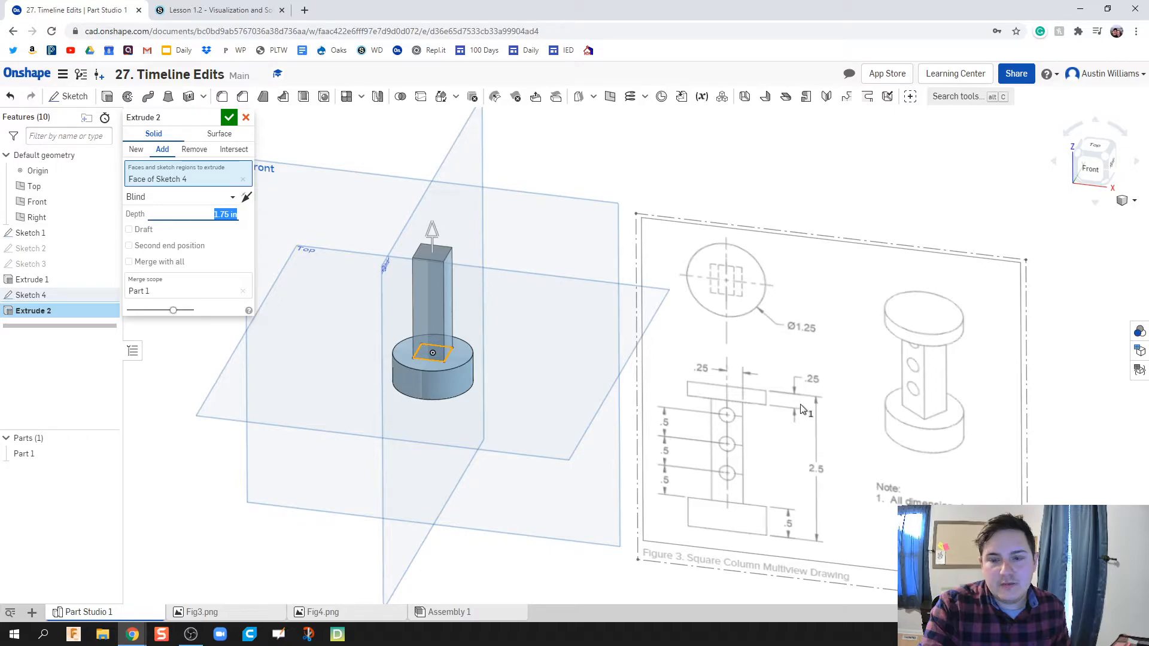
{"action": "mouse_move", "coordinate": [793, 406]}
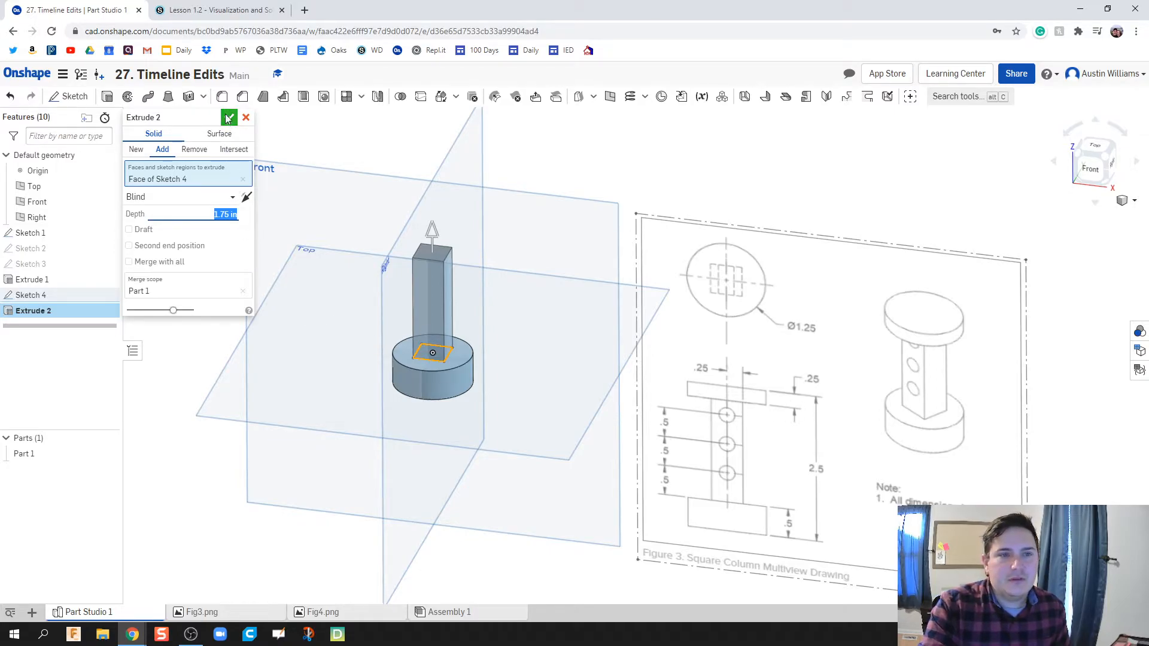
{"action": "left_click", "coordinate": [228, 117]}
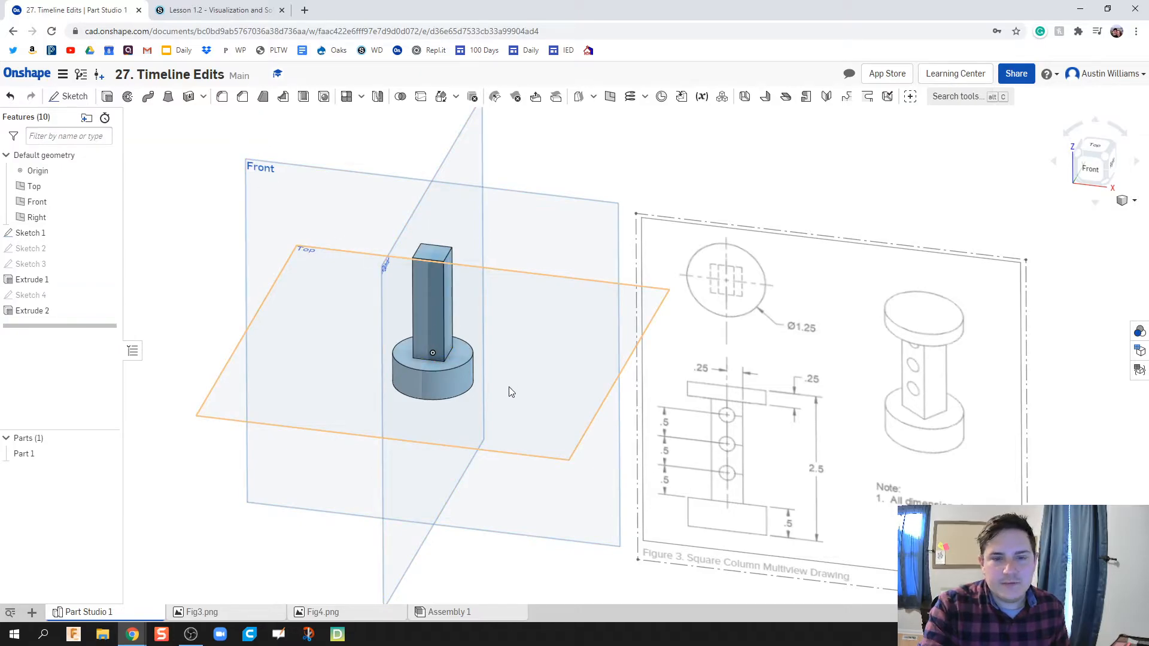
Sketch a centre-point circle on the column's top face, viewed normal to it.
{"action": "left_click", "coordinate": [75, 96]}
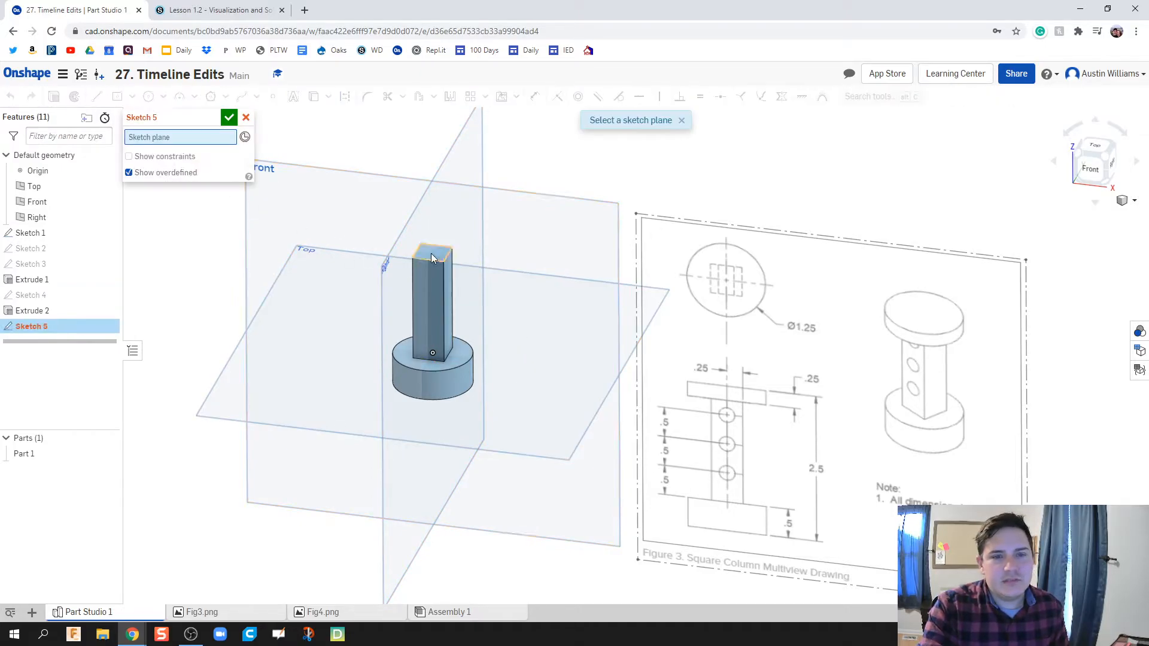
{"action": "right_click", "coordinate": [432, 256]}
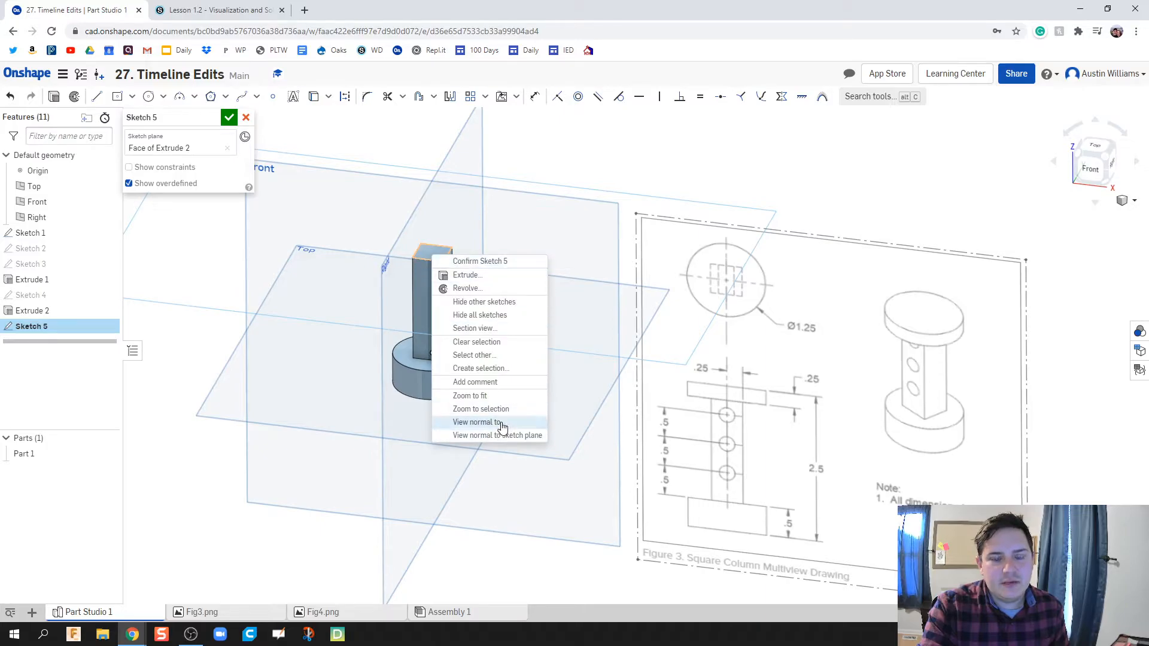
{"action": "mouse_move", "coordinate": [475, 422]}
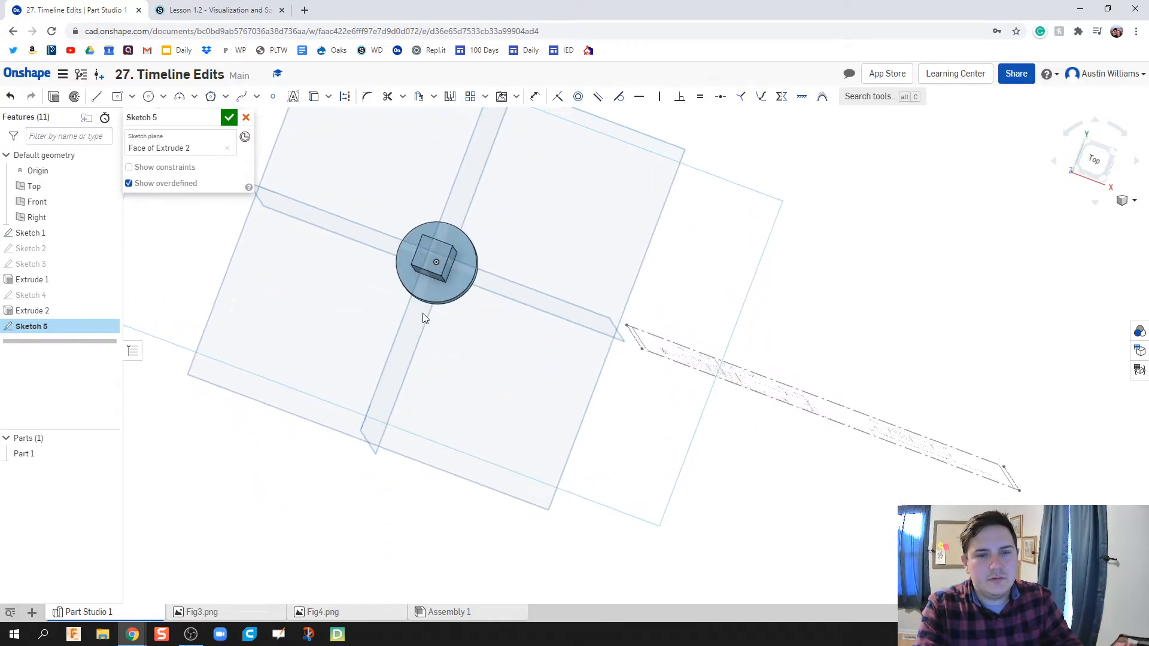
{"action": "right_click", "coordinate": [435, 263]}
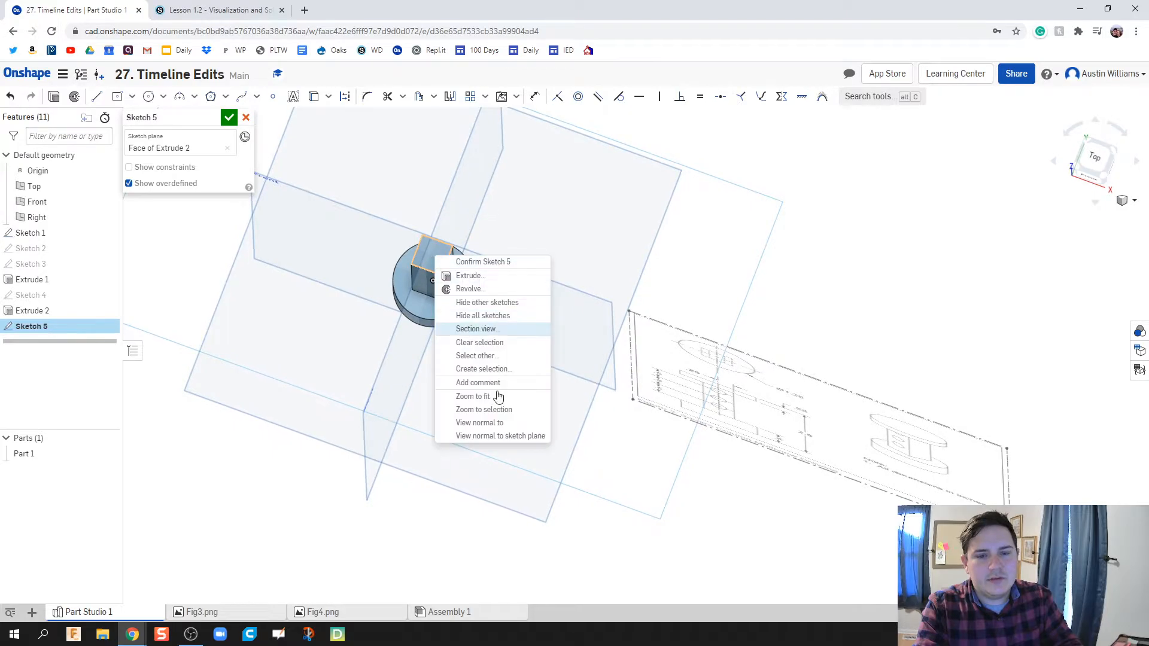
{"action": "left_click", "coordinate": [500, 435]}
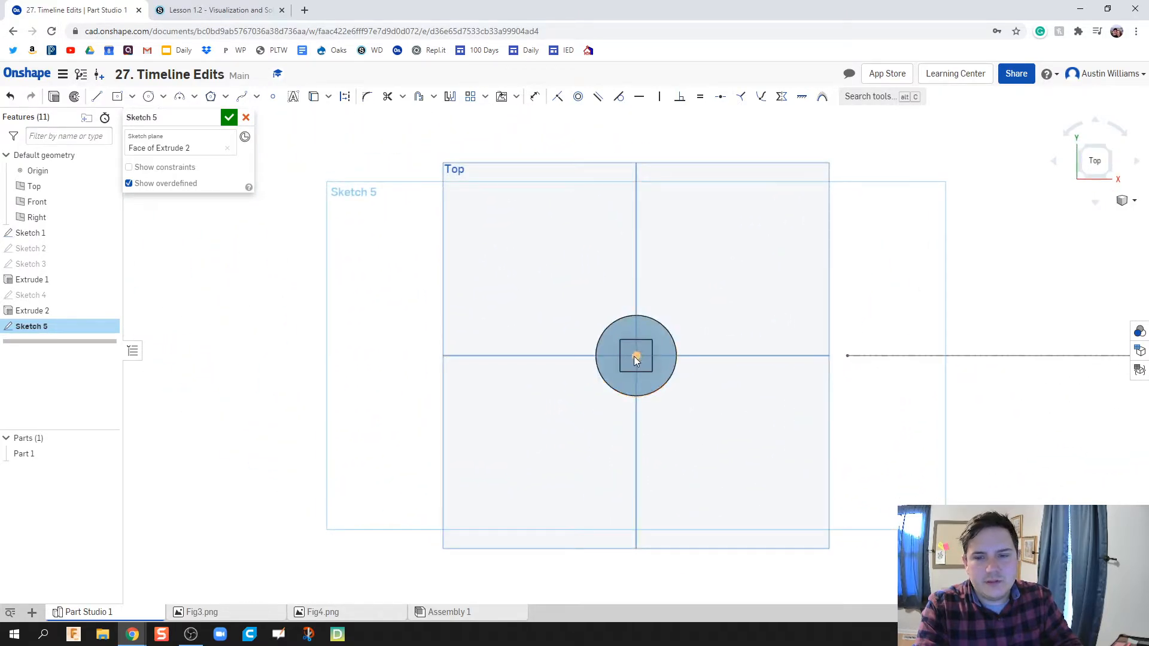
{"action": "left_click", "coordinate": [149, 96]}
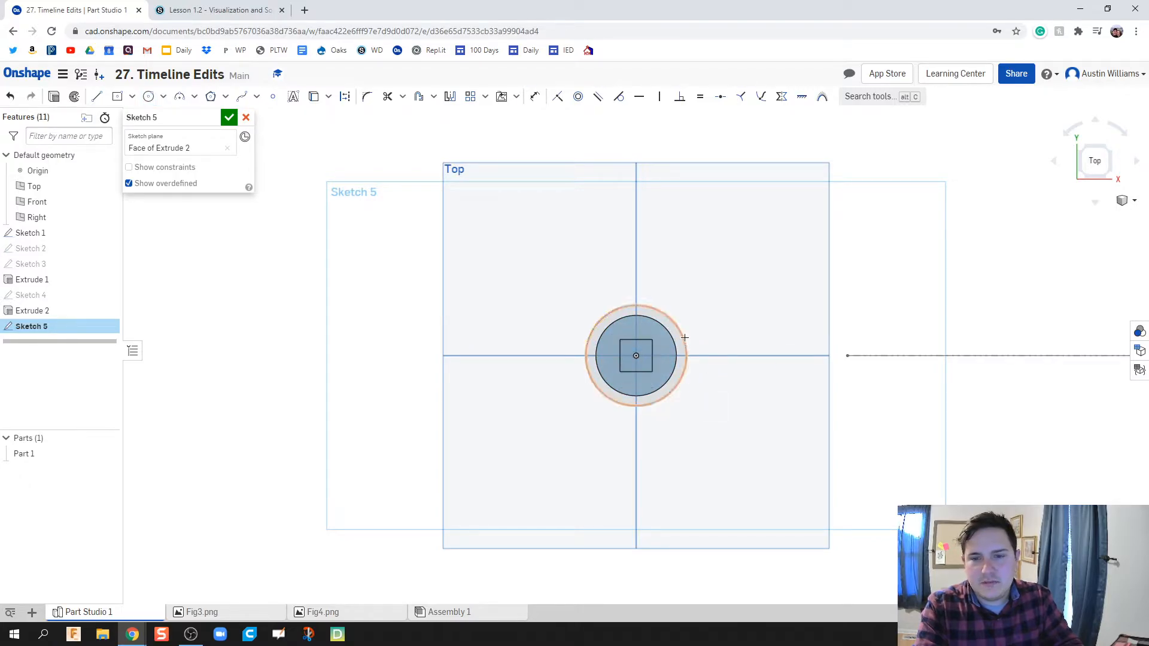
{"action": "left_click", "coordinate": [535, 96]}
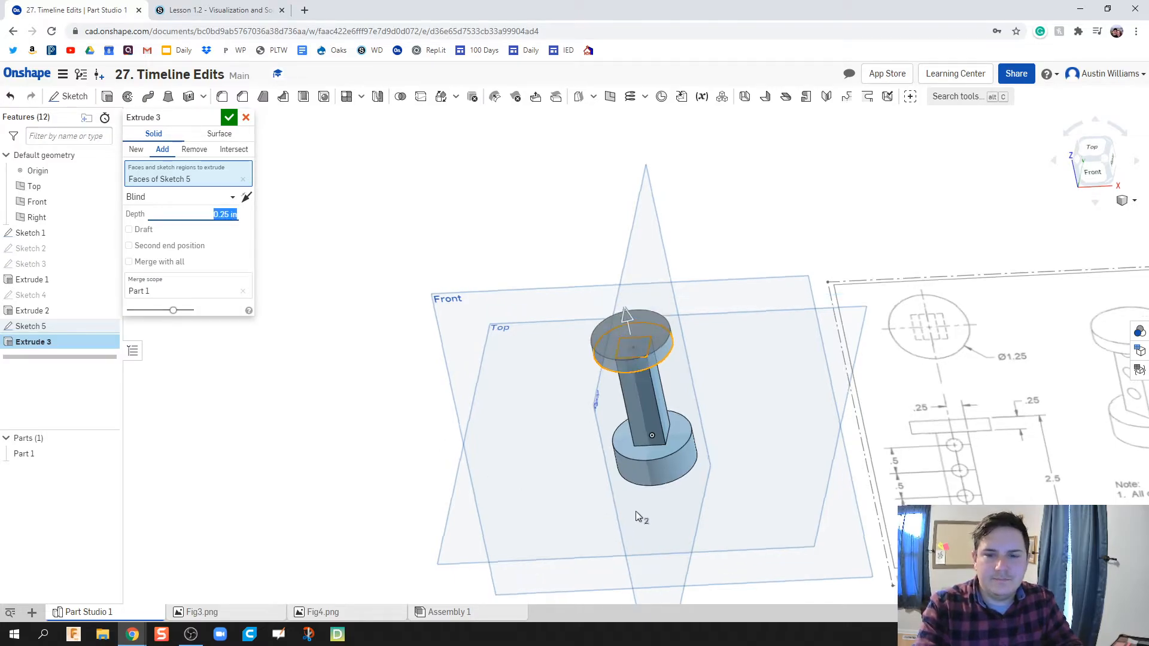
Extrude that circle 0.25 in as a top disc added to the part.
{"action": "left_click", "coordinate": [229, 117]}
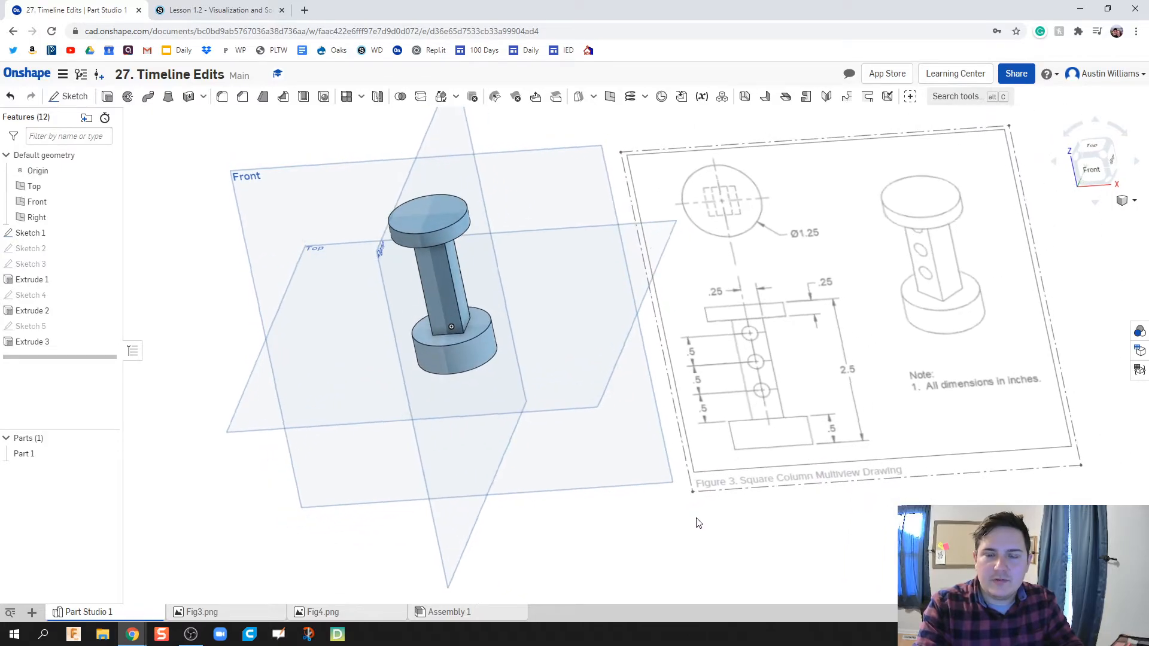
{"action": "left_click", "coordinate": [648, 492]}
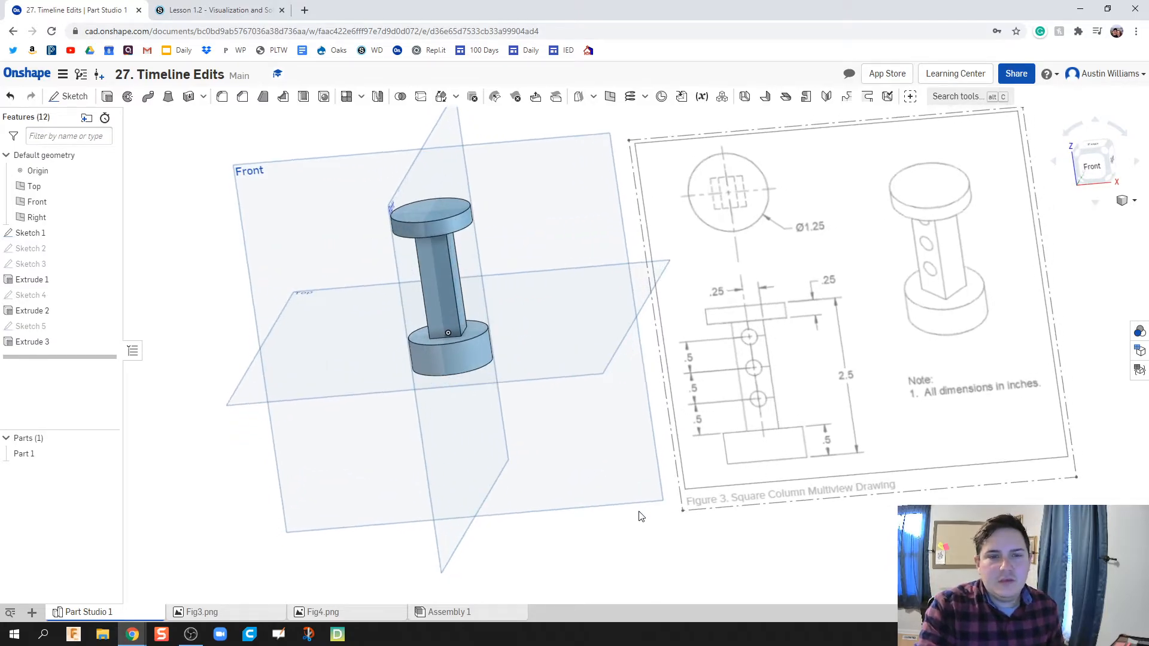
Start Sketch 6 on the column's front face, viewed straight on, ready to draw circles.
{"action": "left_click", "coordinate": [439, 304]}
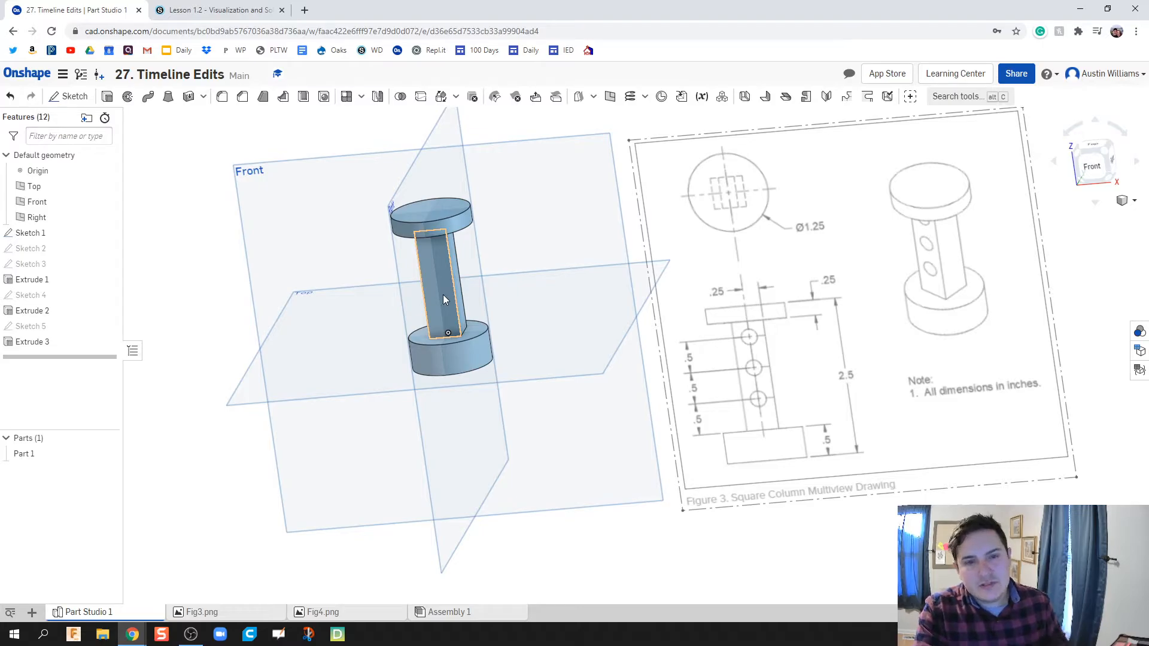
{"action": "left_click", "coordinate": [74, 96]}
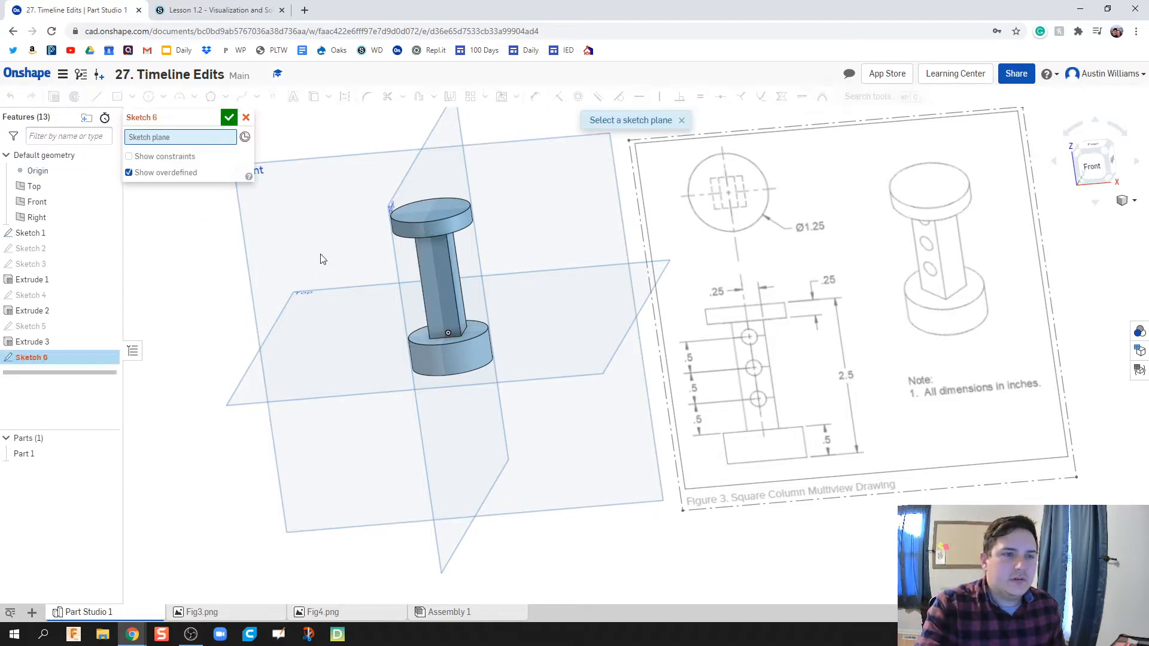
{"action": "right_click", "coordinate": [439, 301]}
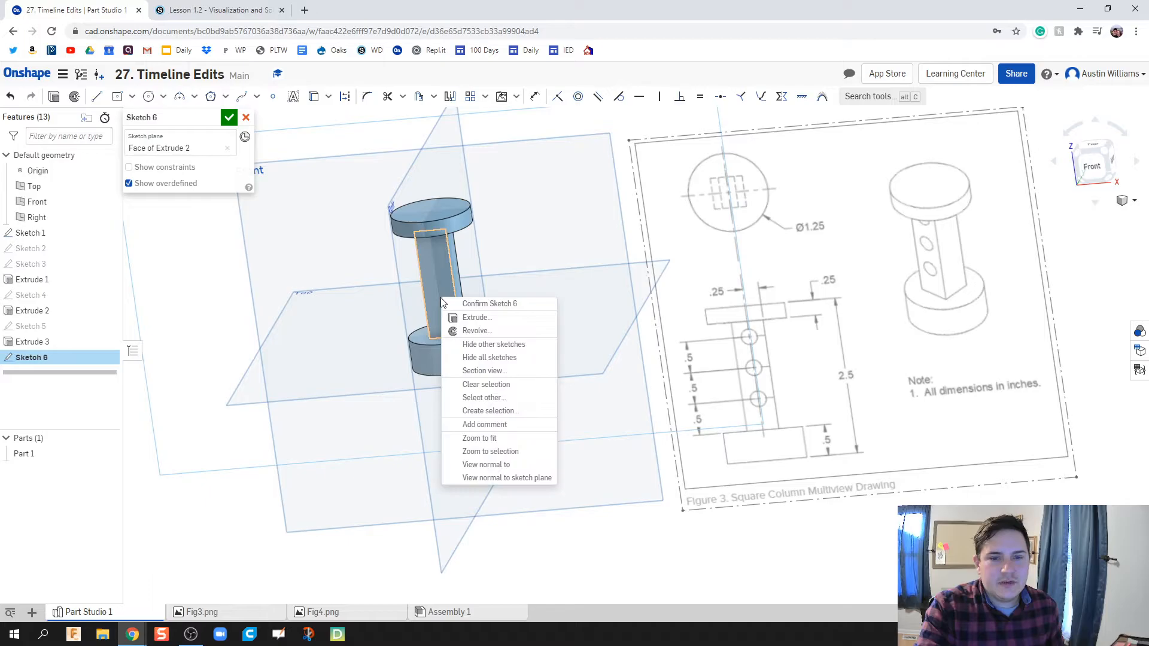
{"action": "left_click", "coordinate": [507, 477]}
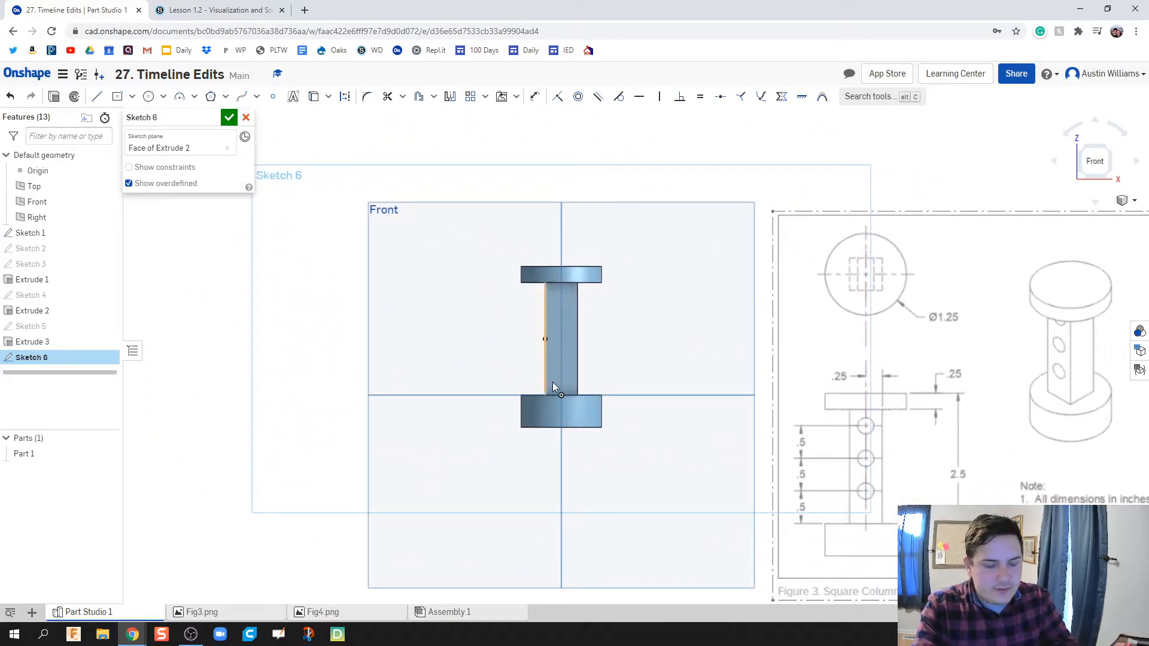
{"action": "left_click", "coordinate": [148, 95]}
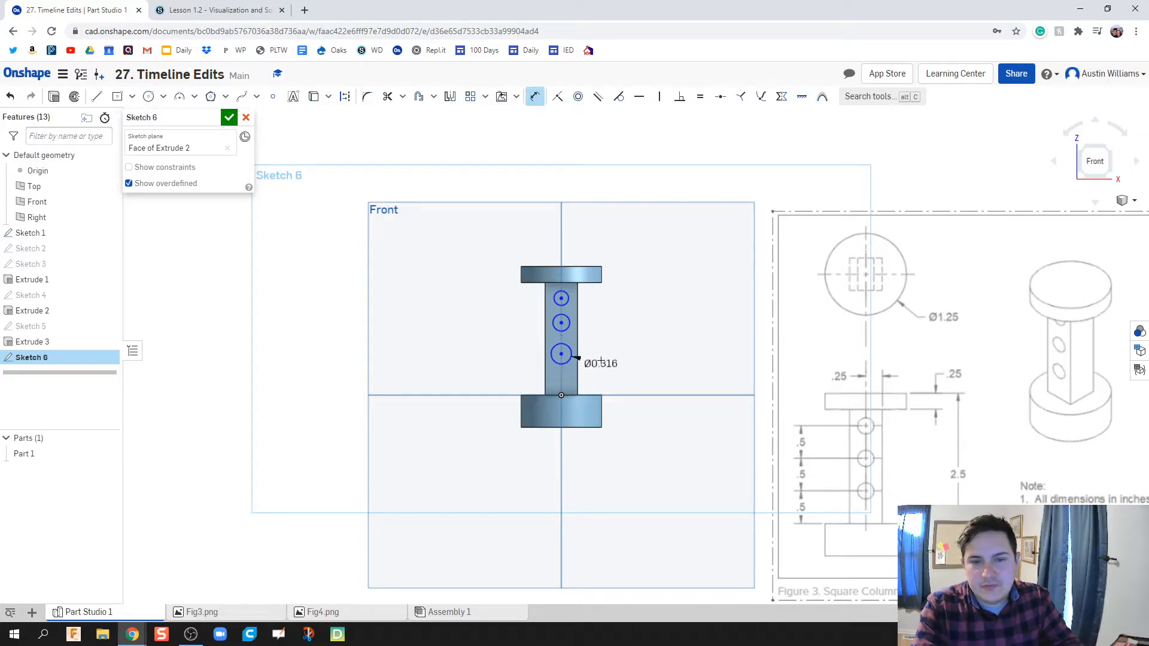
Dimension the three circles to Ø0.25 and their spacing up the column to 0.5.
{"action": "double_click", "coordinate": [601, 361]}
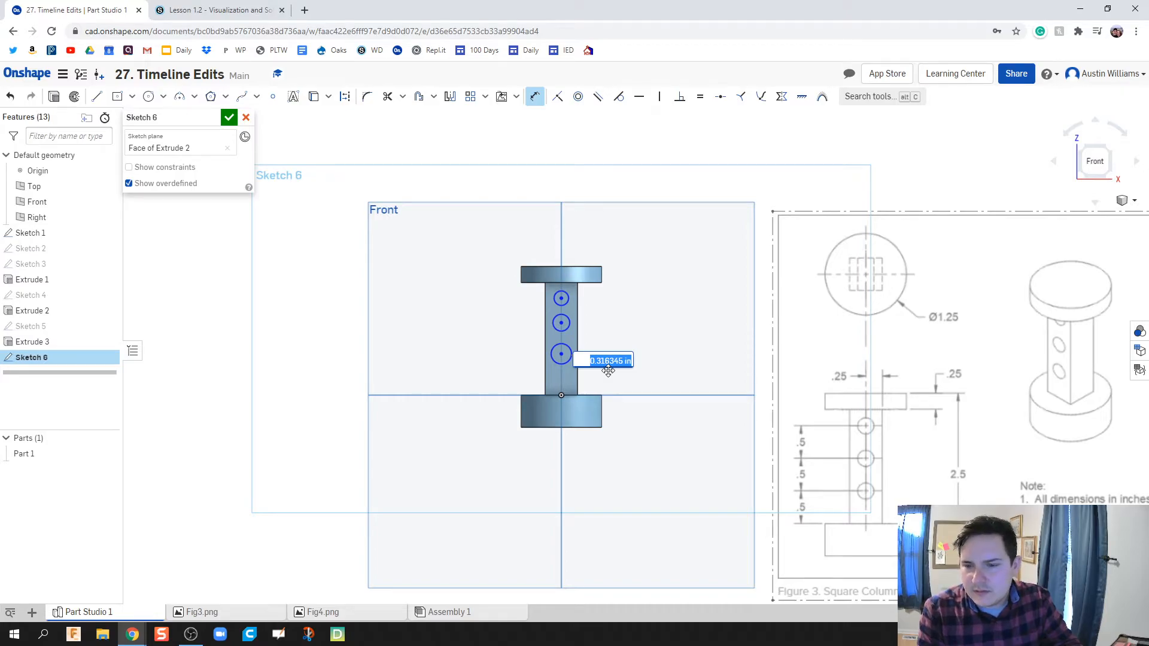
{"action": "mouse_move", "coordinate": [617, 383]}
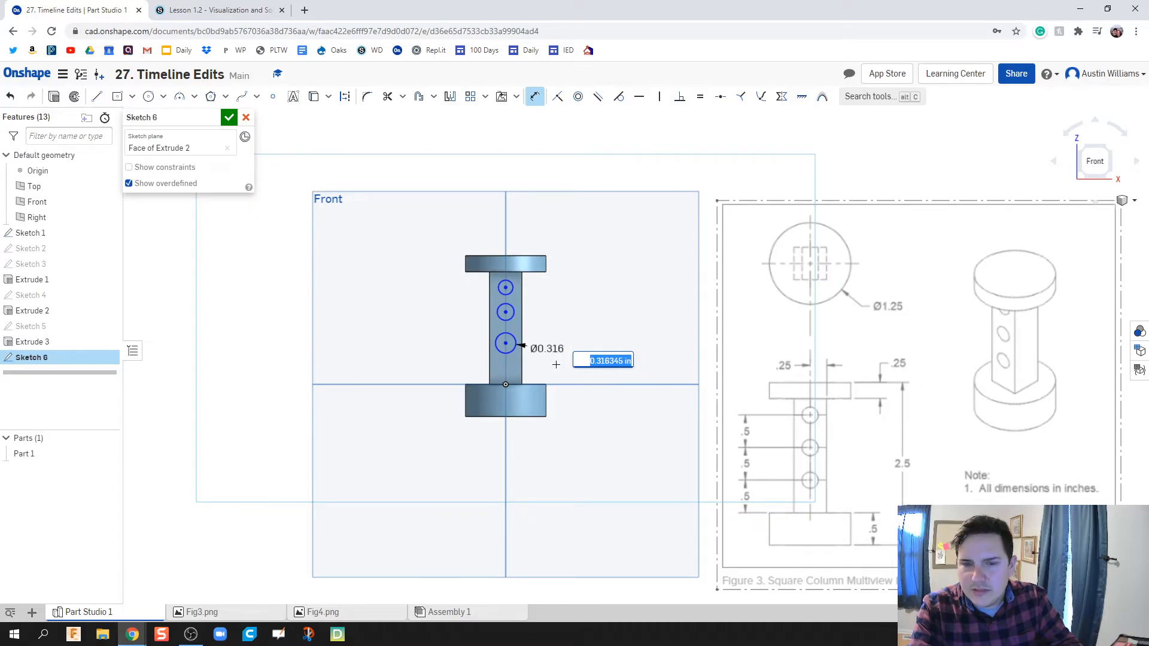
{"action": "type", "text": "0.2"}
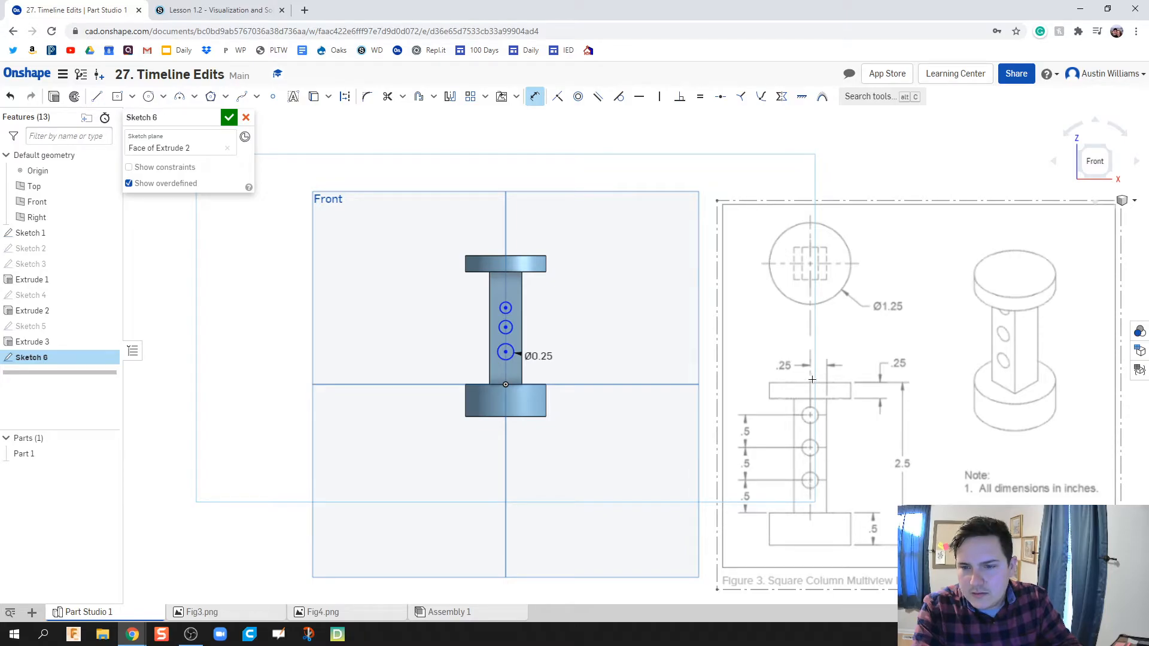
{"action": "mouse_move", "coordinate": [828, 437]}
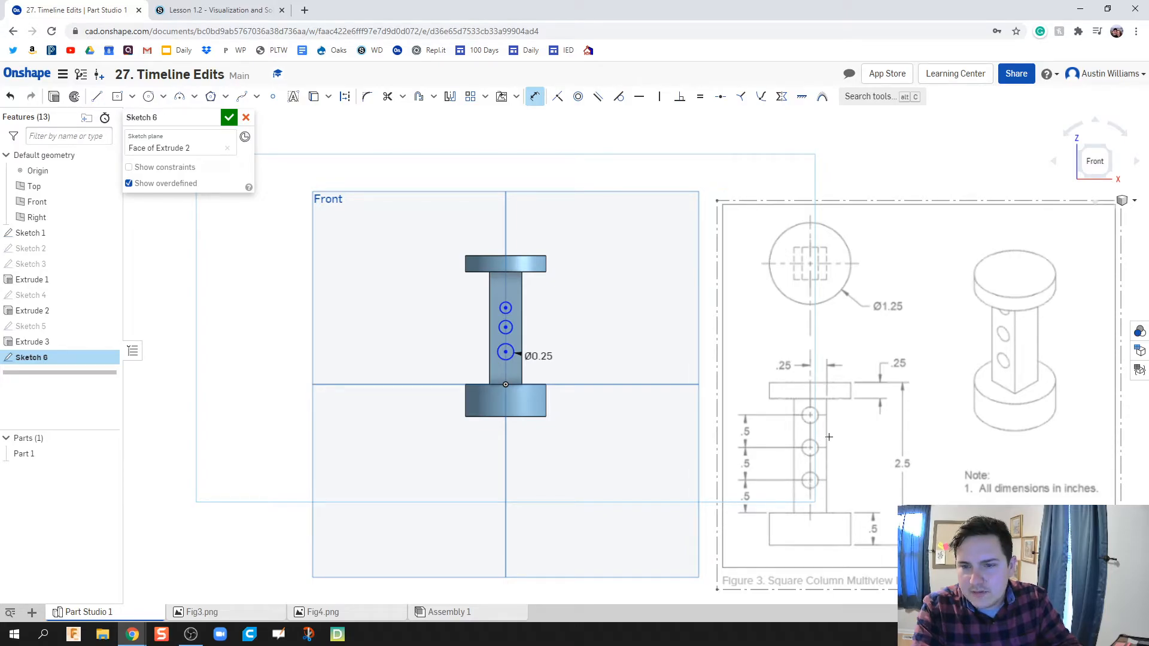
{"action": "mouse_move", "coordinate": [451, 331]}
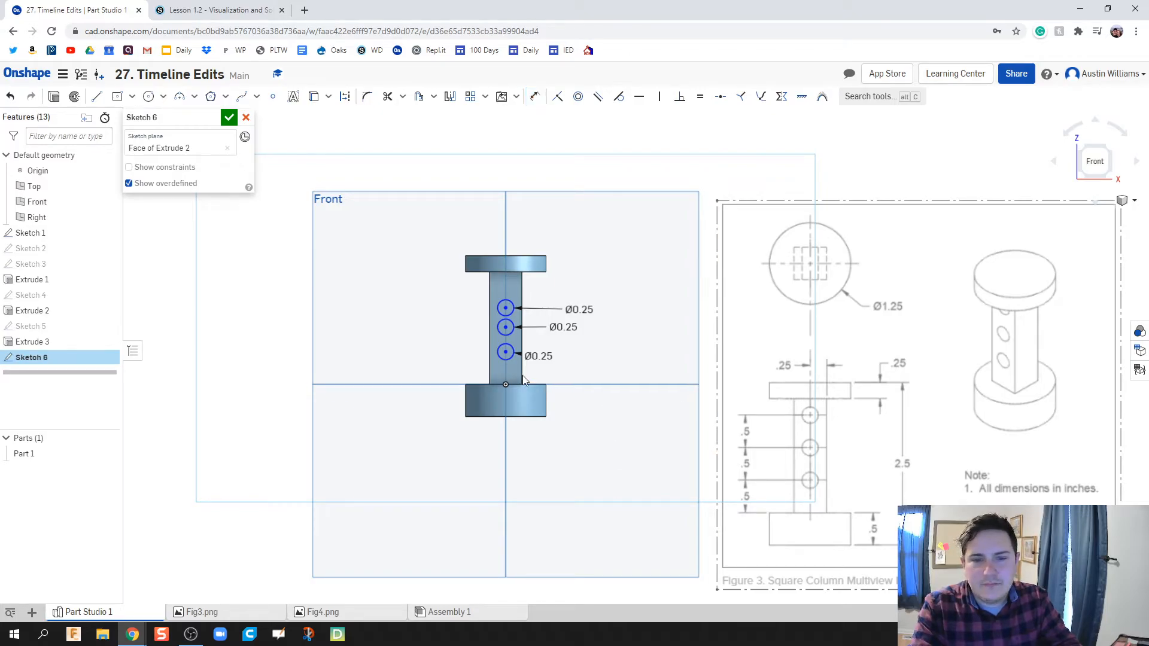
{"action": "left_click", "coordinate": [535, 96]}
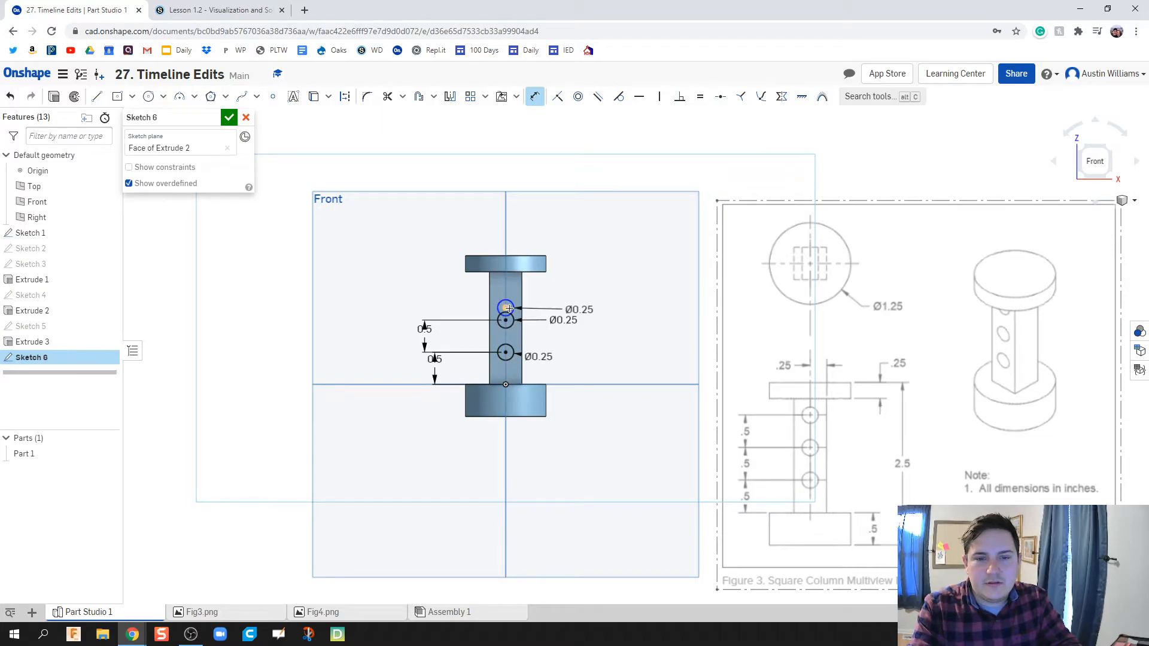
{"action": "double_click", "coordinate": [506, 308]}
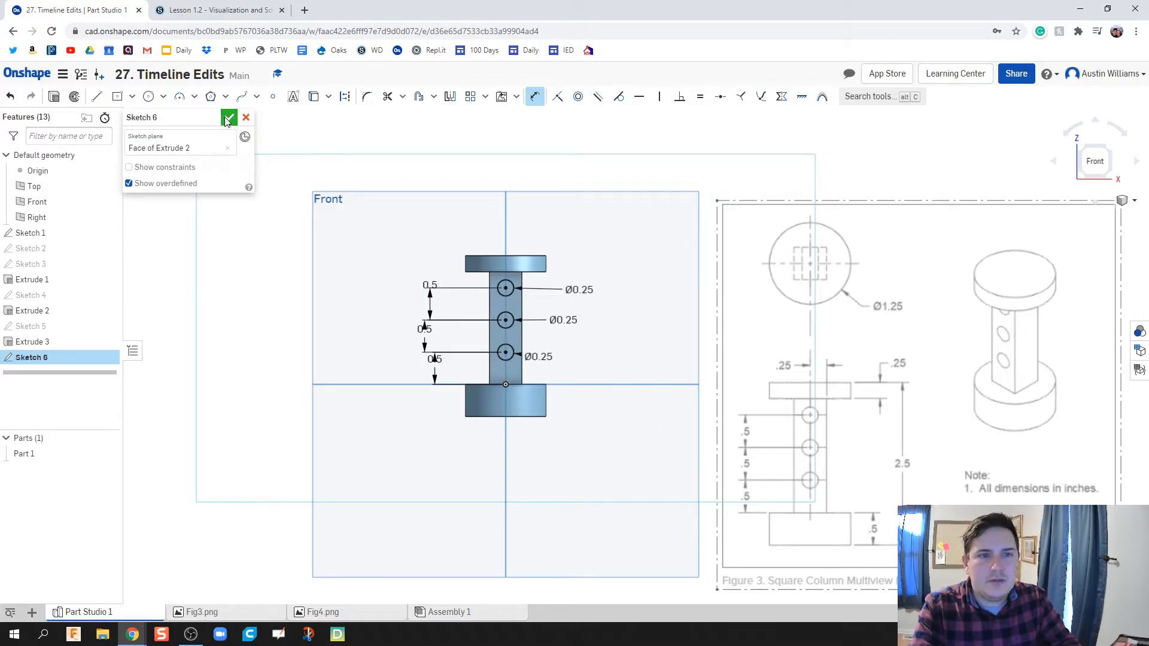
Close Sketch 6 and extrude-remove the three circles 1 in through the column as holes.
{"action": "left_click", "coordinate": [230, 117]}
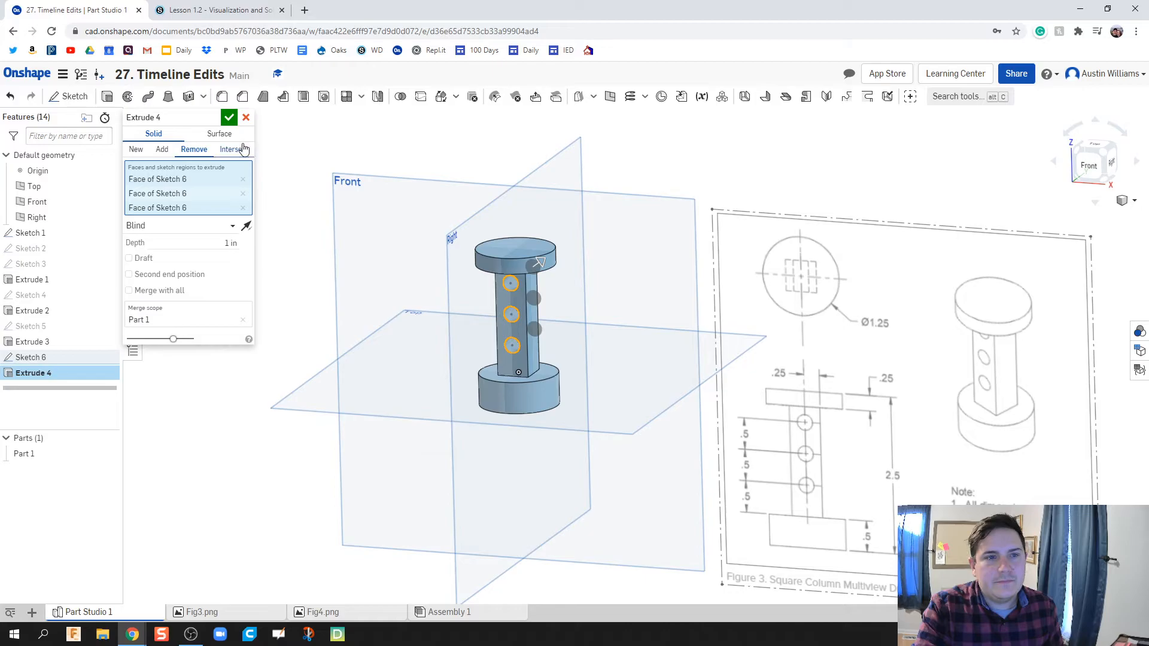
{"action": "left_click", "coordinate": [230, 118]}
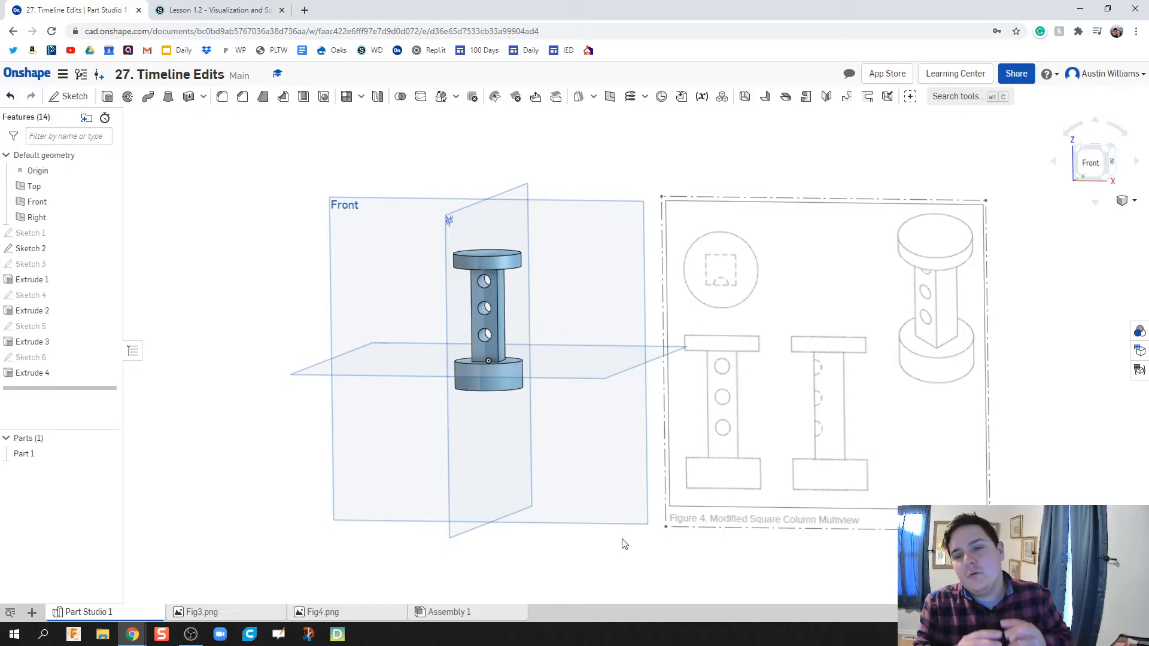
{"action": "mouse_move", "coordinate": [181, 517]}
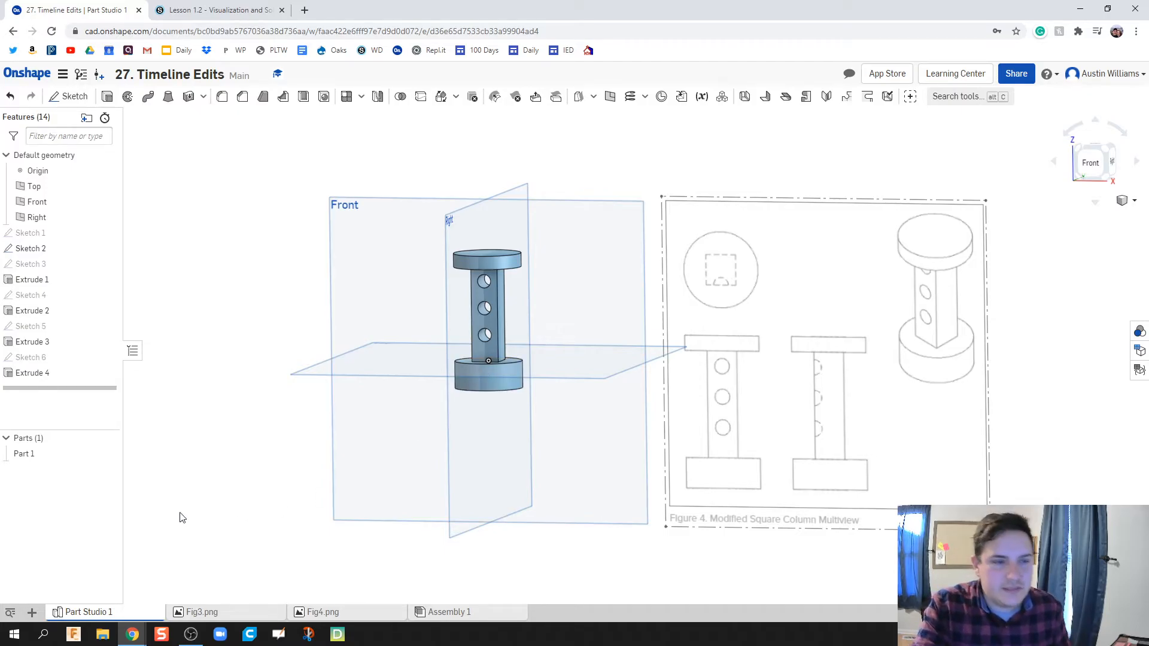
Inspect Sketch 6, then delete Extrude 4 so the column is solid with only the sketched circles.
{"action": "left_click", "coordinate": [33, 373]}
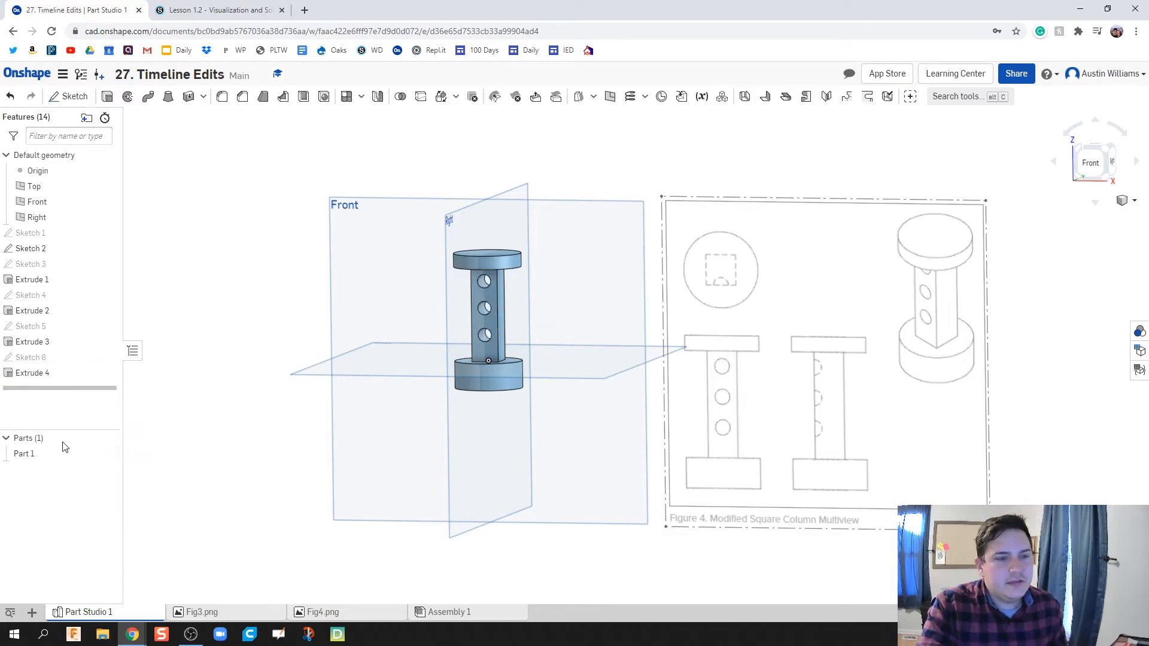
{"action": "double_click", "coordinate": [30, 356]}
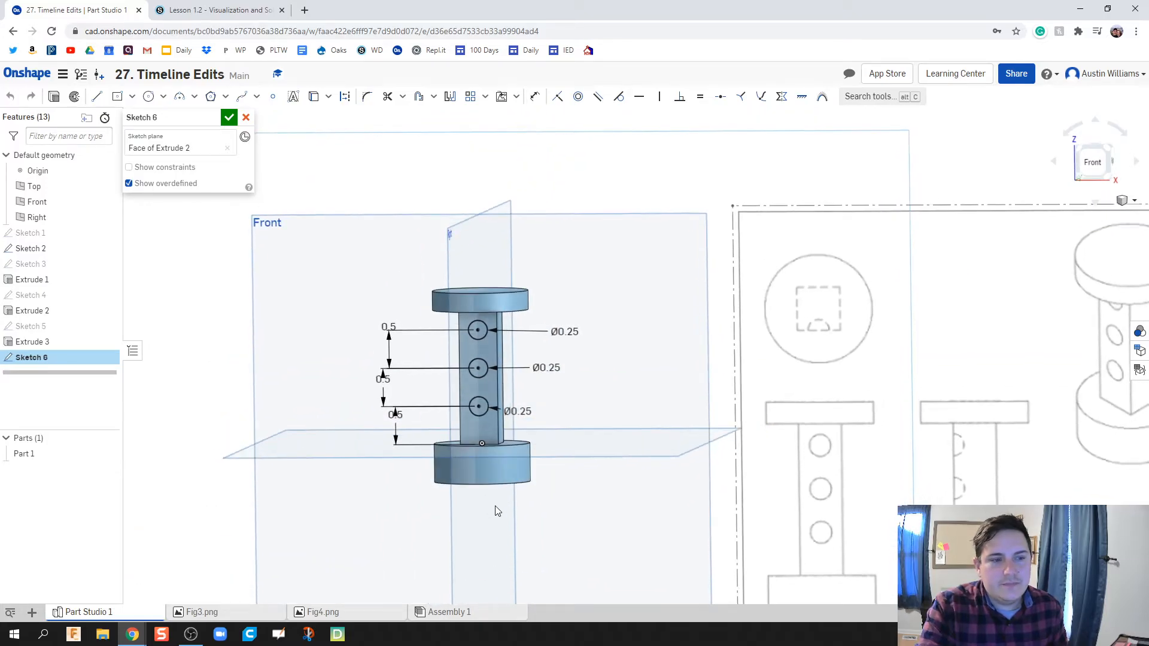
{"action": "left_click", "coordinate": [229, 118]}
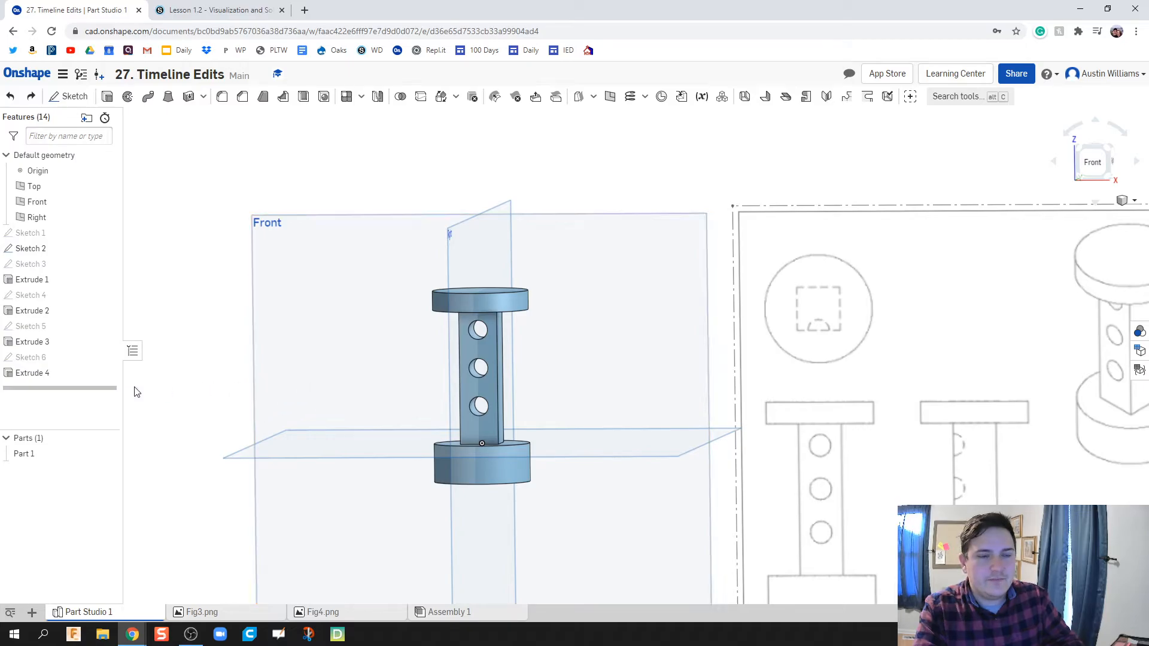
{"action": "left_click", "coordinate": [31, 373]}
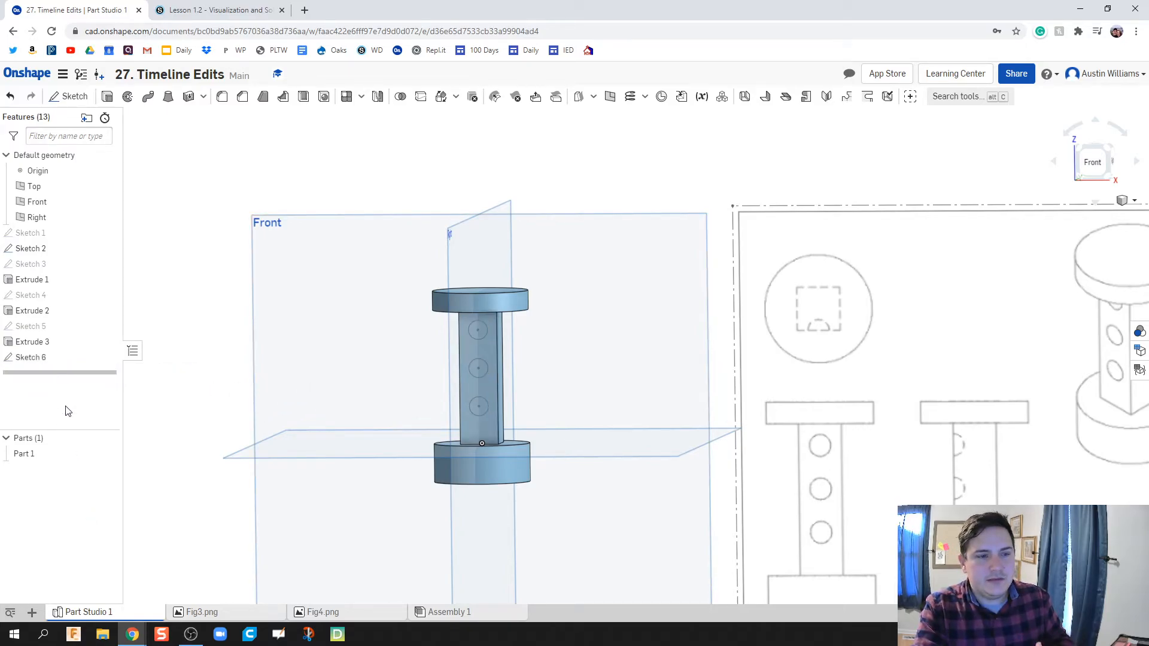
{"action": "left_click", "coordinate": [31, 357]}
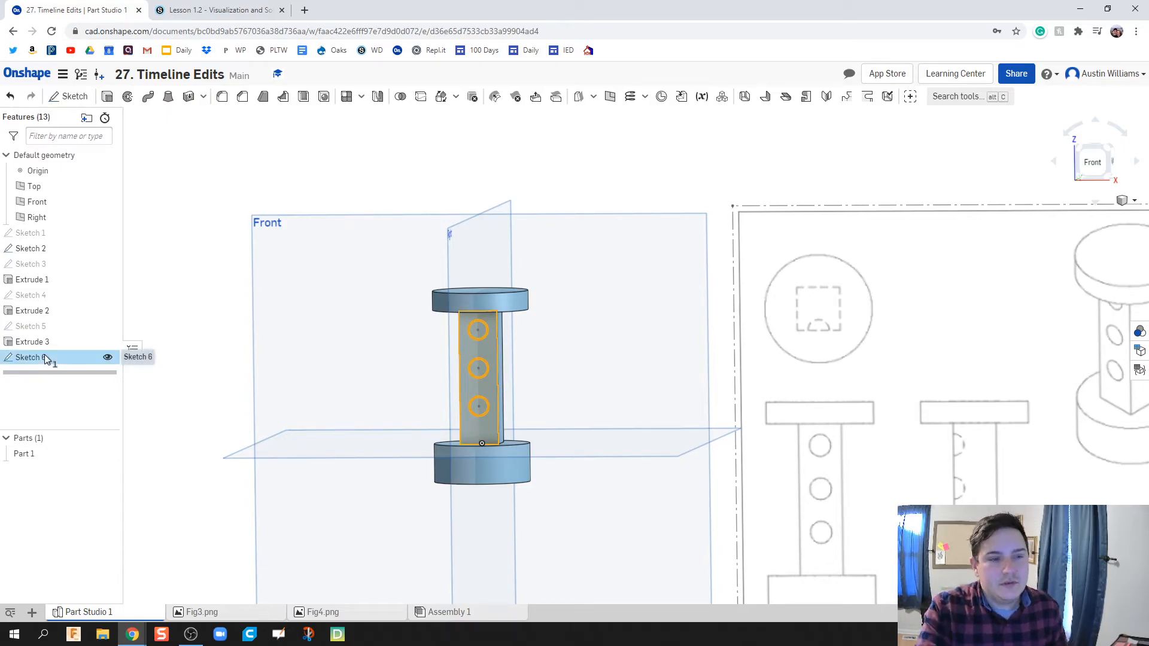
Reopen Sketch 6 and add a vertical centre line through the three circles.
{"action": "double_click", "coordinate": [28, 356]}
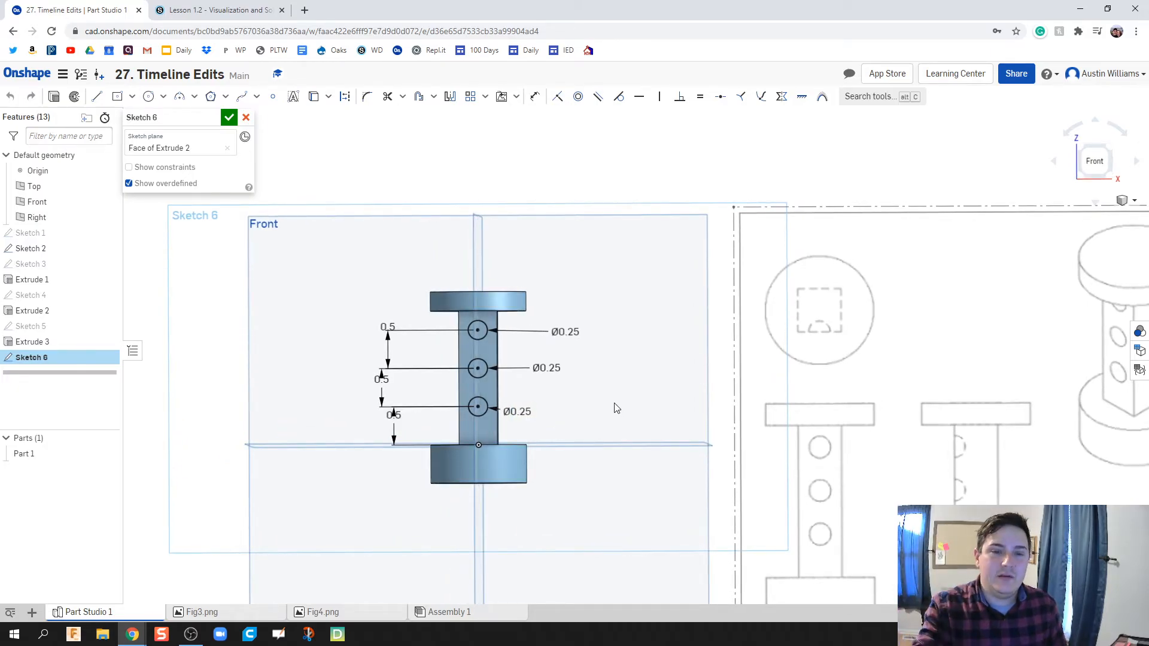
{"action": "left_click", "coordinate": [96, 96]}
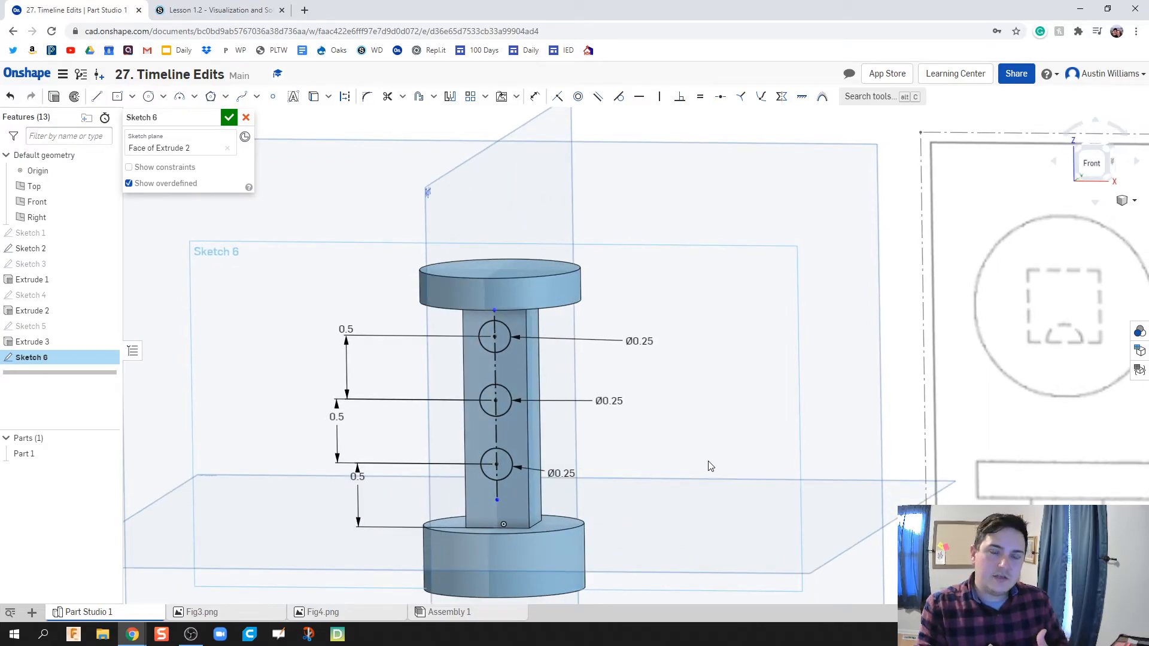
{"action": "mouse_move", "coordinate": [218, 266]}
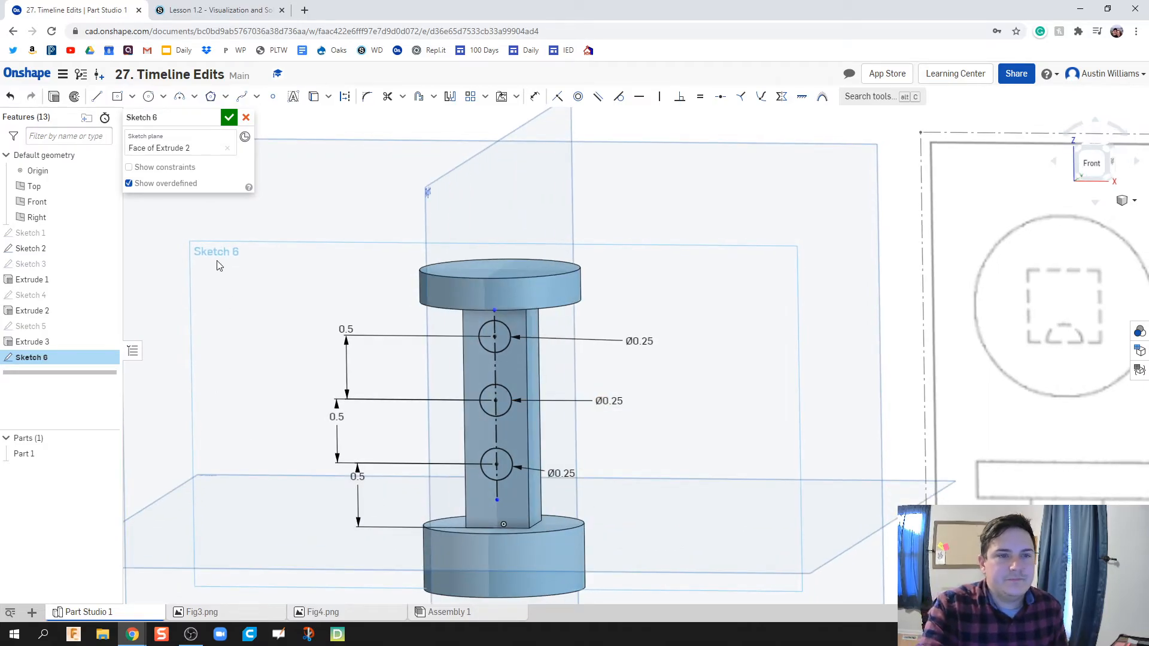
Close the sketch and start a Revolve of the circle regions about the centre line.
{"action": "left_click", "coordinate": [228, 117]}
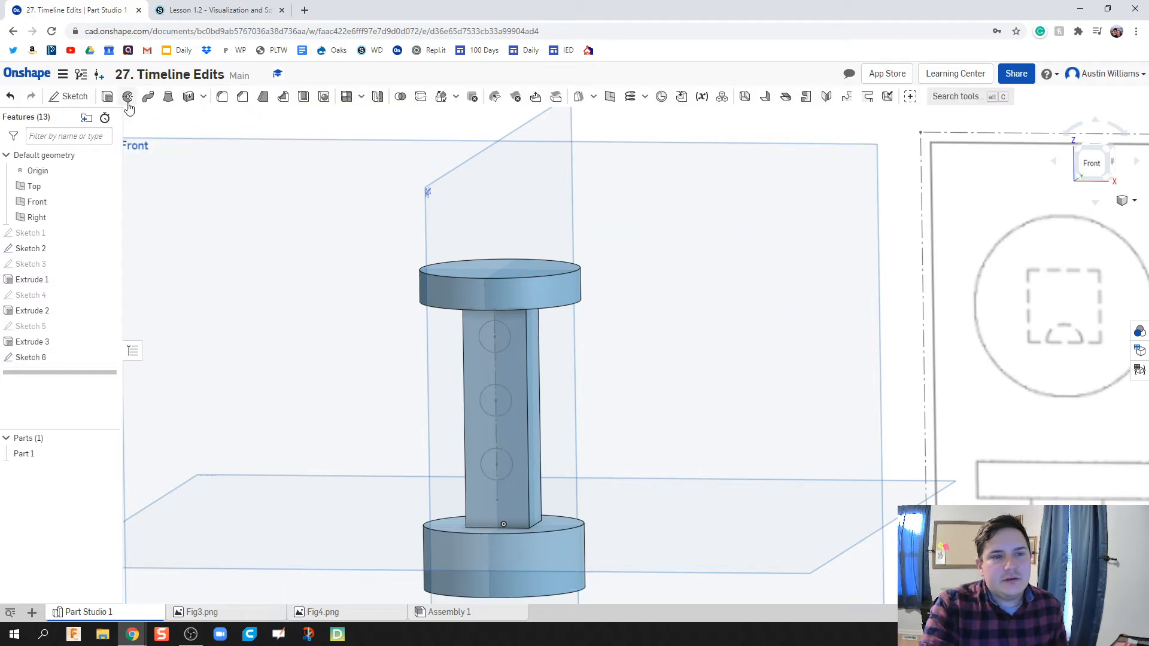
{"action": "left_click", "coordinate": [127, 95]}
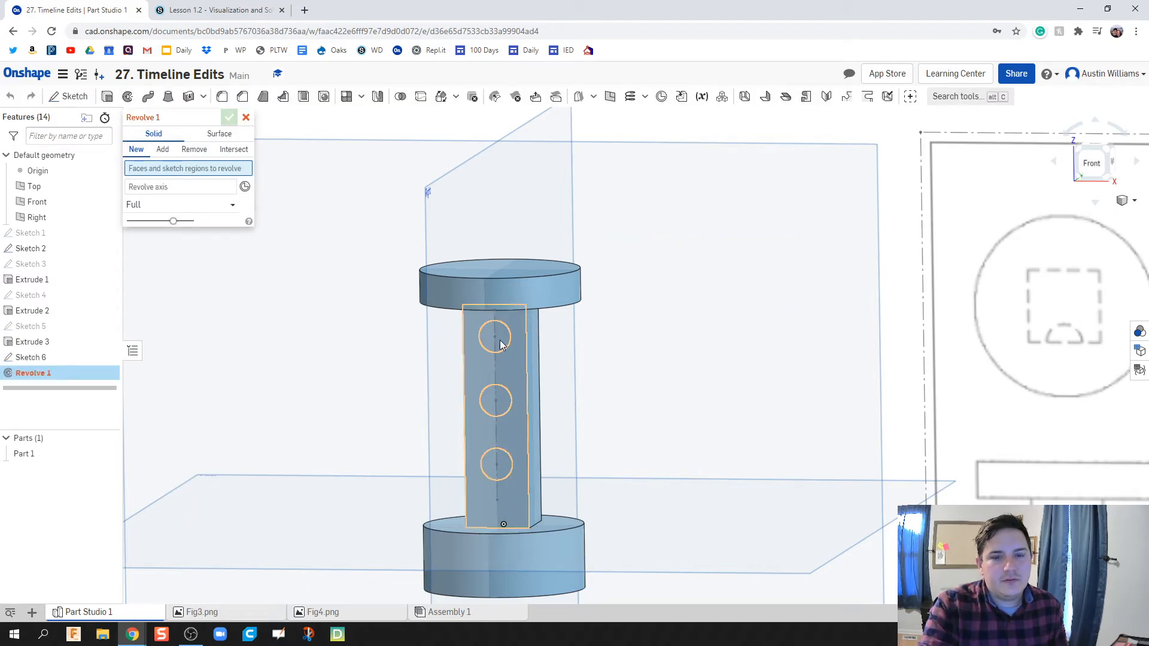
{"action": "left_click", "coordinate": [501, 345]}
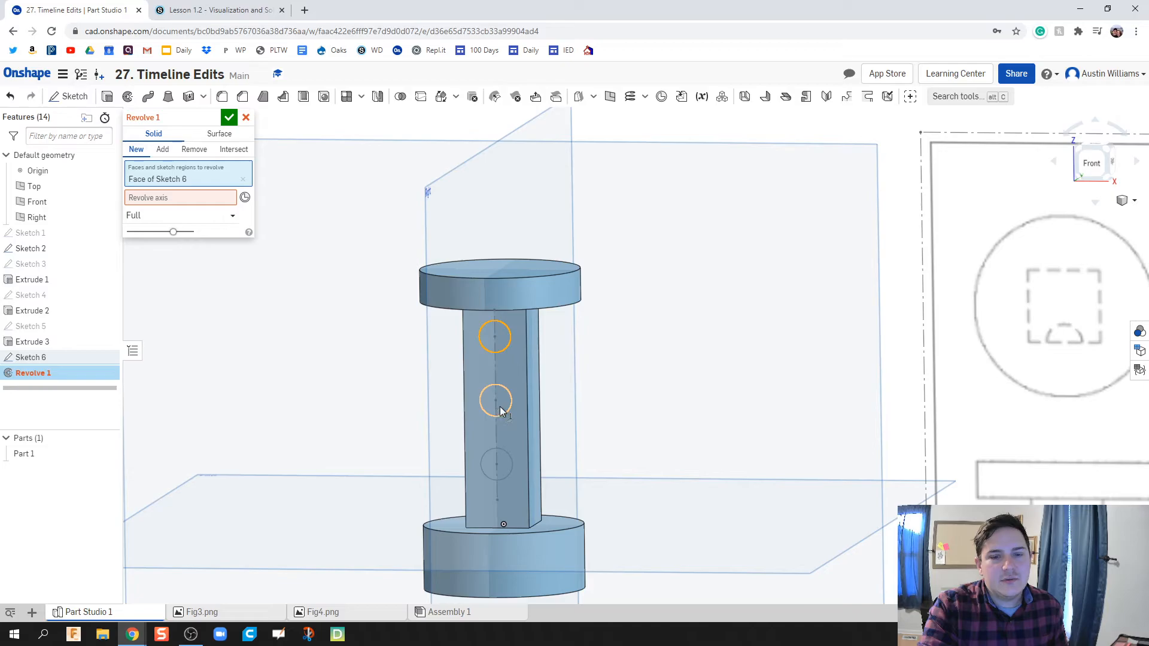
{"action": "left_click", "coordinate": [495, 465]}
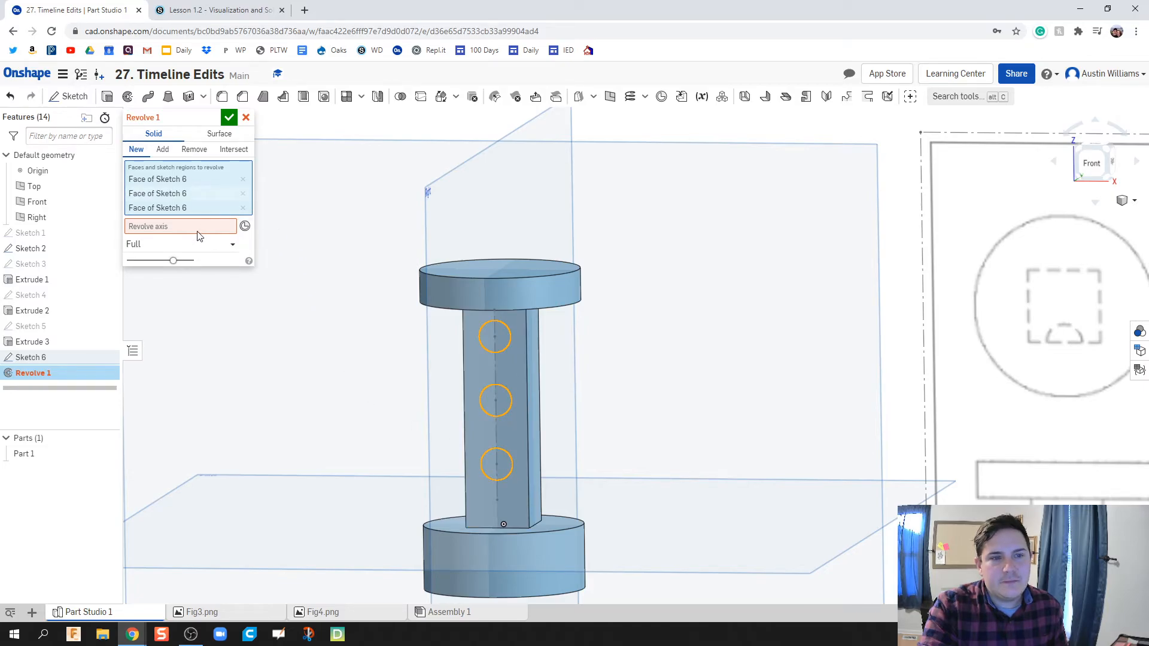
{"action": "left_click", "coordinate": [497, 400]}
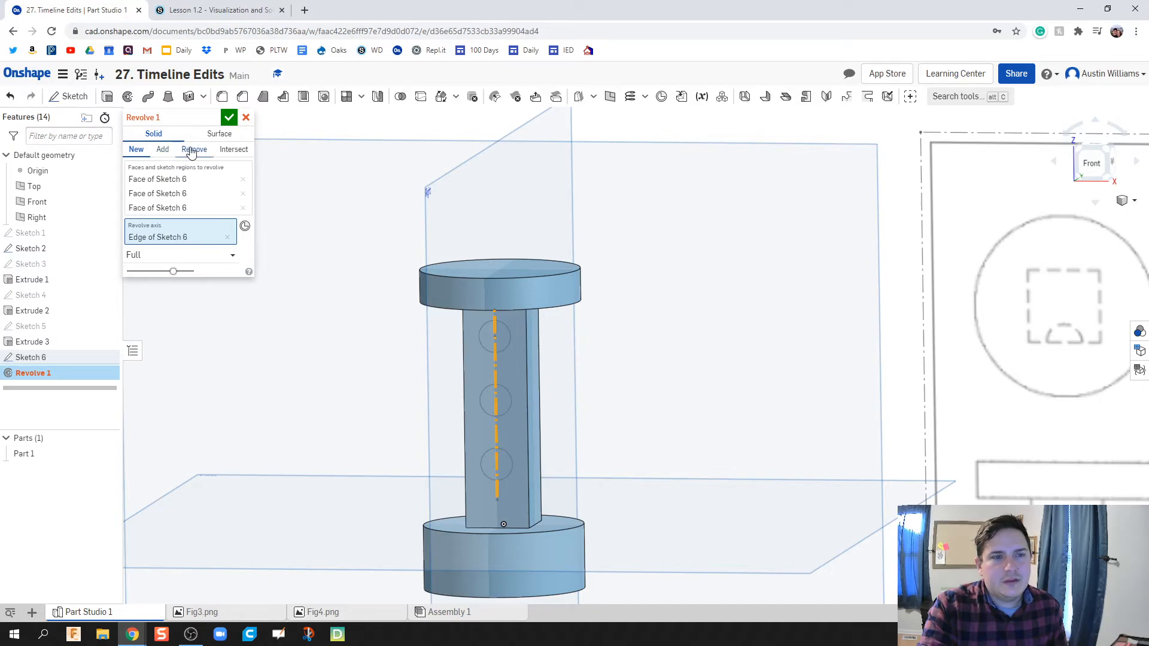
Set the revolve to Remove, one direction at 180 deg, and accept it.
{"action": "left_click", "coordinate": [194, 149]}
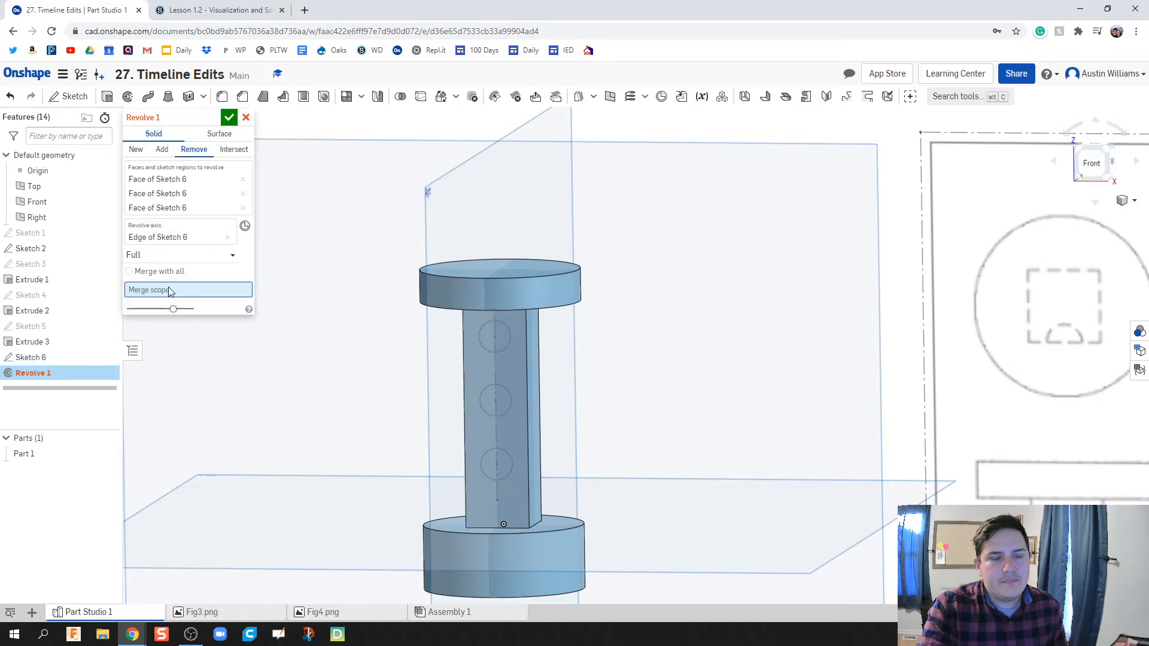
{"action": "left_click", "coordinate": [181, 254]}
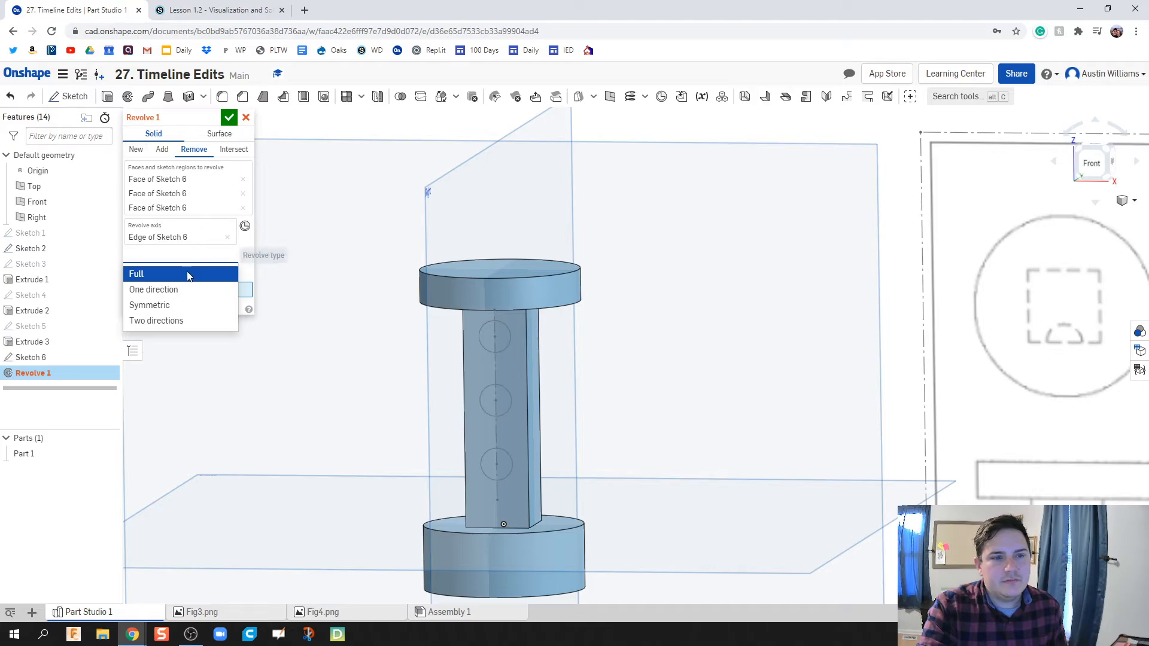
{"action": "mouse_move", "coordinate": [187, 290]}
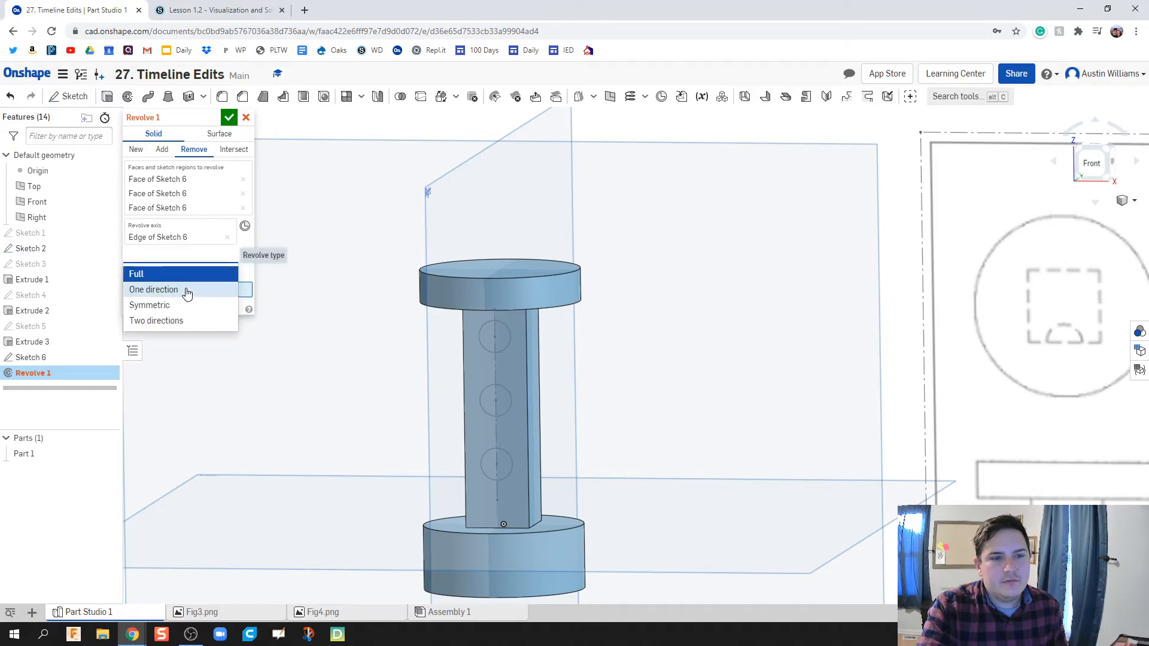
{"action": "left_click", "coordinate": [153, 290]}
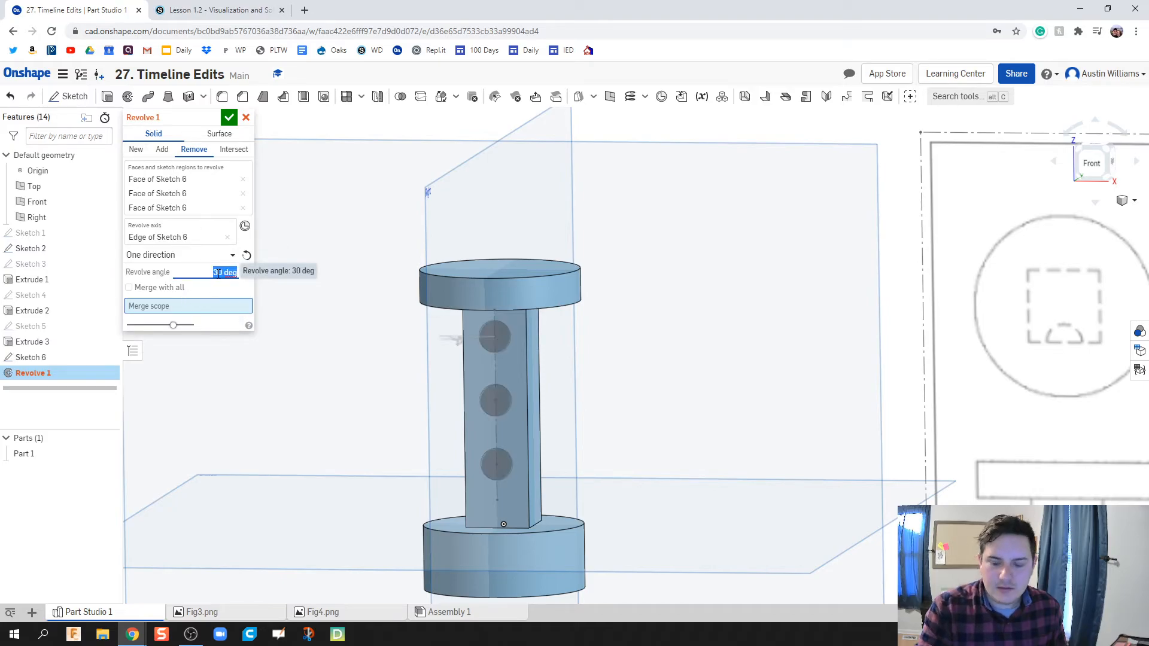
{"action": "type", "text": "180"}
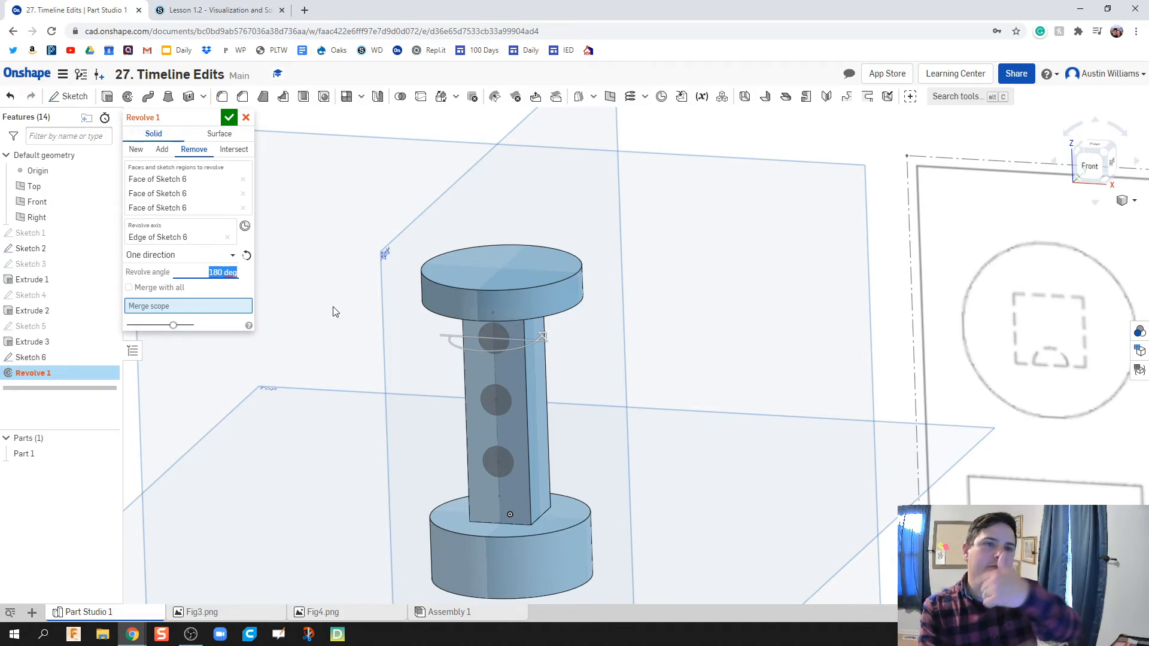
{"action": "mouse_move", "coordinate": [273, 309]}
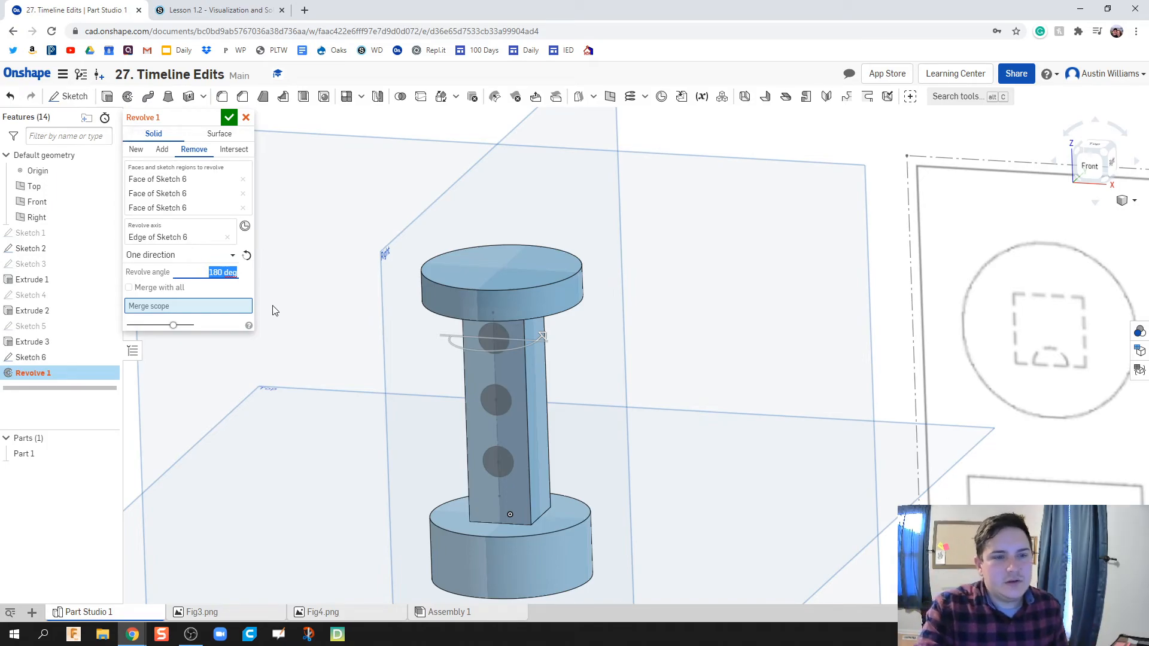
{"action": "left_click", "coordinate": [230, 118]}
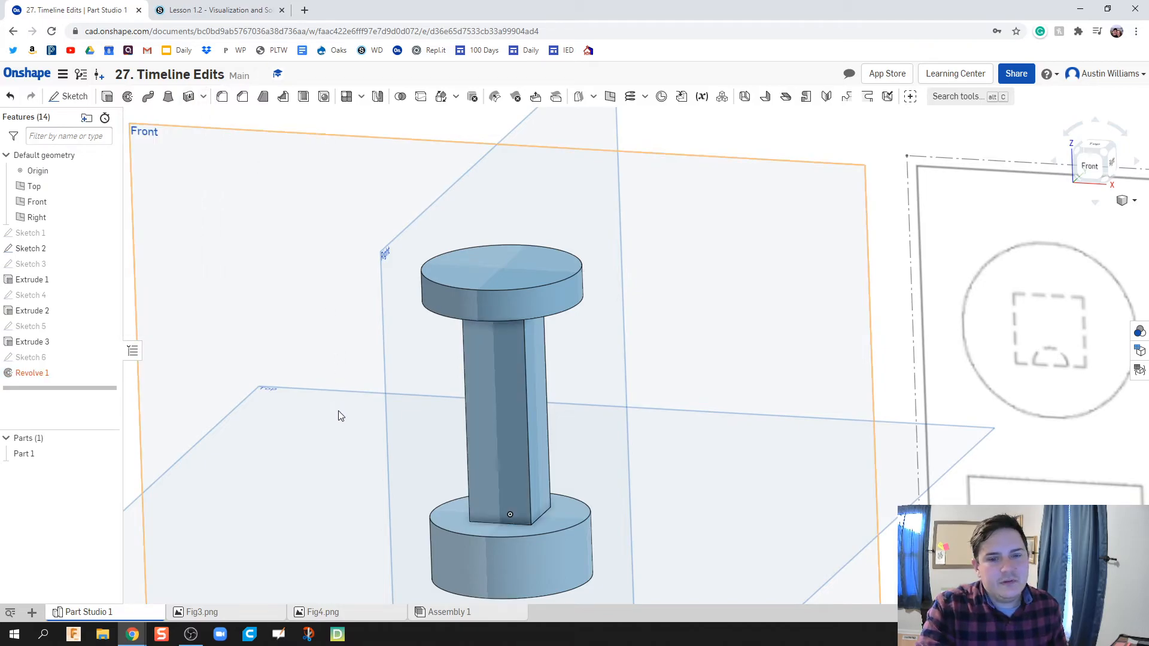
Inspect the failed Revolve 1 and reopen Sketch 6 for editing.
{"action": "left_click", "coordinate": [32, 373]}
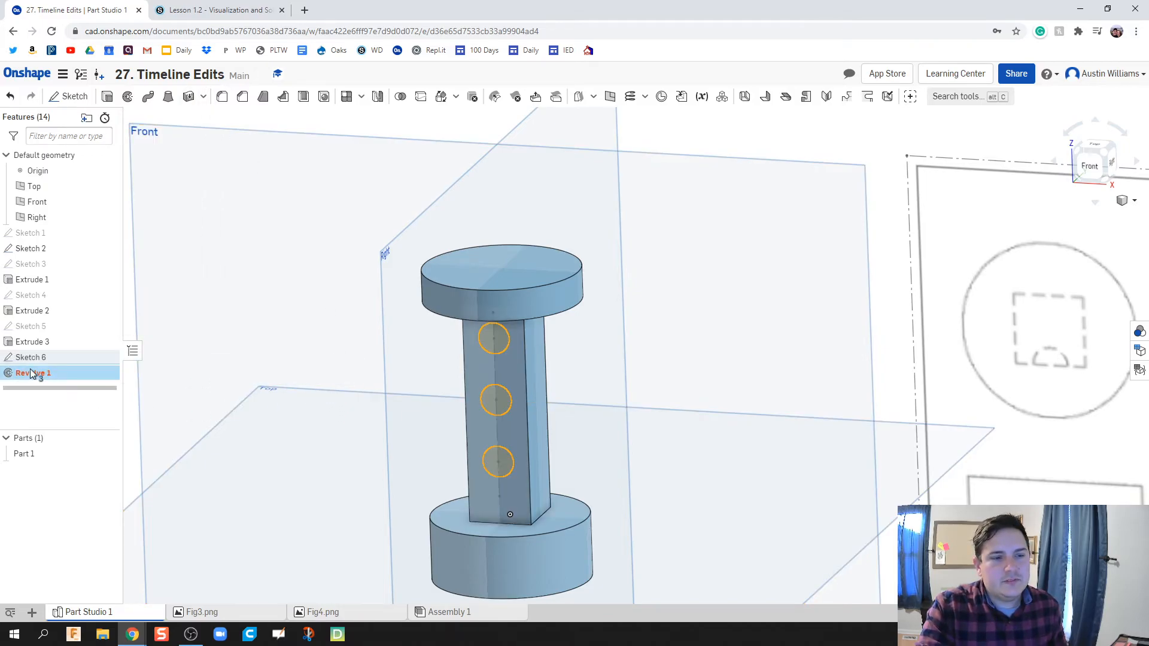
{"action": "double_click", "coordinate": [33, 372]}
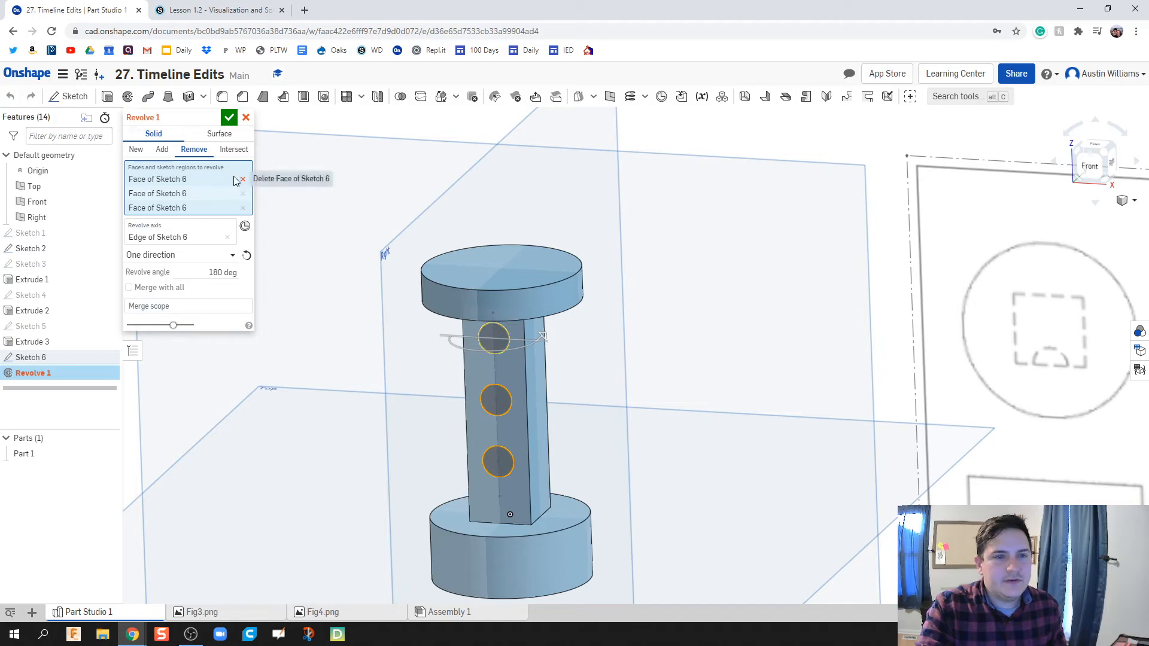
{"action": "mouse_move", "coordinate": [230, 262]}
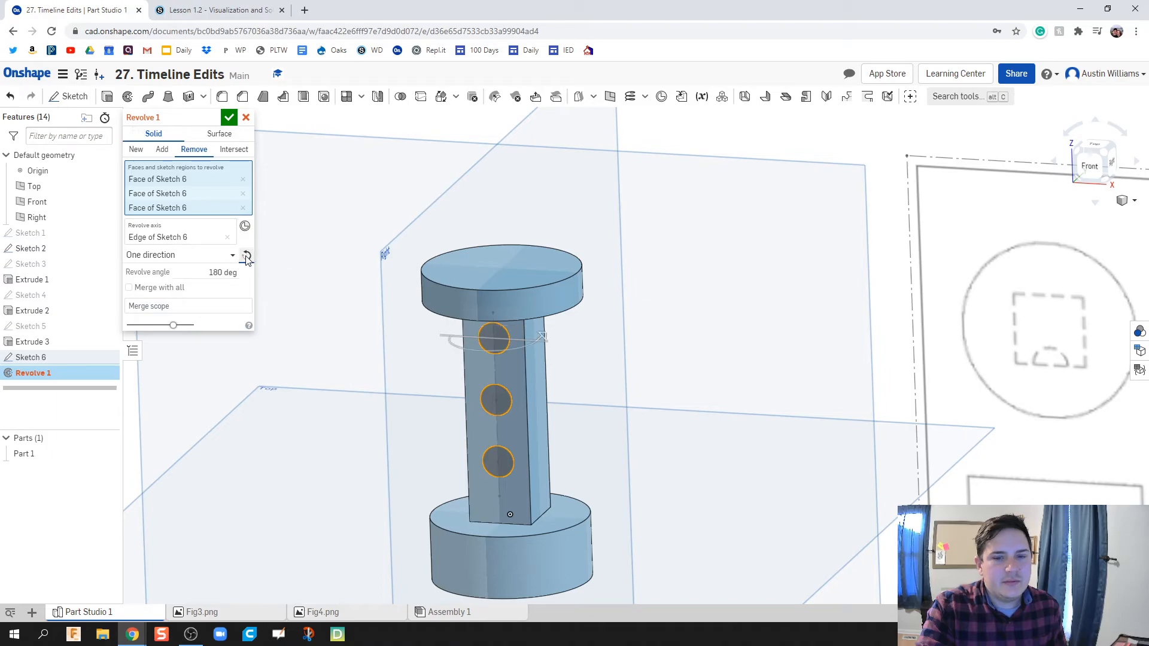
{"action": "left_click", "coordinate": [229, 117]}
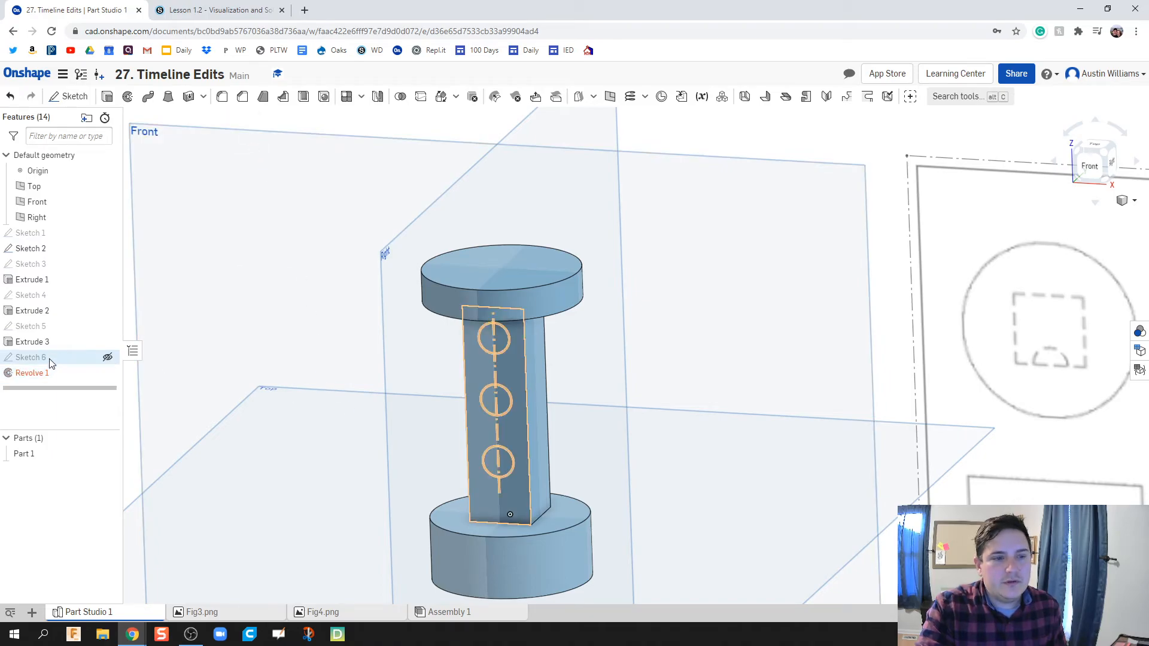
{"action": "double_click", "coordinate": [27, 357]}
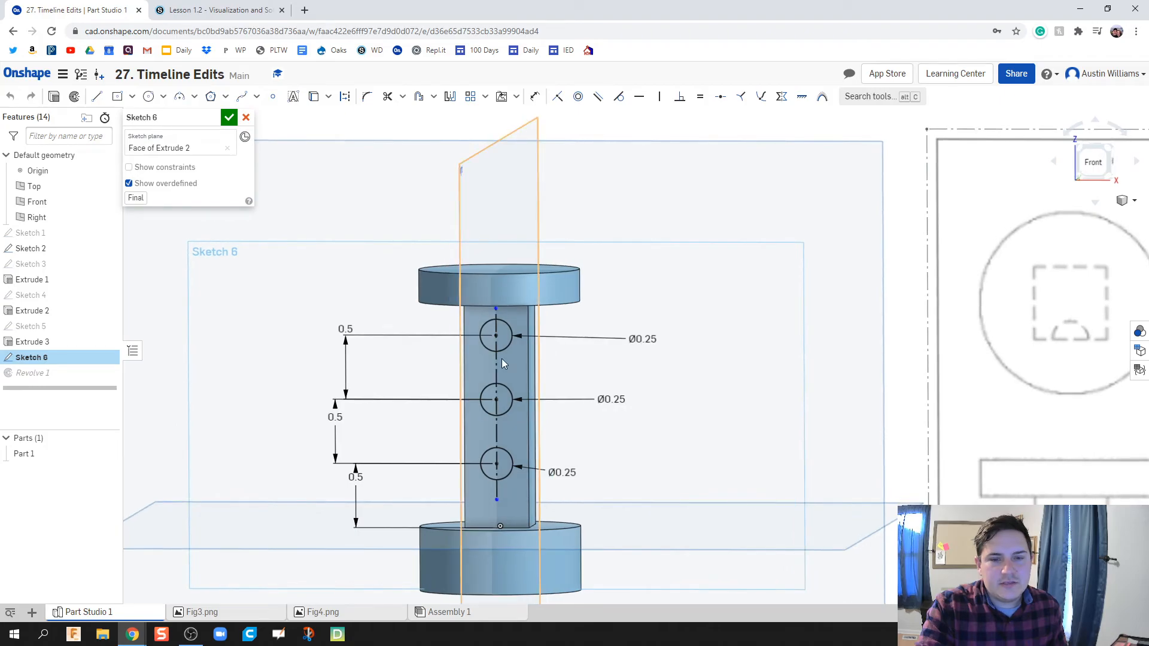
Make the centre line a regular line and trim the circles to right-hand half-circles.
{"action": "scroll", "scroll_direction": "up", "scroll_amount": 3}
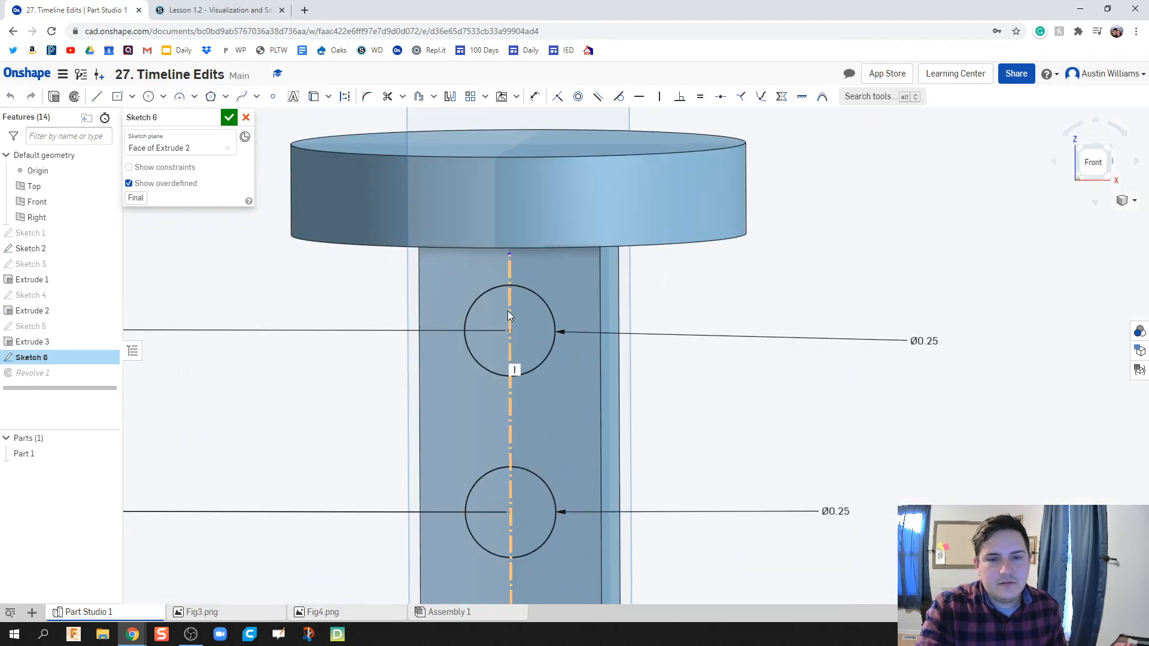
{"action": "right_click", "coordinate": [510, 315]}
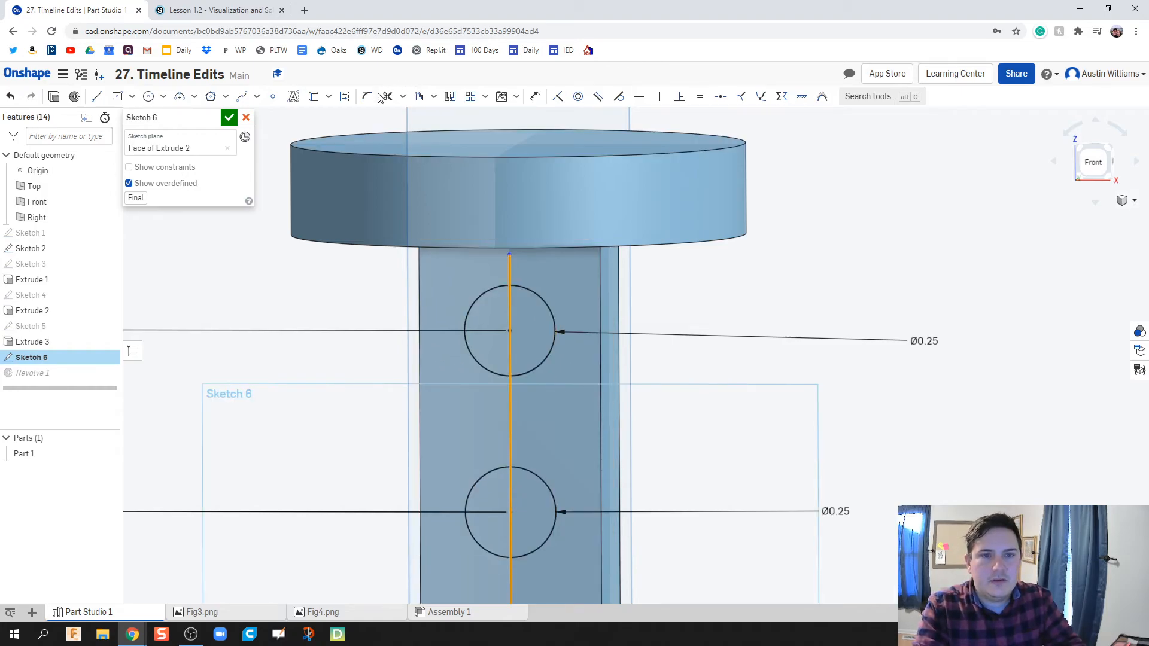
{"action": "left_click", "coordinate": [386, 96]}
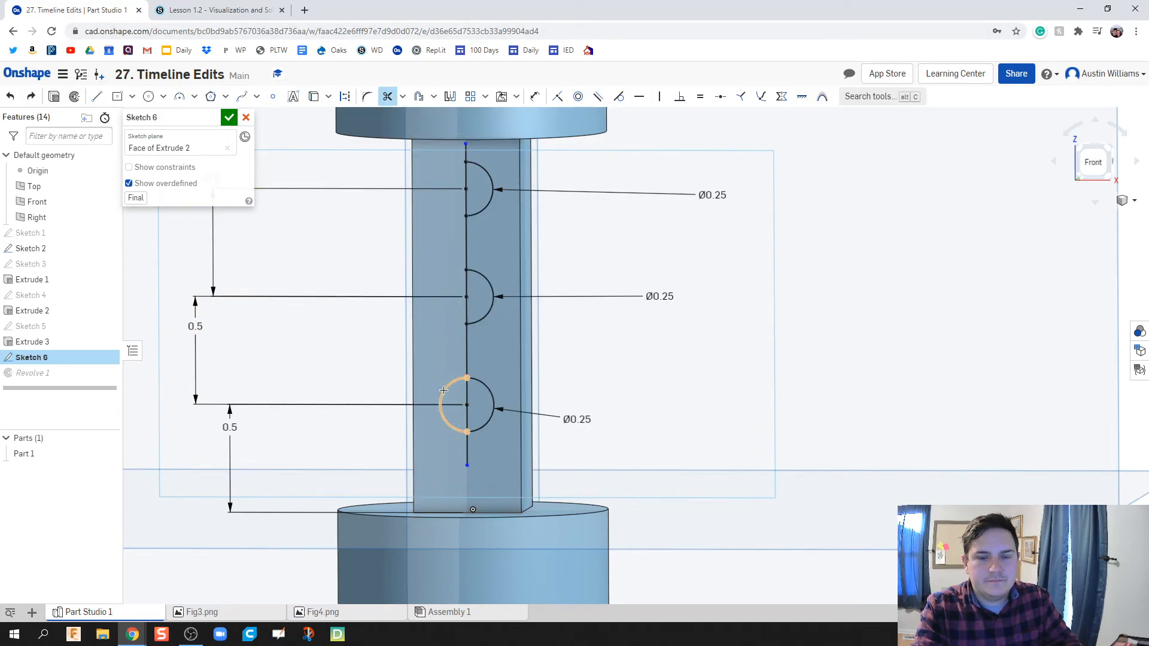
{"action": "left_click", "coordinate": [229, 118]}
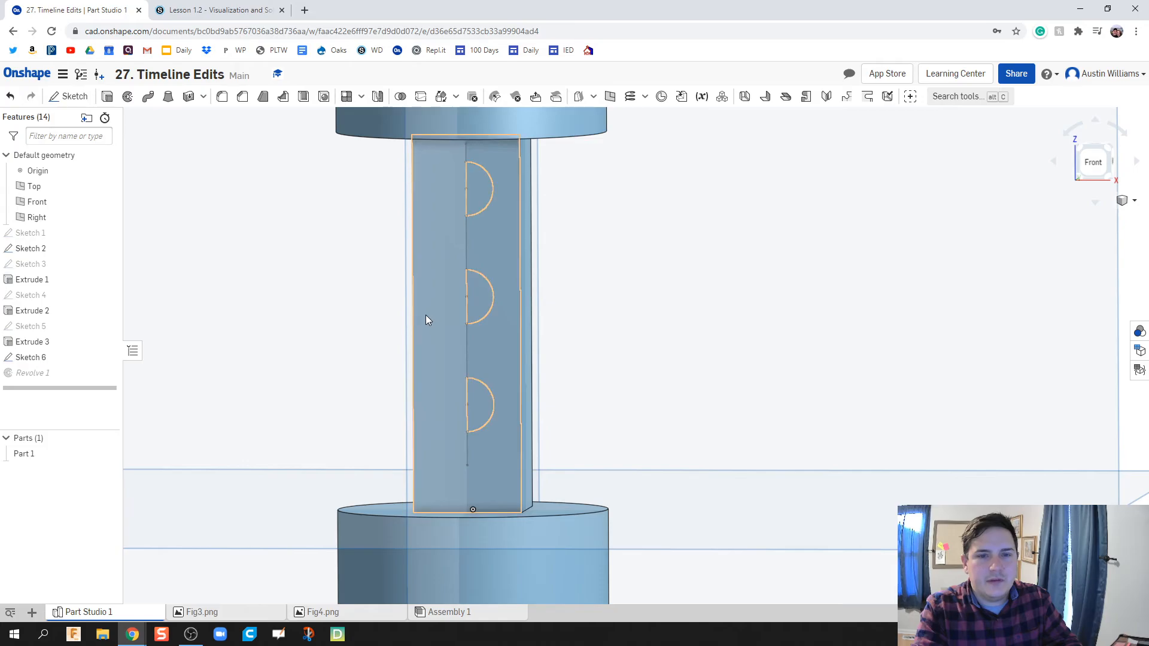
Delete the failed Revolve 1 and start a fresh Revolve feature set to Full.
{"action": "left_click", "coordinate": [31, 374]}
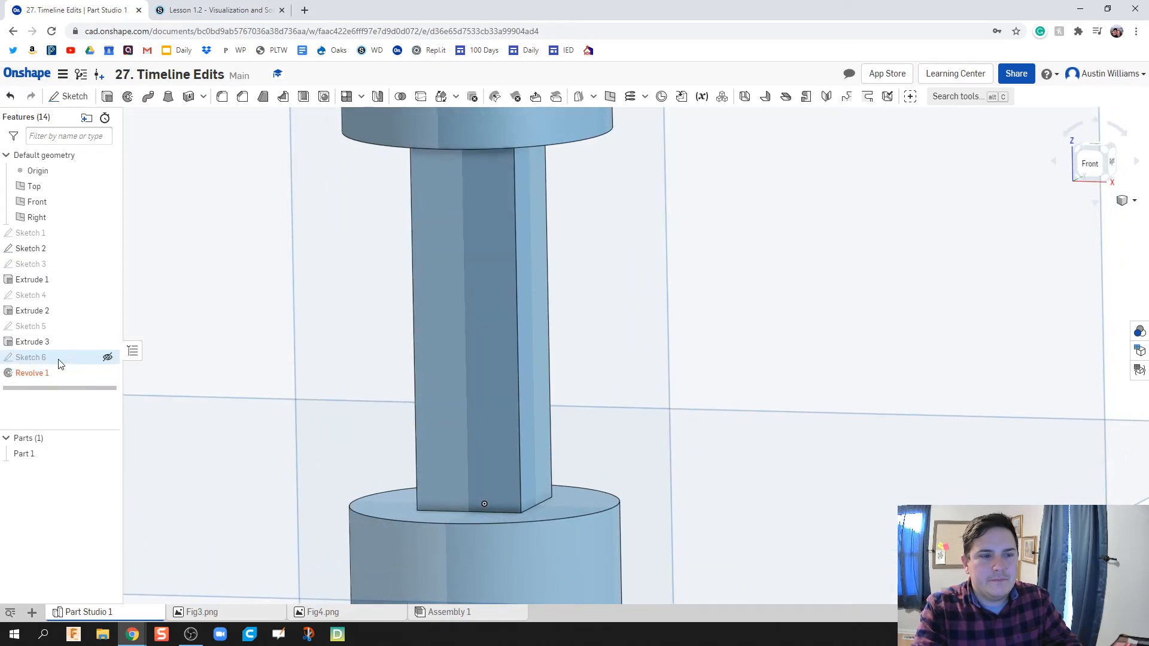
{"action": "left_click", "coordinate": [850, 73]}
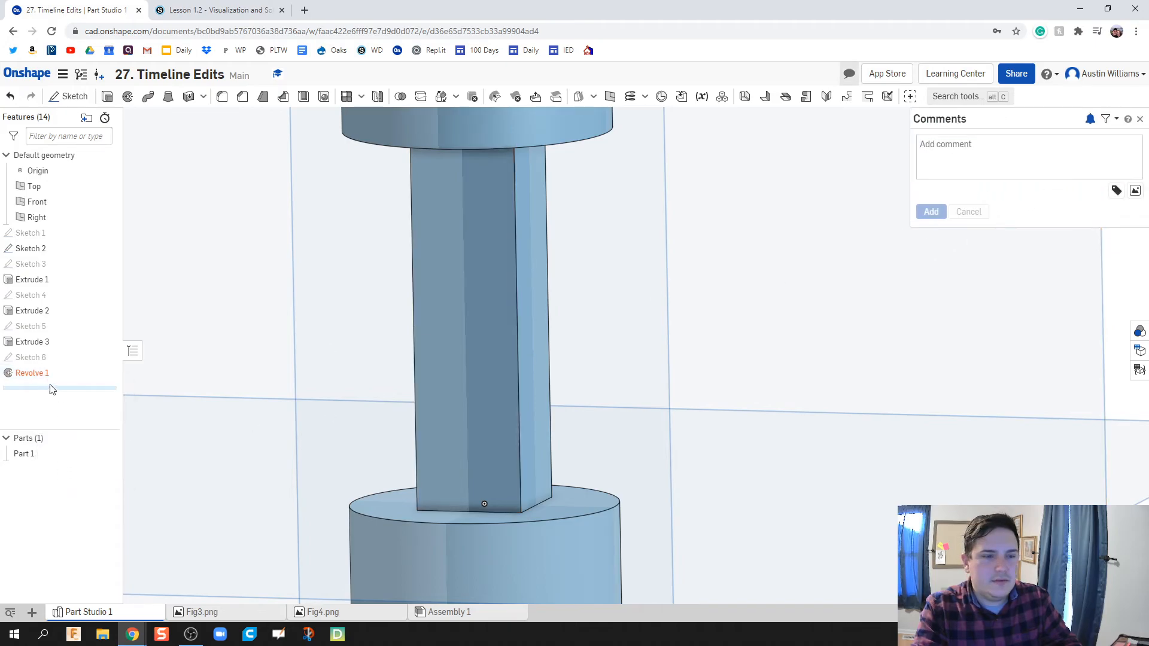
{"action": "left_click", "coordinate": [32, 372]}
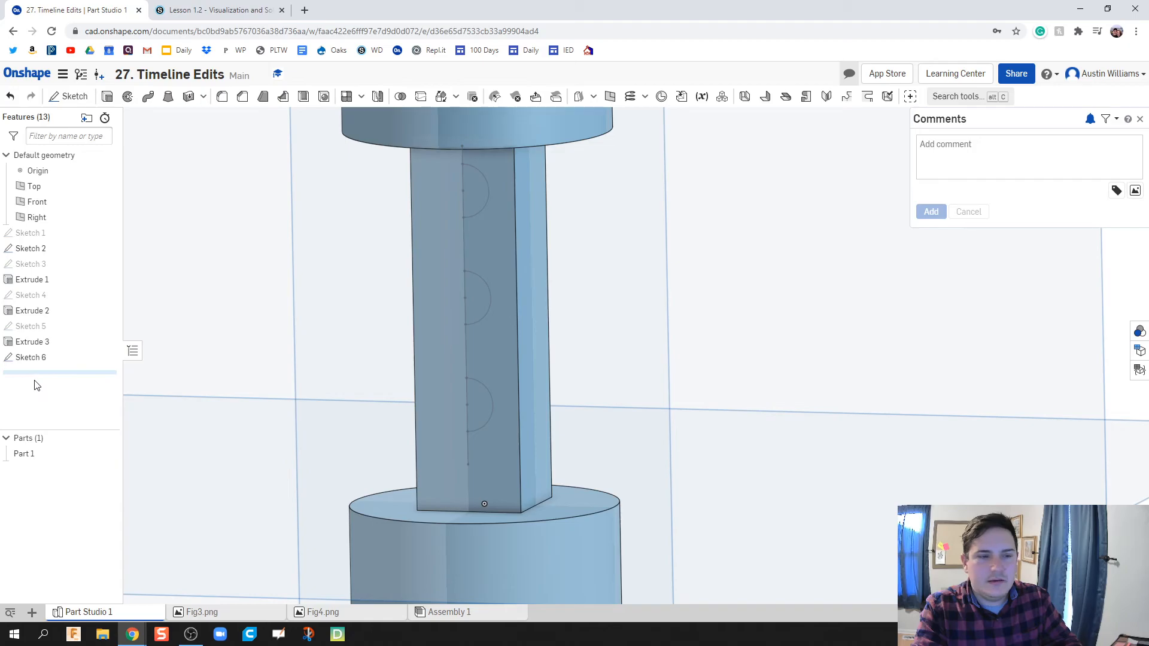
{"action": "double_click", "coordinate": [32, 357]}
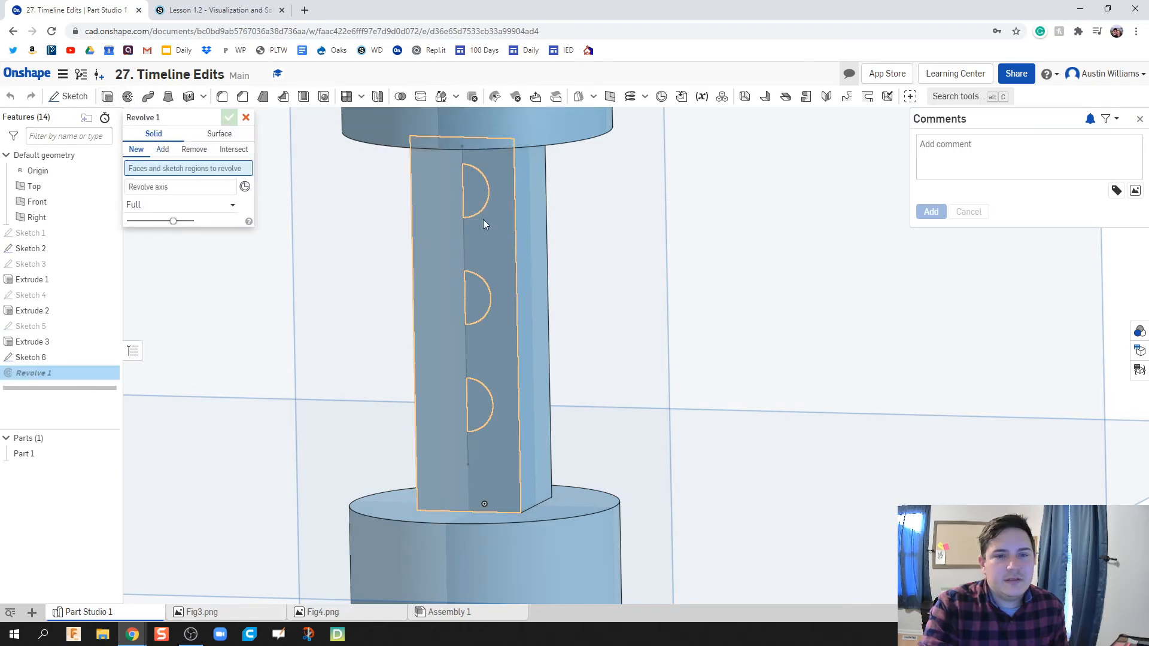
Revolve-remove the three half-circle faces about the centre line, cutting spherical dimples into Part 1.
{"action": "left_click", "coordinate": [477, 191]}
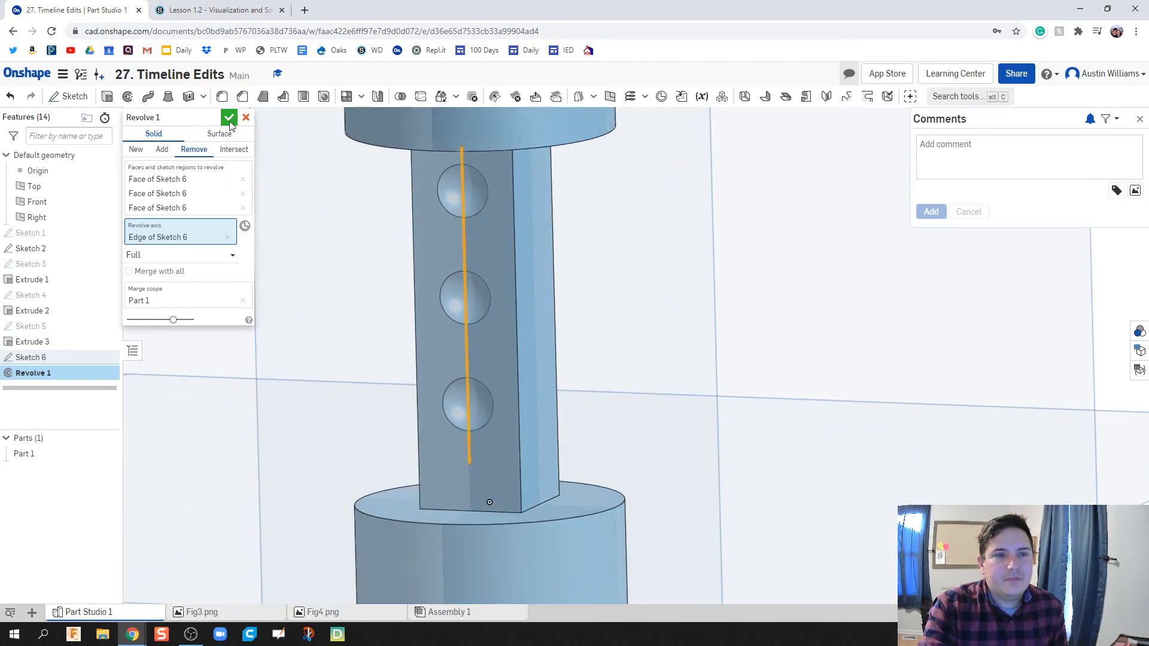
{"action": "left_click", "coordinate": [229, 117]}
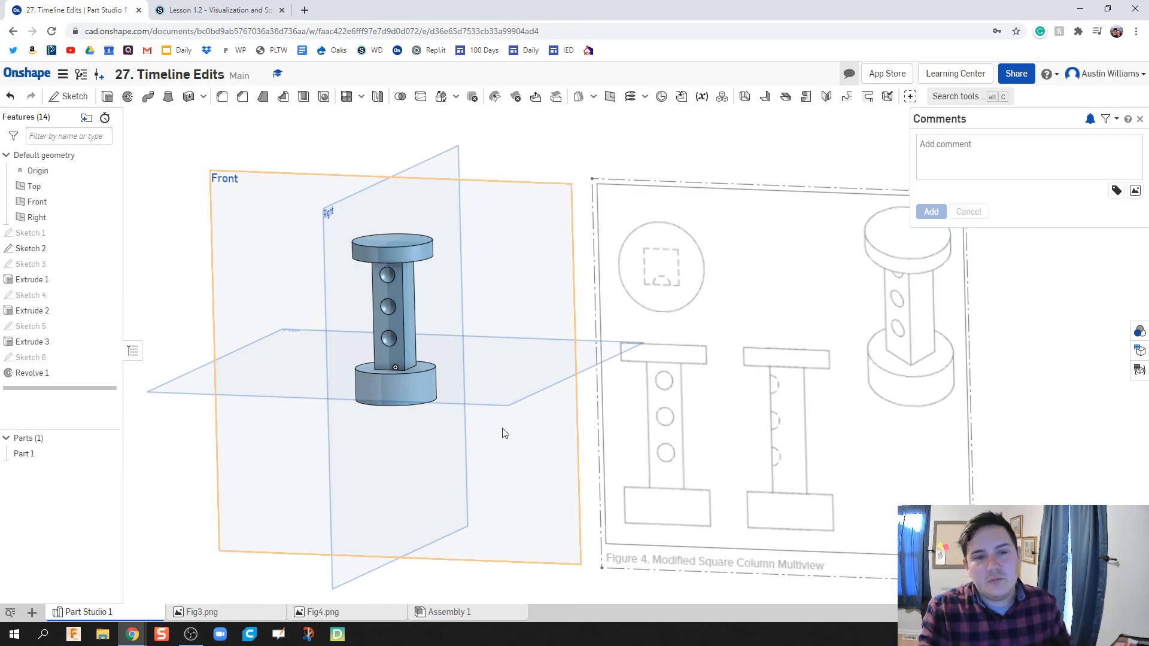
{"action": "left_click", "coordinate": [586, 329]}
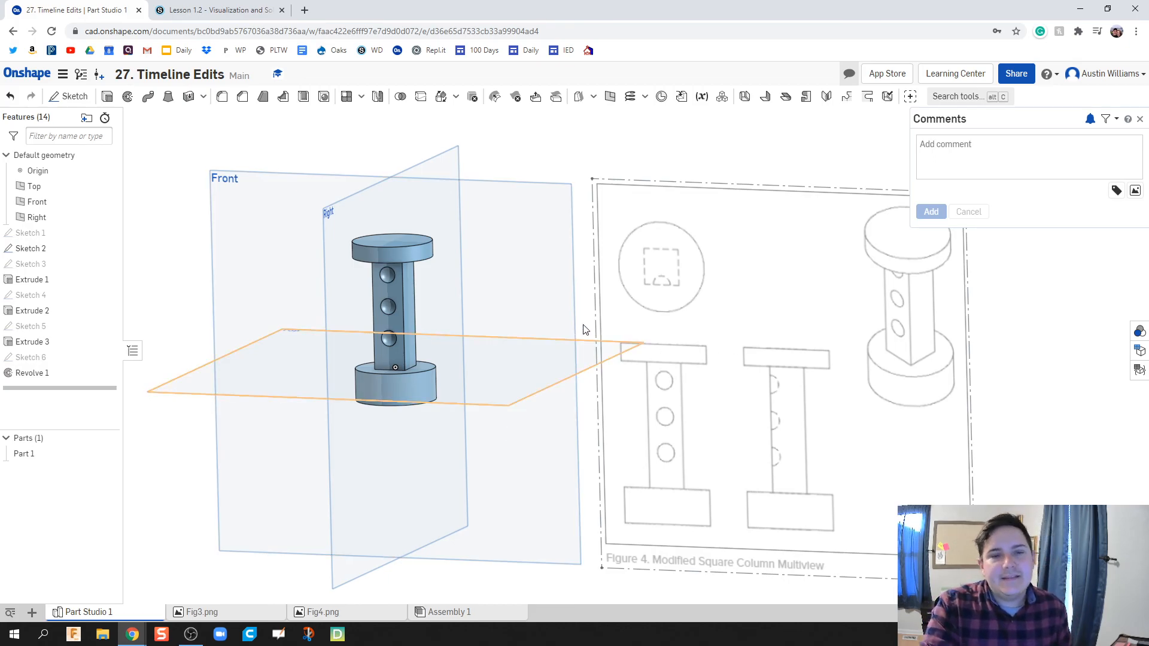